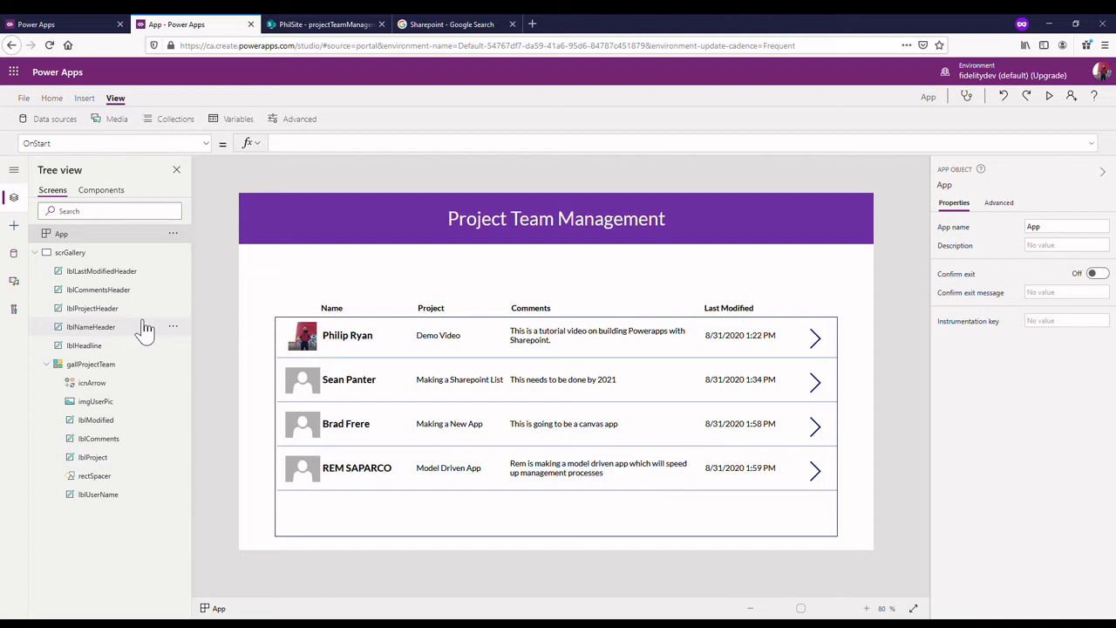
{"action": "mouse_move", "coordinate": [159, 314]}
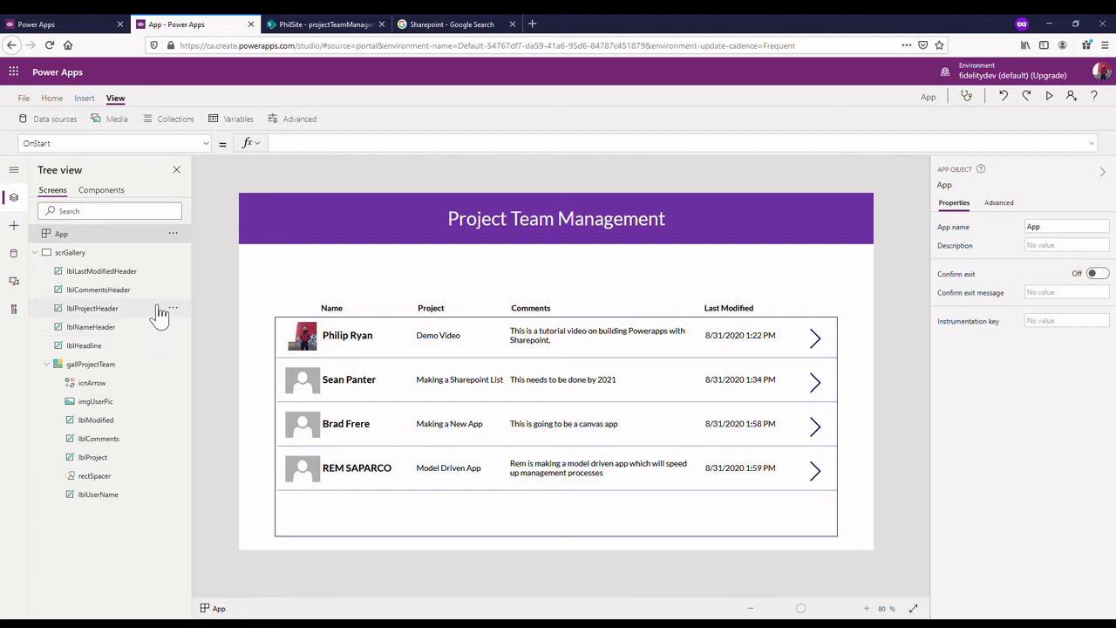
{"action": "mouse_move", "coordinate": [114, 211]}
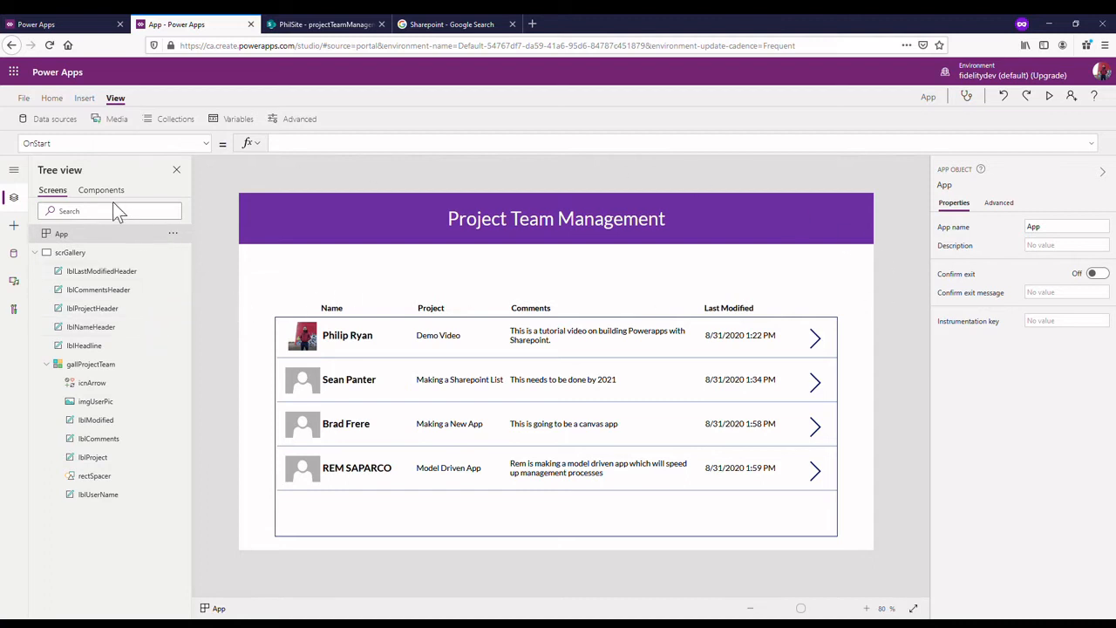
{"action": "mouse_move", "coordinate": [290, 172]}
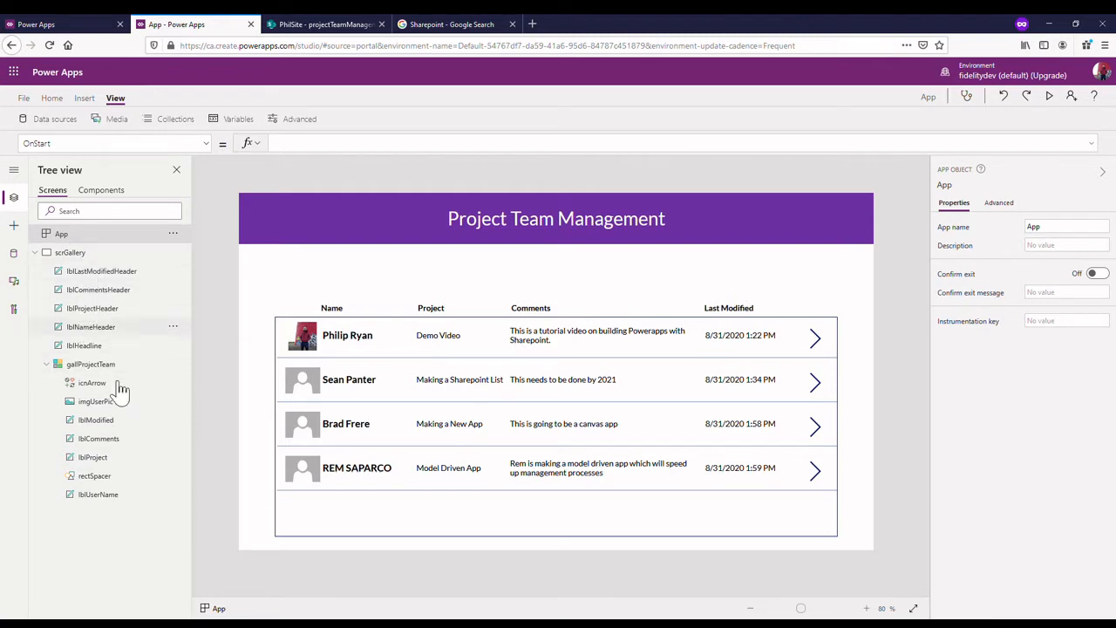
{"action": "mouse_move", "coordinate": [120, 271]}
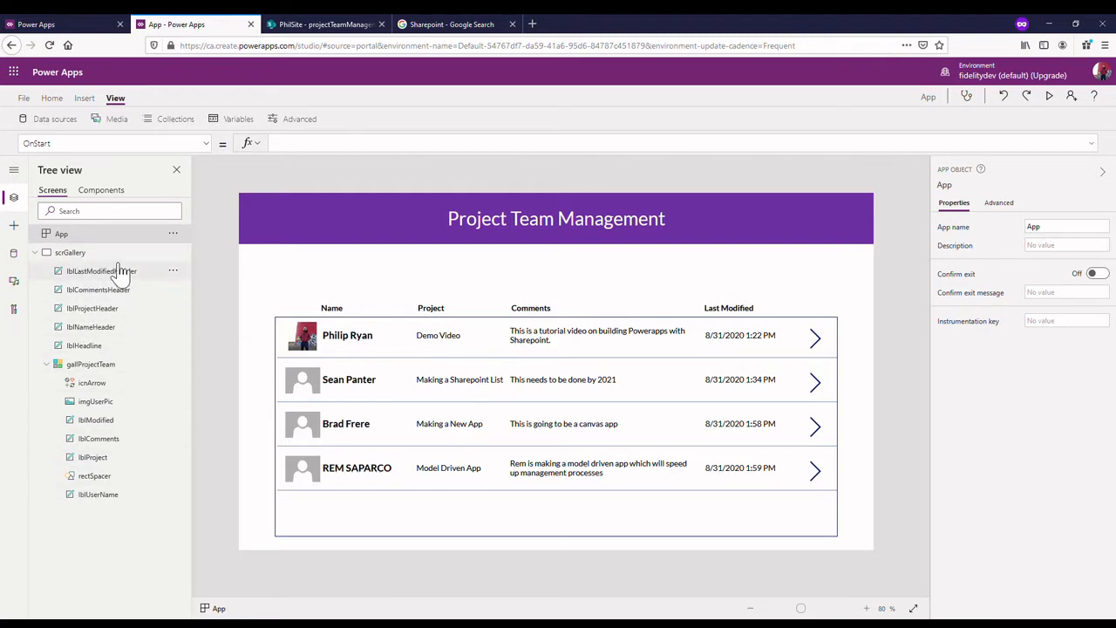
{"action": "mouse_move", "coordinate": [149, 279]}
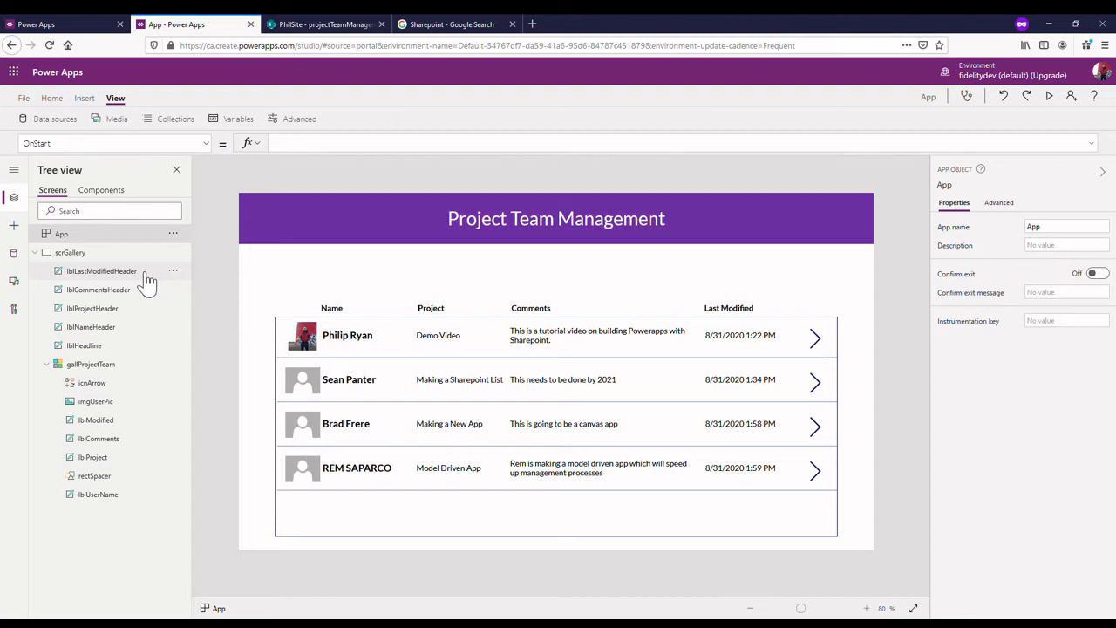
- Inspect the gallery's column header labels and row controls: arrow, picture, comments, project
{"action": "left_click", "coordinate": [101, 270]}
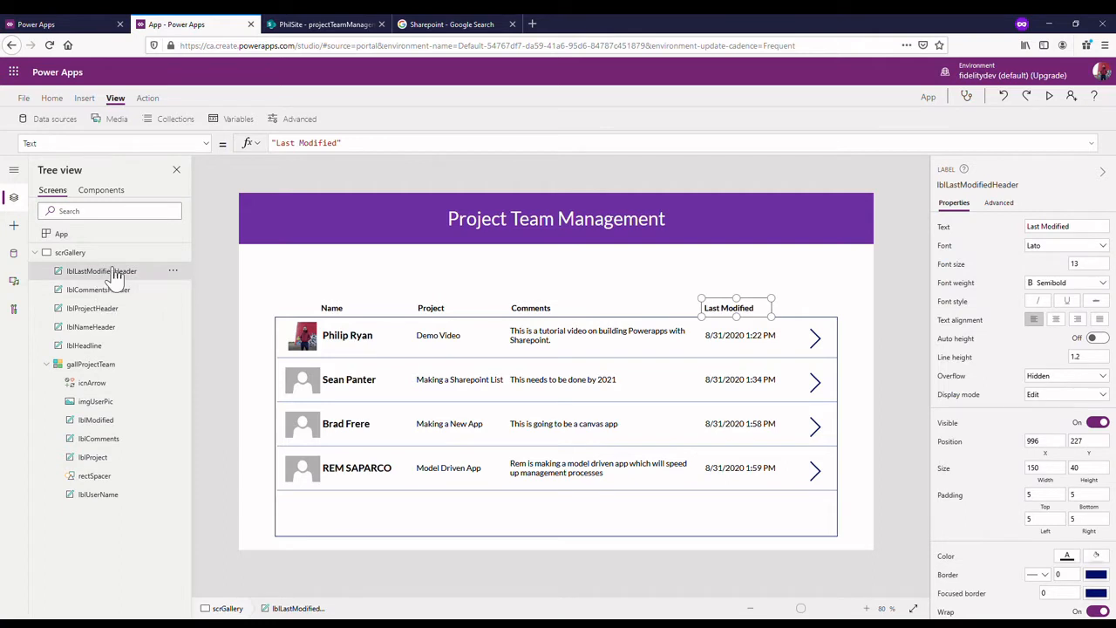
{"action": "mouse_move", "coordinate": [382, 321]}
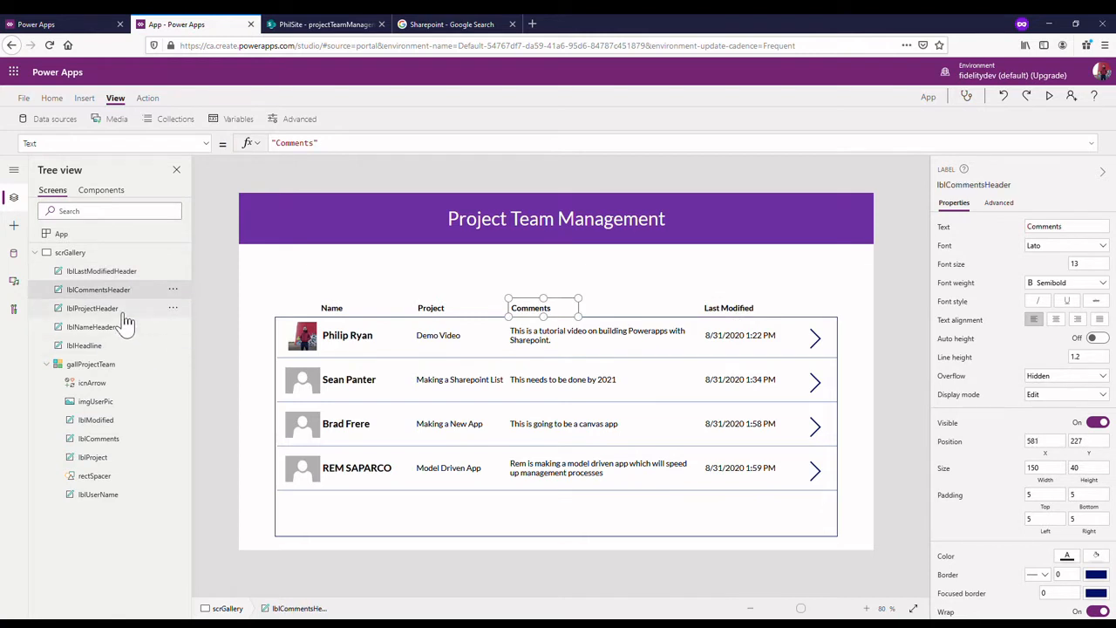
{"action": "left_click", "coordinate": [91, 308]}
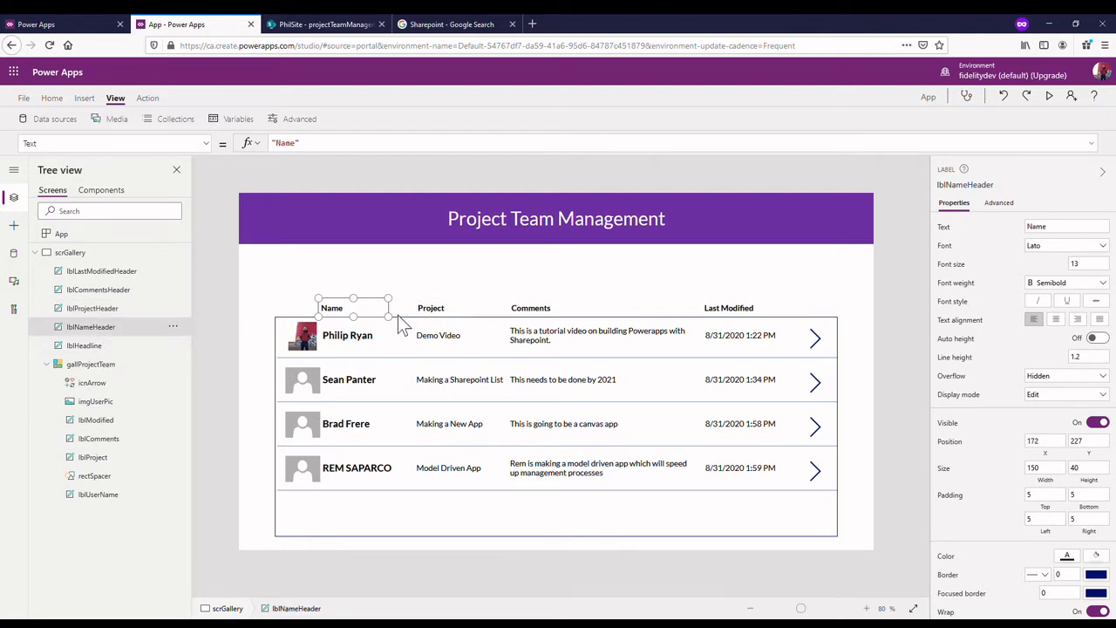
{"action": "left_click", "coordinate": [83, 346]}
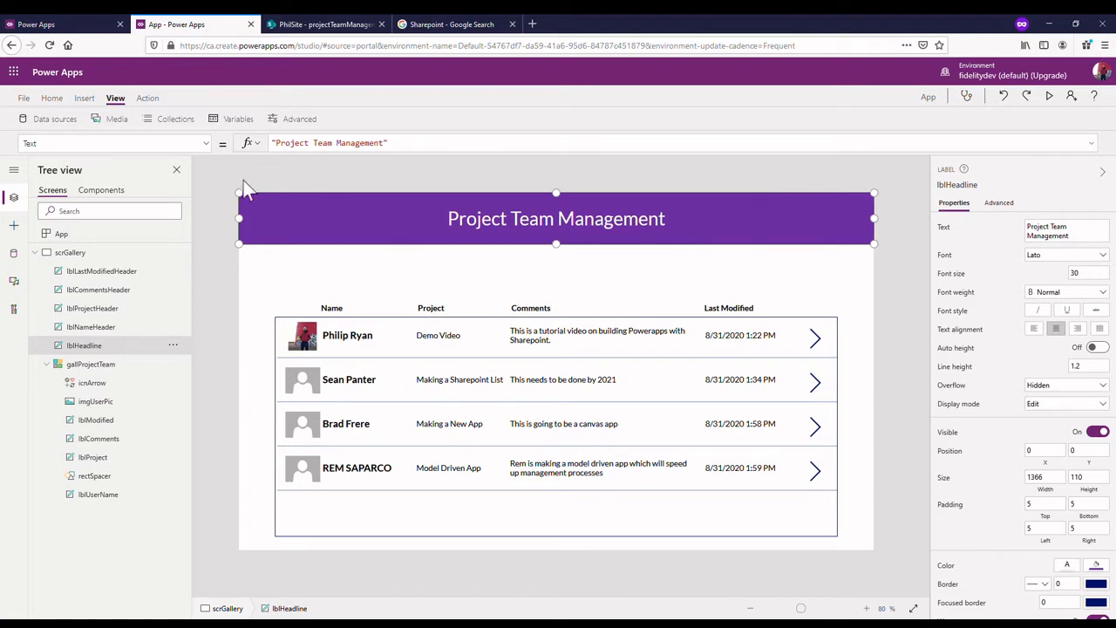
{"action": "mouse_move", "coordinate": [314, 239]}
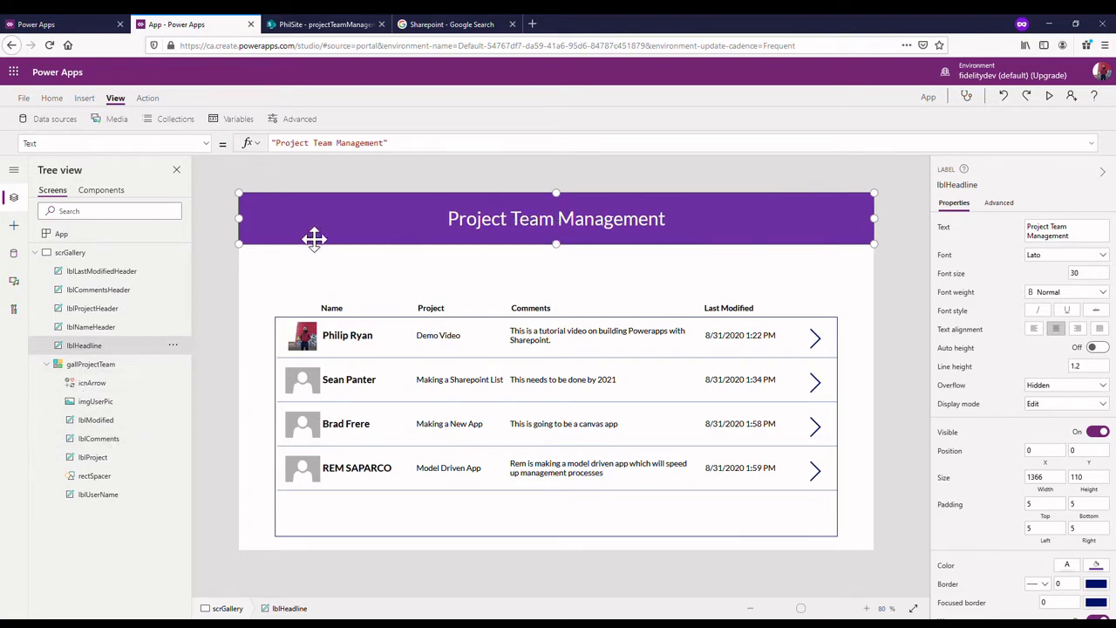
{"action": "mouse_move", "coordinate": [103, 379]}
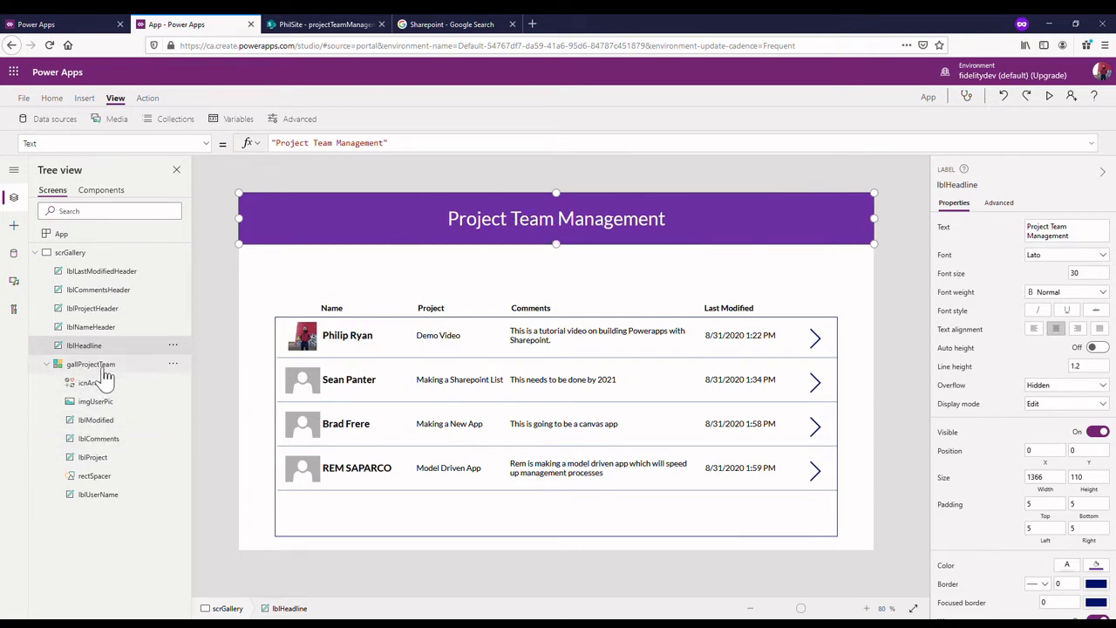
{"action": "left_click", "coordinate": [91, 364]}
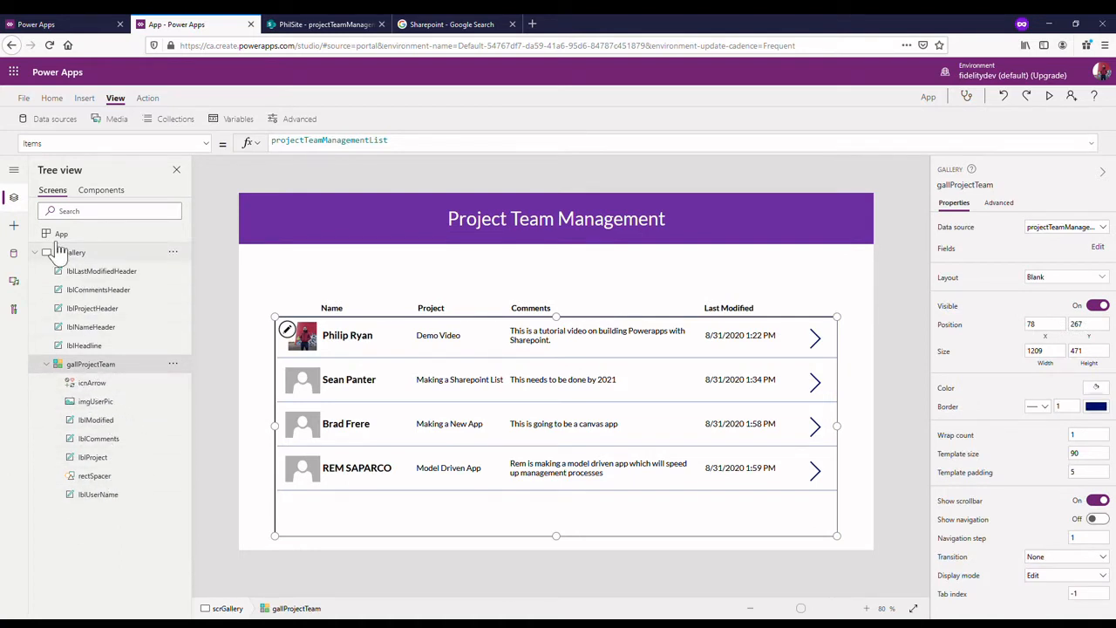
{"action": "left_click", "coordinate": [70, 252]}
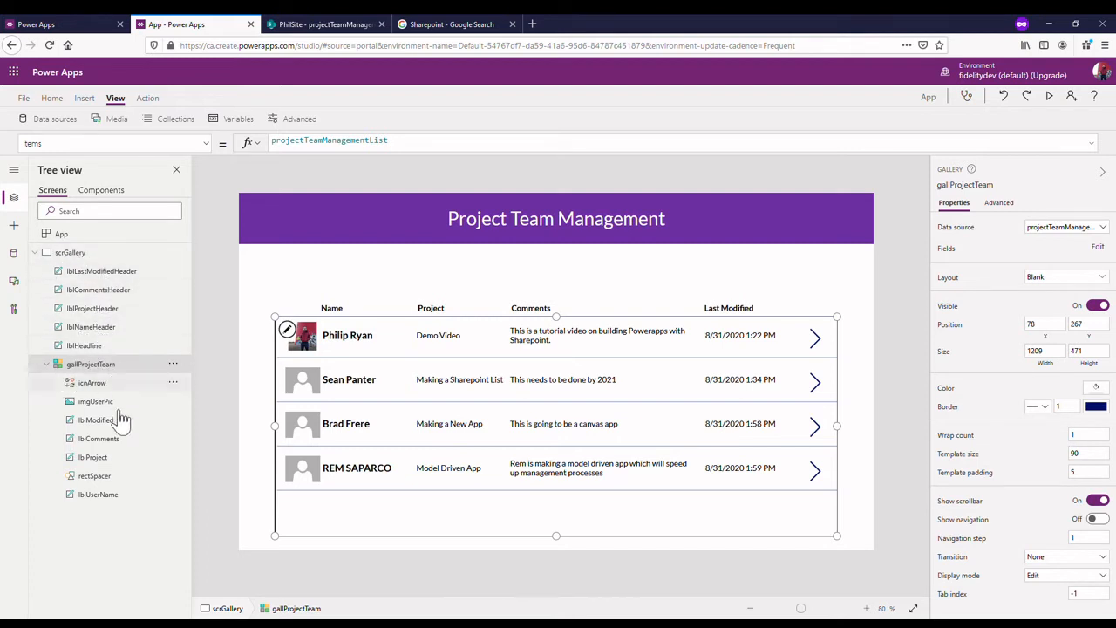
{"action": "left_click", "coordinate": [93, 383]}
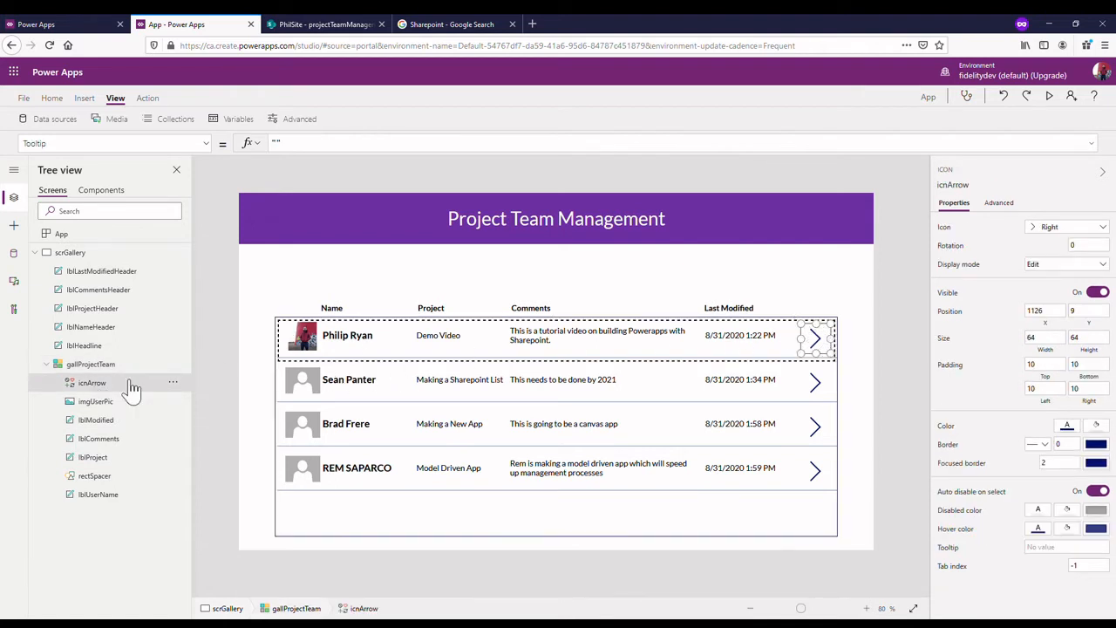
{"action": "mouse_move", "coordinate": [96, 405]}
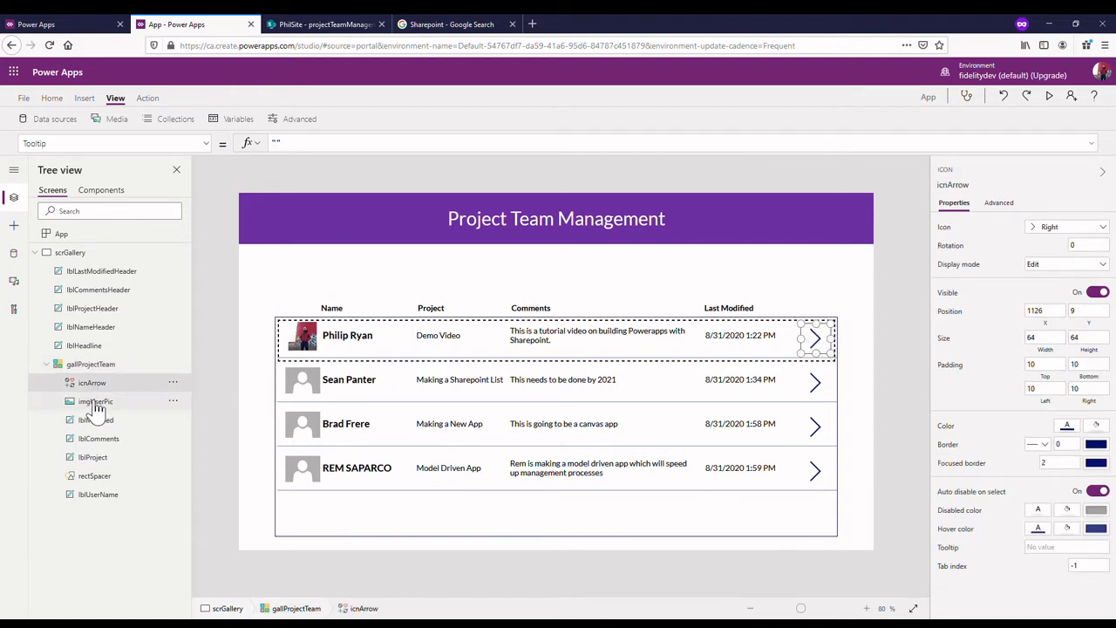
{"action": "left_click", "coordinate": [96, 401]}
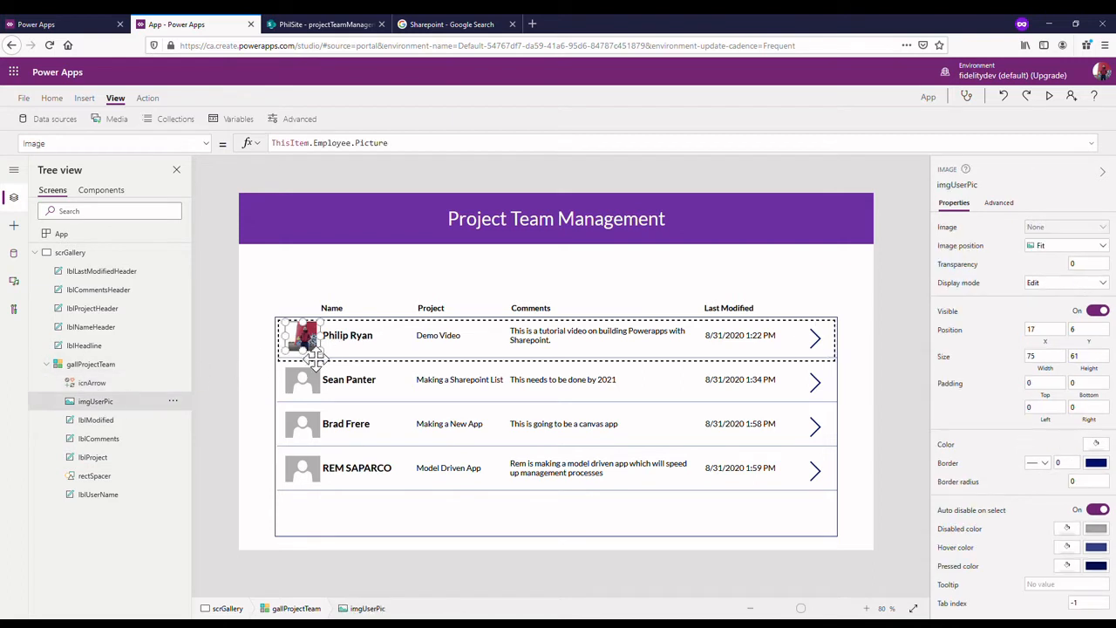
{"action": "mouse_move", "coordinate": [162, 415]}
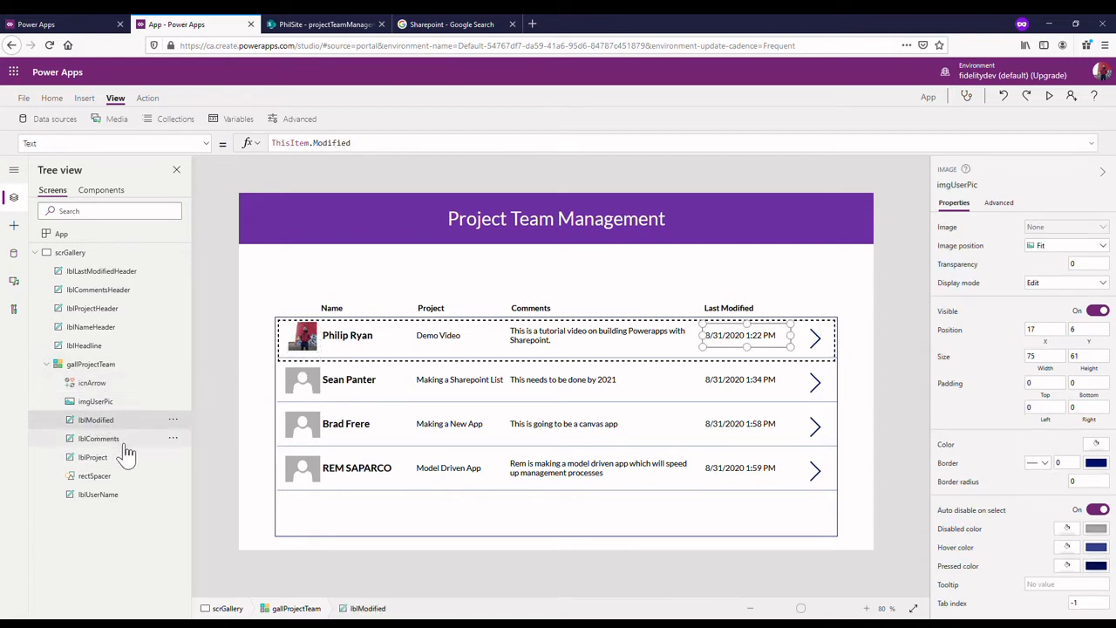
{"action": "left_click", "coordinate": [99, 437]}
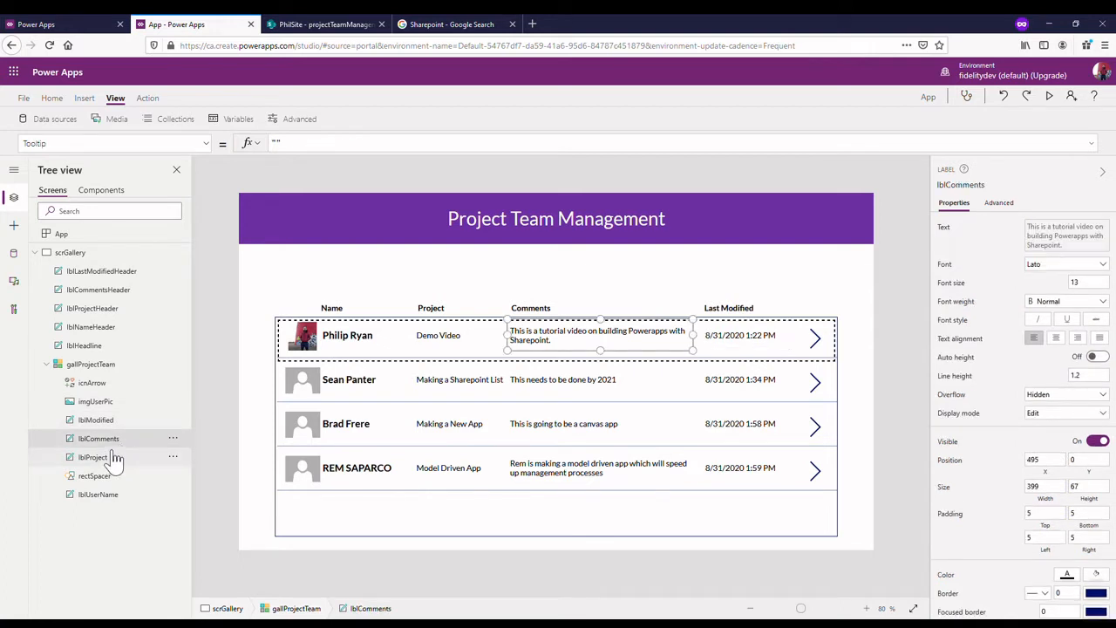
{"action": "left_click", "coordinate": [94, 476]}
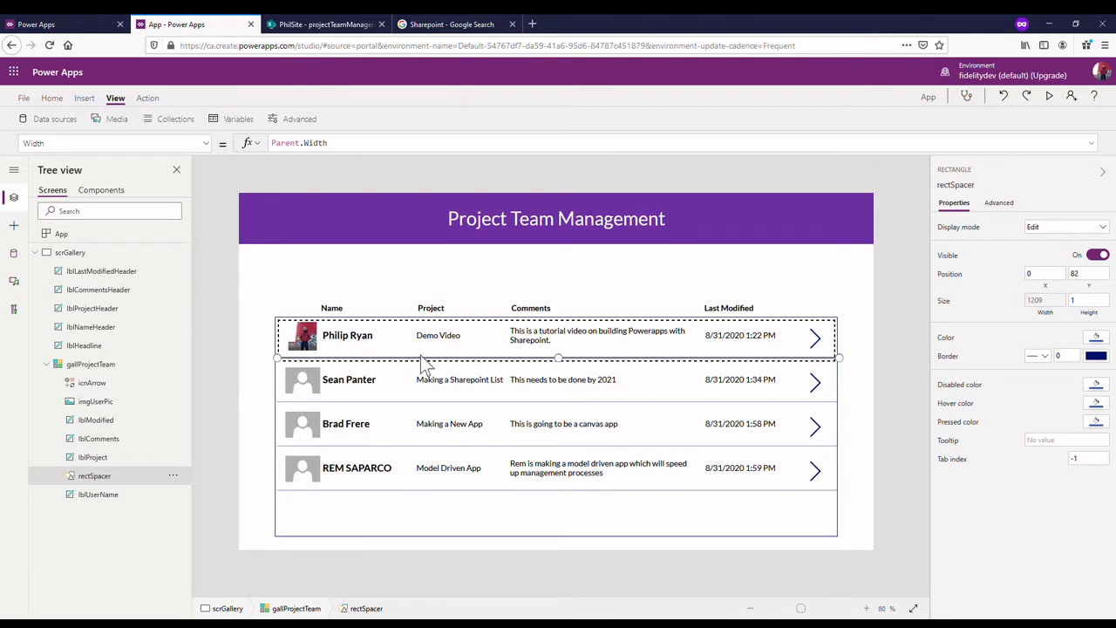
{"action": "mouse_move", "coordinate": [30, 386]}
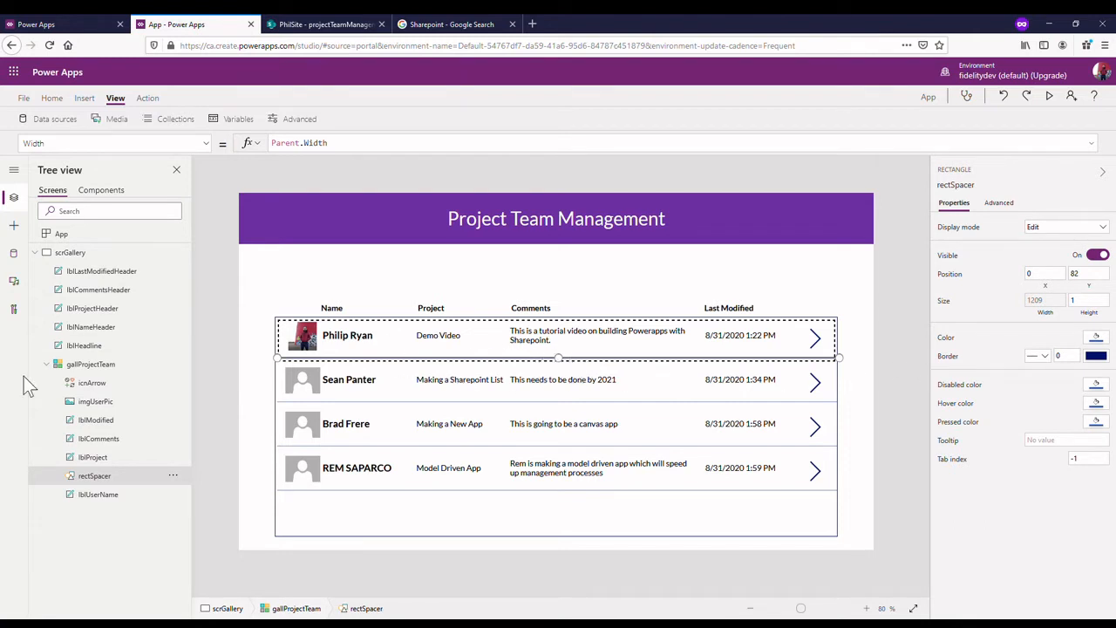
{"action": "mouse_move", "coordinate": [400, 569]}
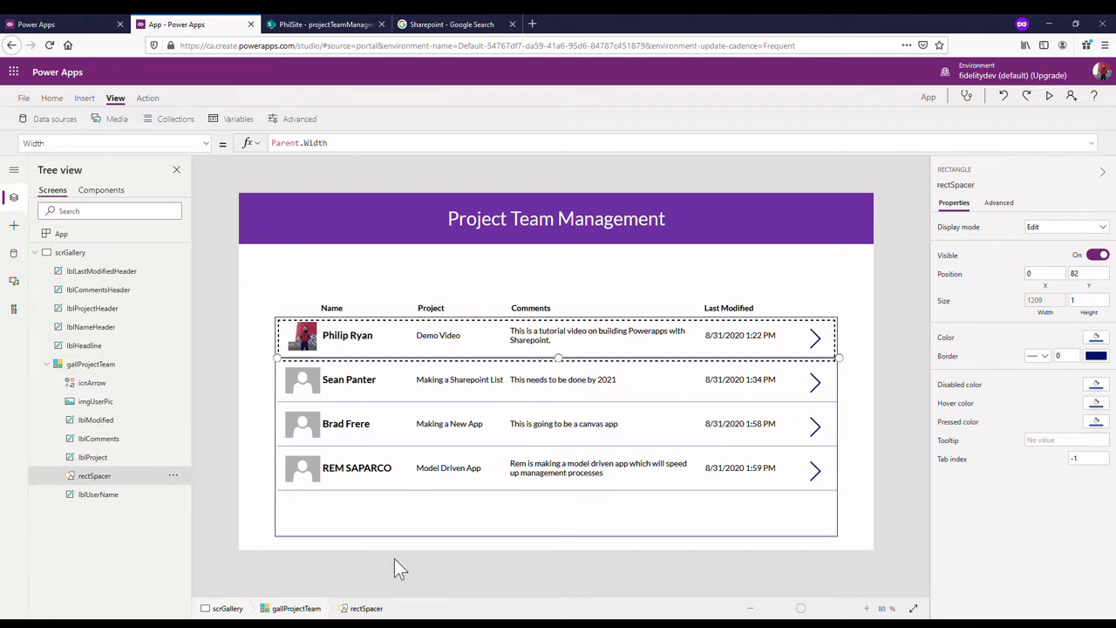
{"action": "mouse_move", "coordinate": [593, 386]}
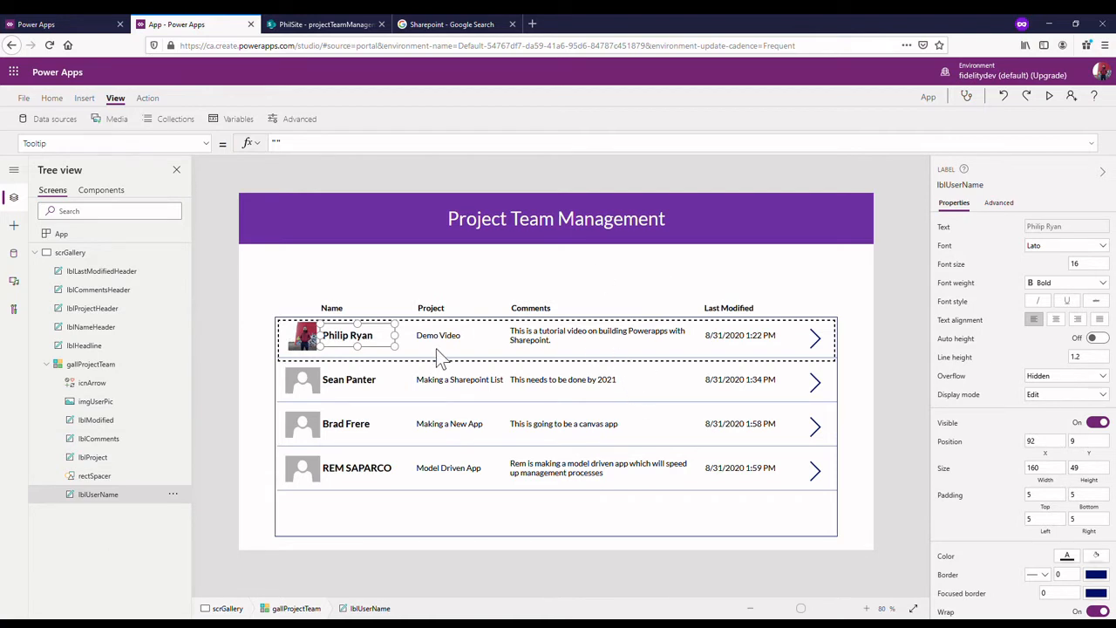
{"action": "mouse_move", "coordinate": [691, 278]}
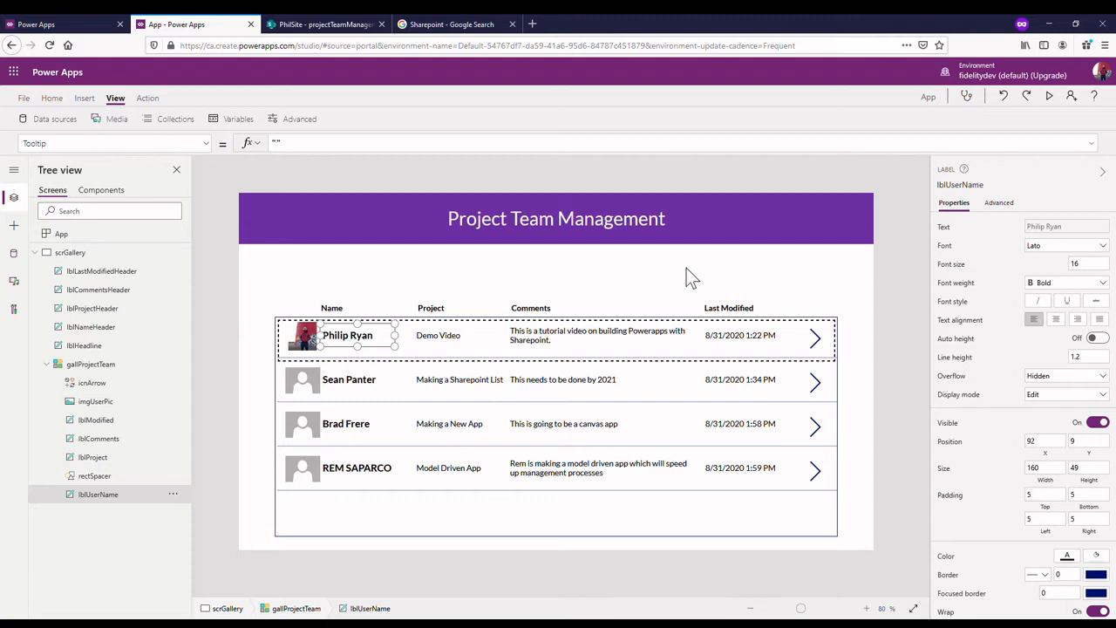
{"action": "mouse_move", "coordinate": [399, 189]}
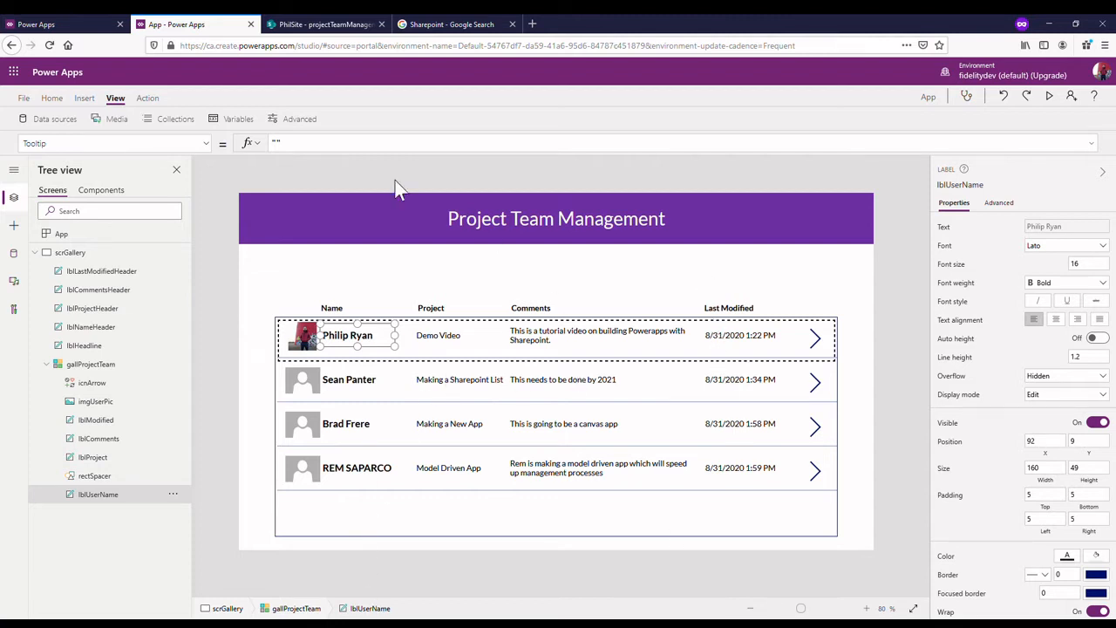
{"action": "mouse_move", "coordinate": [446, 532]}
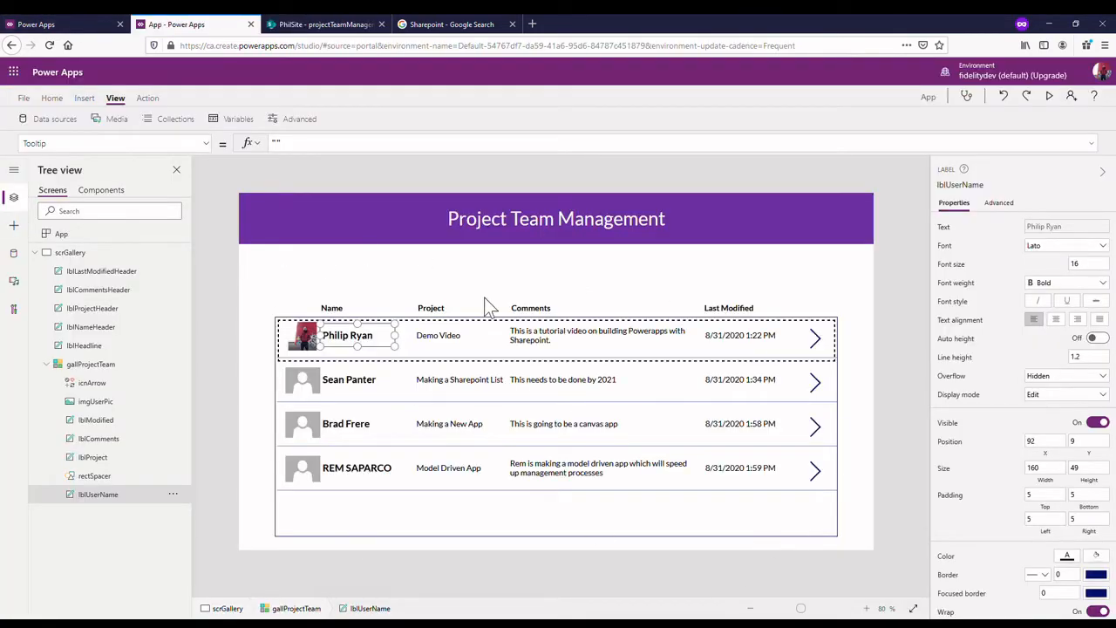
{"action": "mouse_move", "coordinate": [573, 272]}
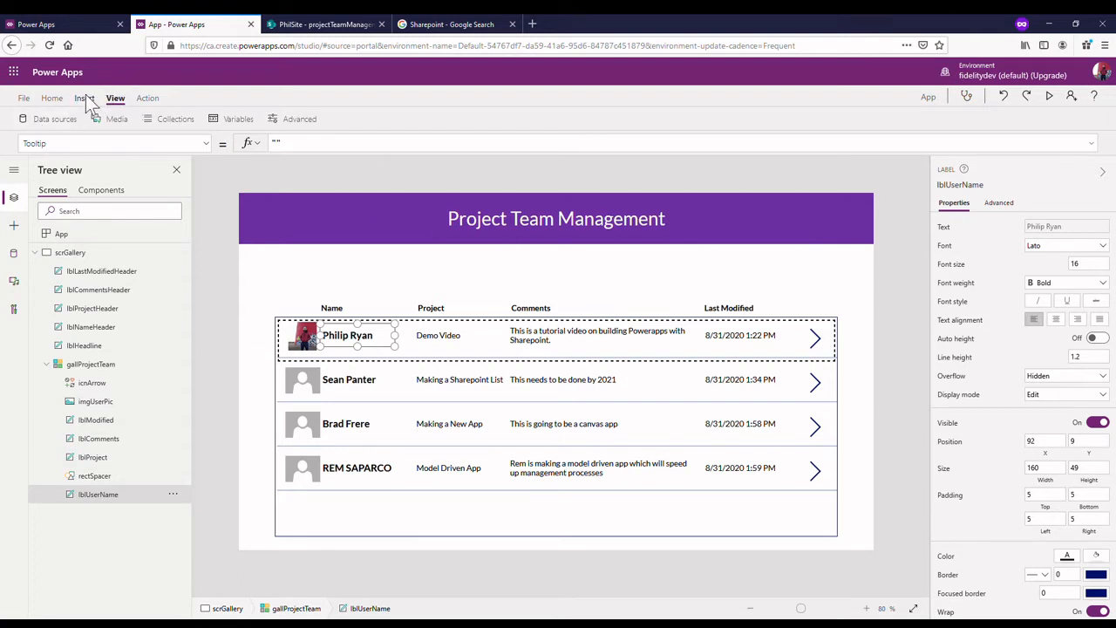
- Insert a text input on scrGallery and drag it above the gallery's right end
{"action": "left_click", "coordinate": [84, 98]}
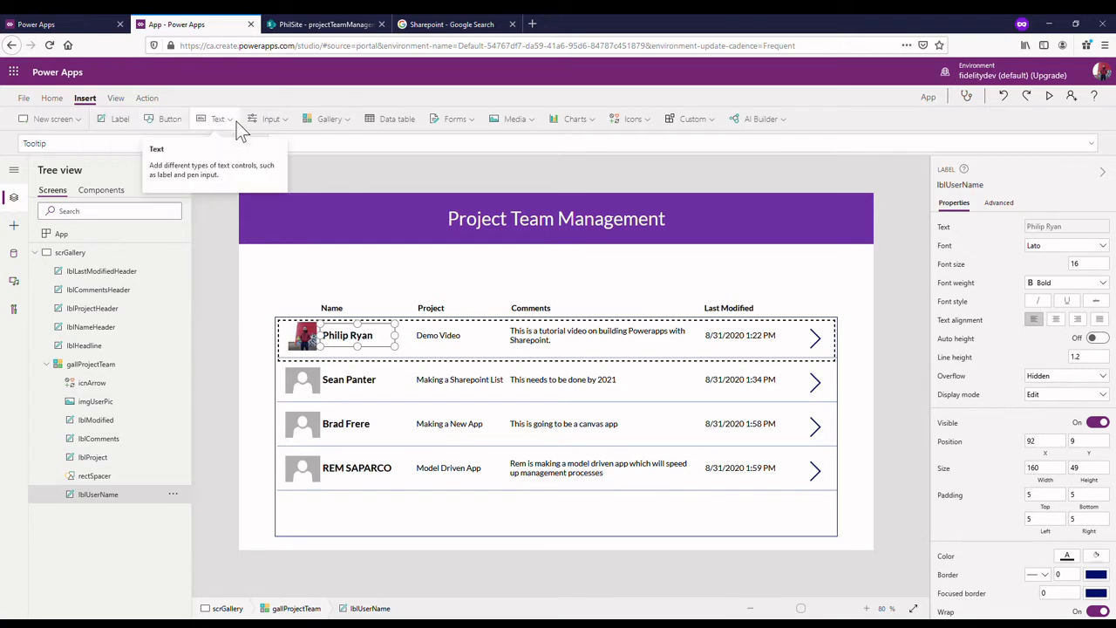
{"action": "left_click", "coordinate": [271, 119]}
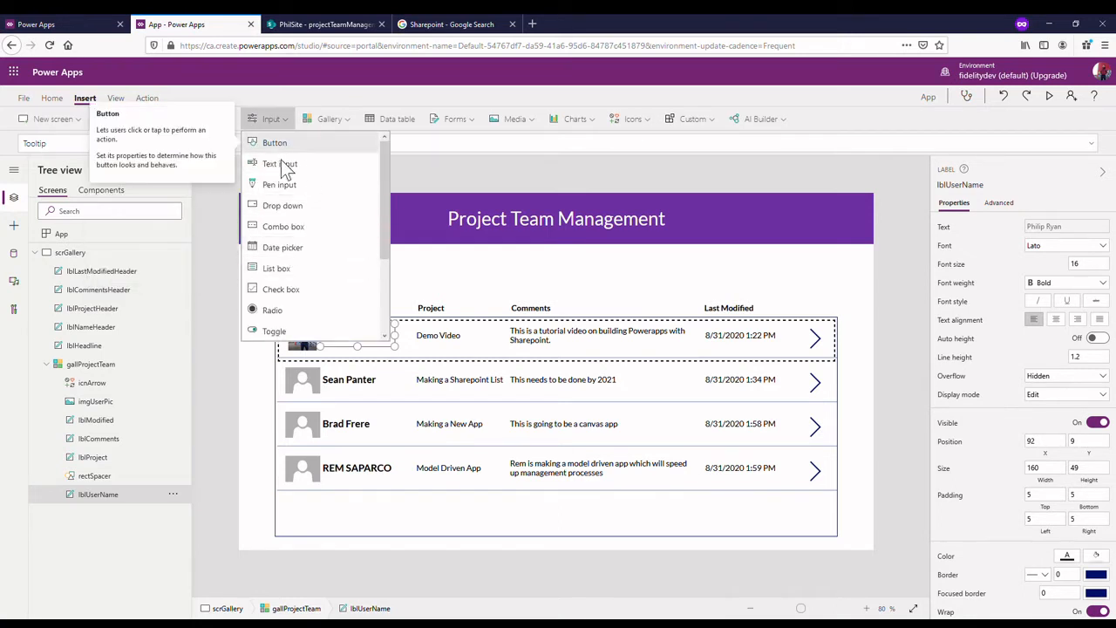
{"action": "left_click", "coordinate": [279, 164]}
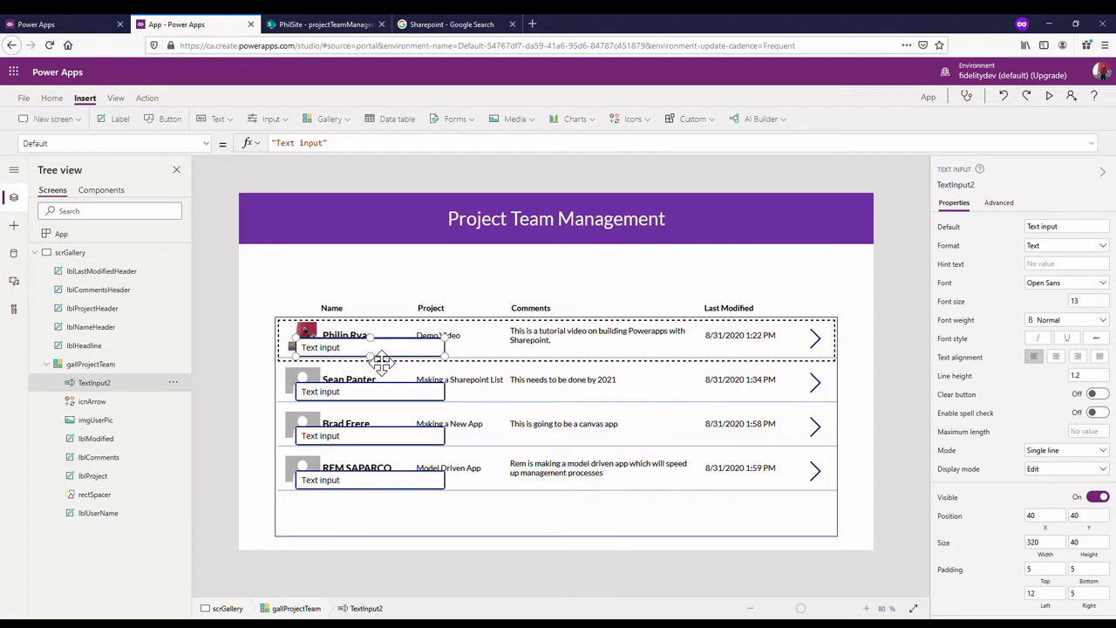
{"action": "left_click", "coordinate": [91, 364]}
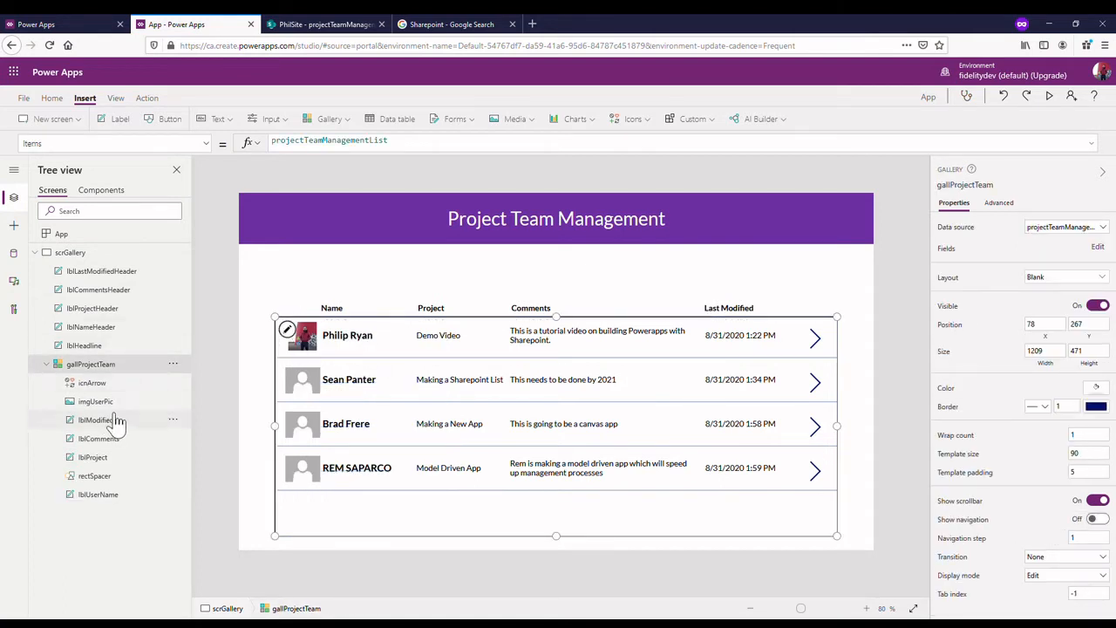
{"action": "left_click", "coordinate": [69, 252]}
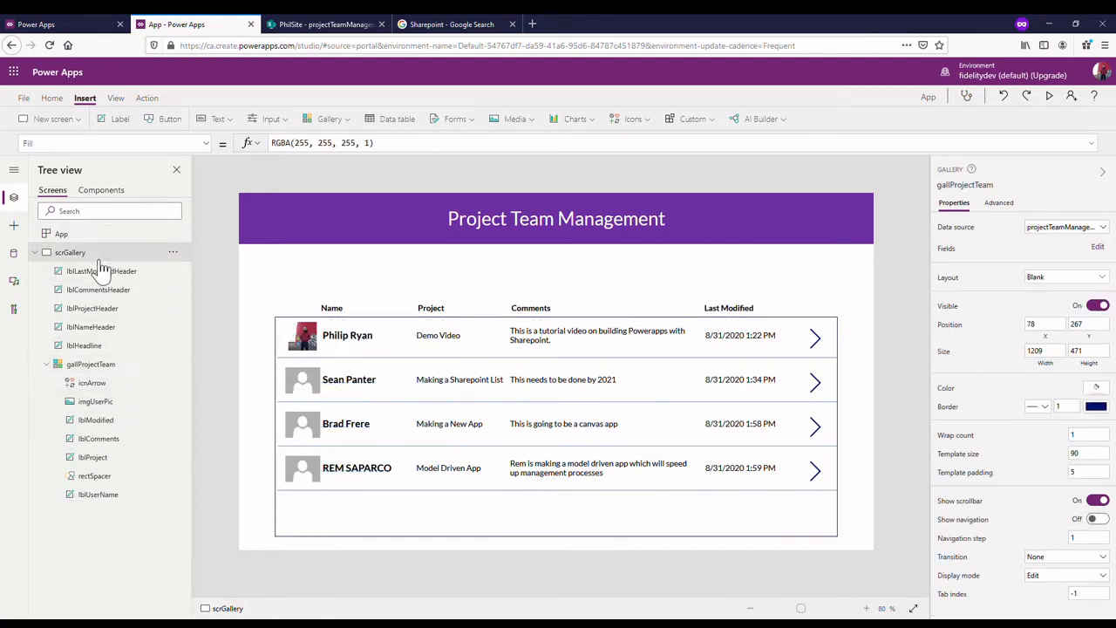
{"action": "left_click", "coordinate": [70, 252]}
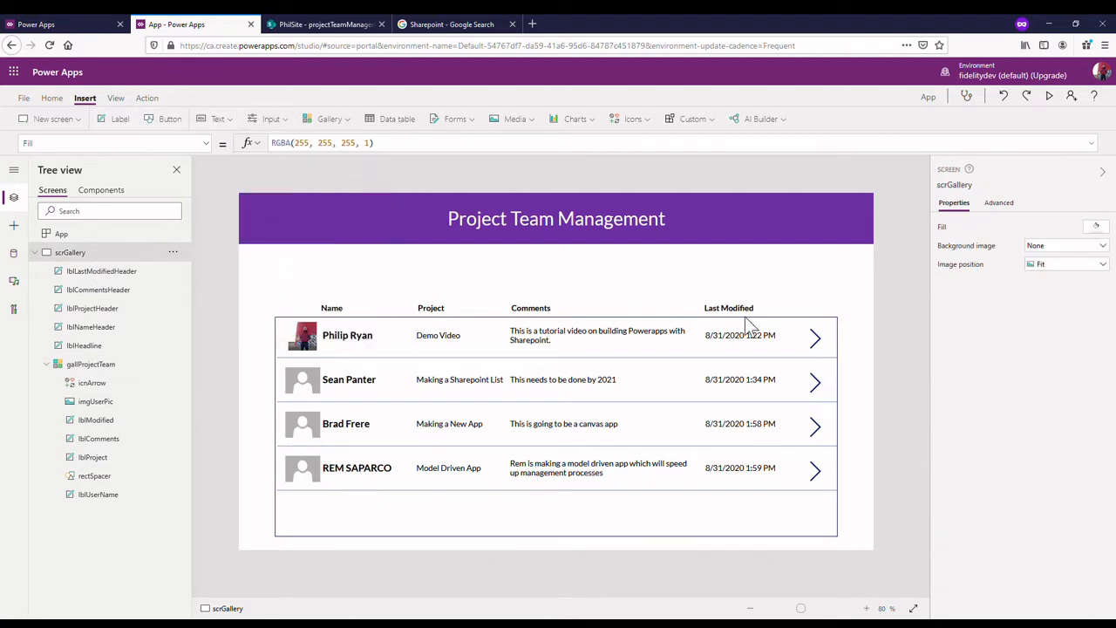
{"action": "left_click", "coordinate": [270, 119]}
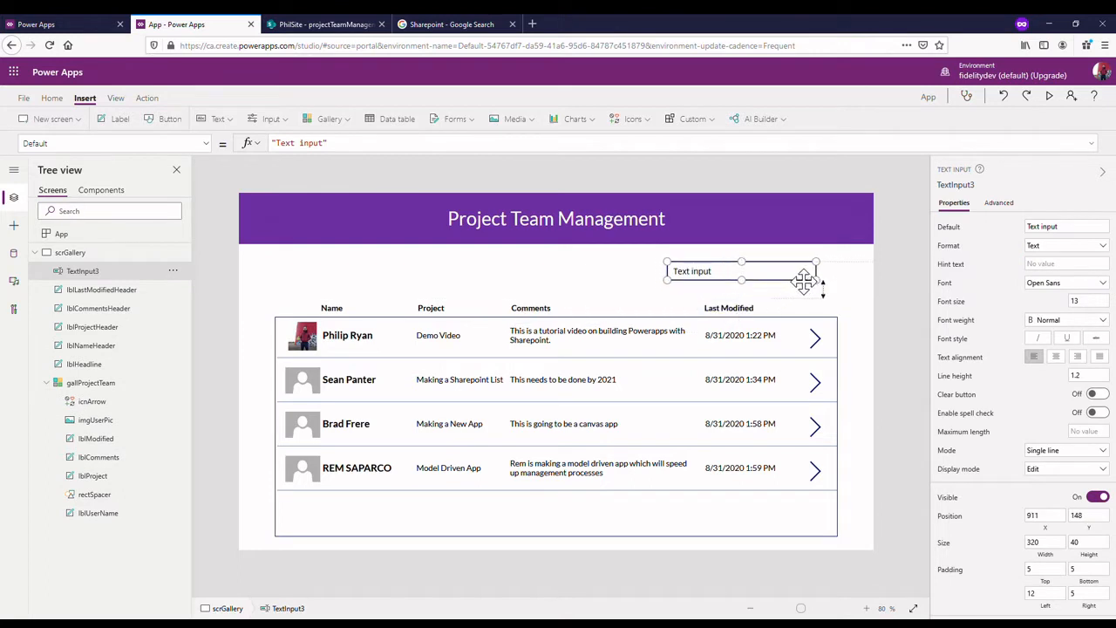
{"action": "left_click_drag", "start_coordinate": [741, 271], "coordinate": [789, 271]}
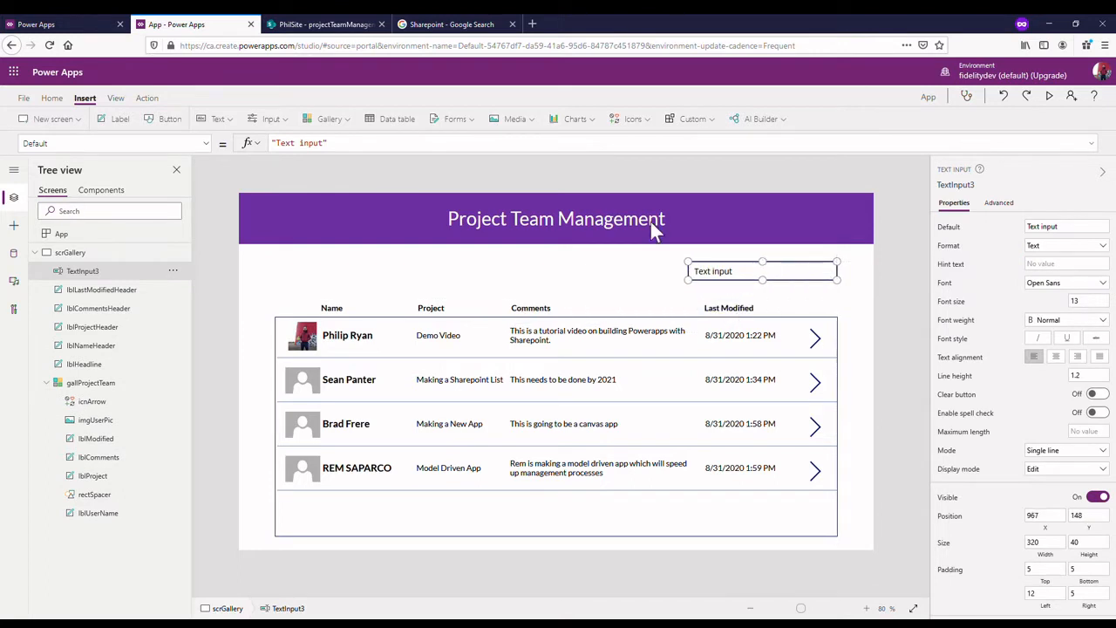
{"action": "mouse_move", "coordinate": [806, 285]}
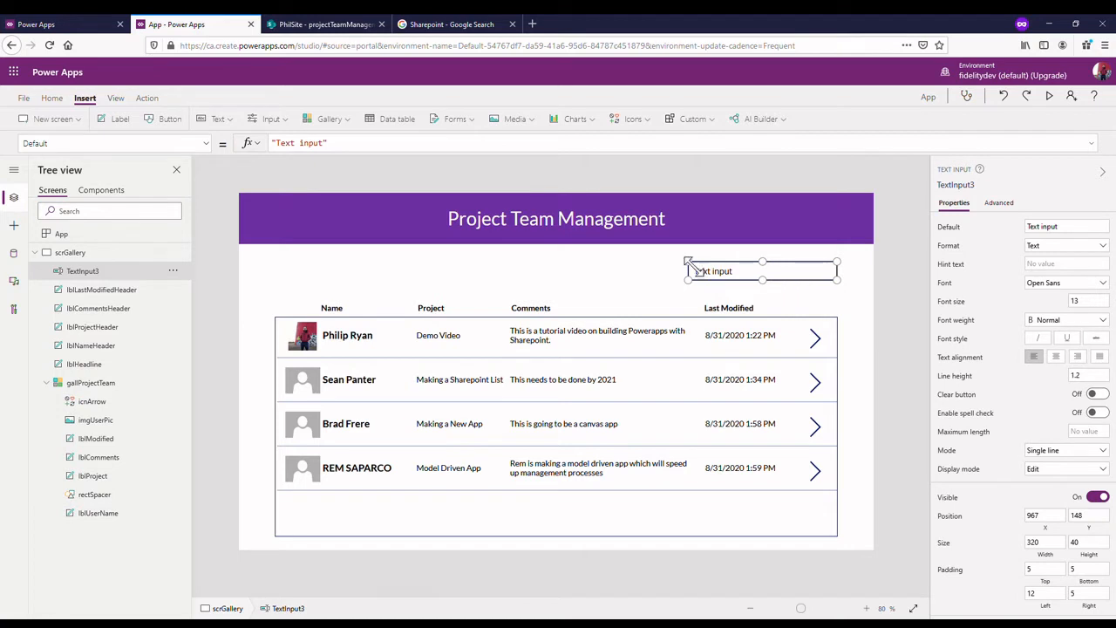
{"action": "left_click", "coordinate": [1065, 227]}
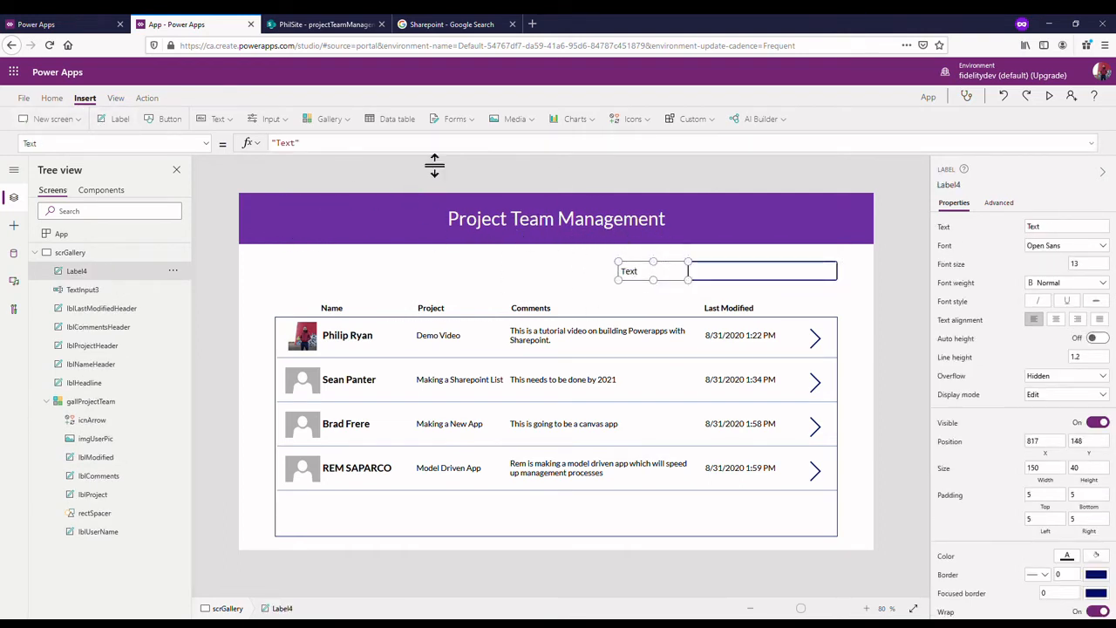
- Set the new label's text to 'Search' and move it next to the search box
{"action": "left_click", "coordinate": [285, 142]}
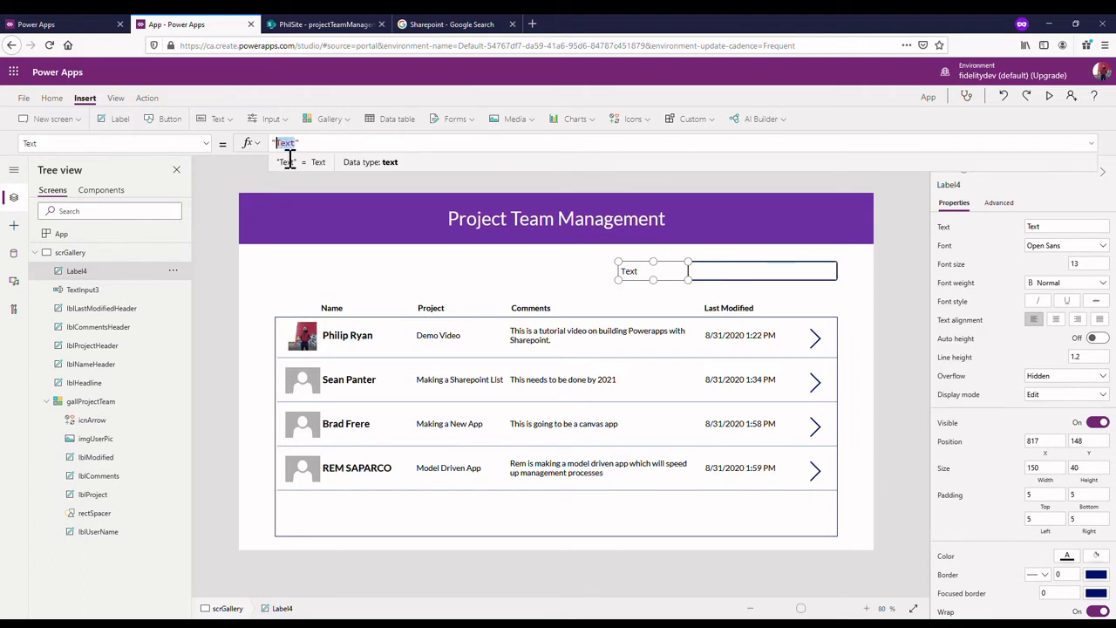
{"action": "type", "text": "Search"}
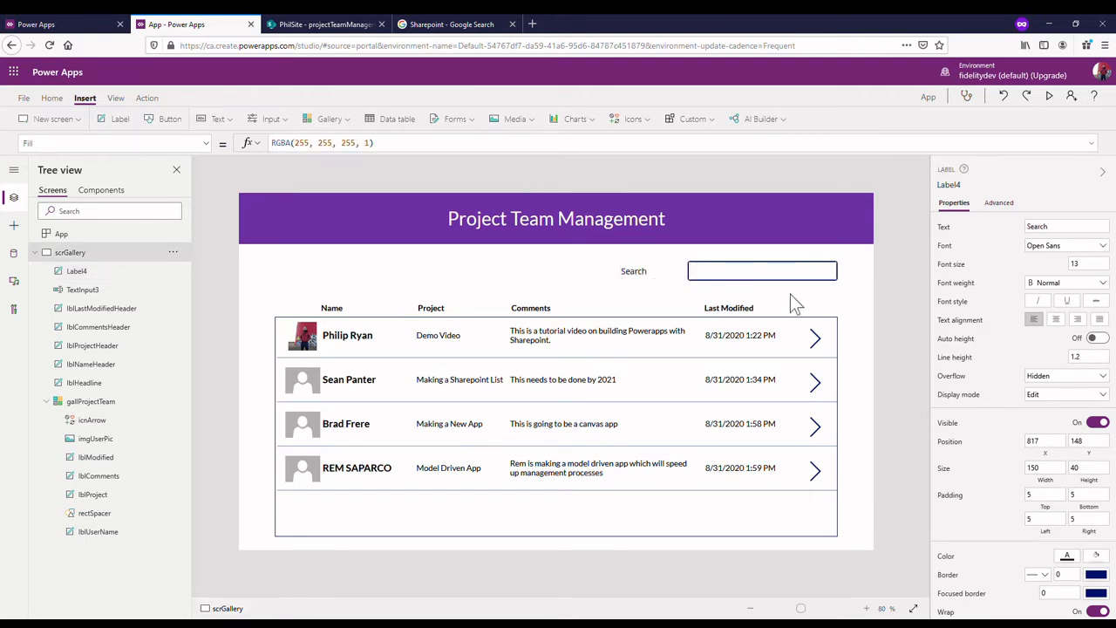
{"action": "left_click", "coordinate": [634, 271]}
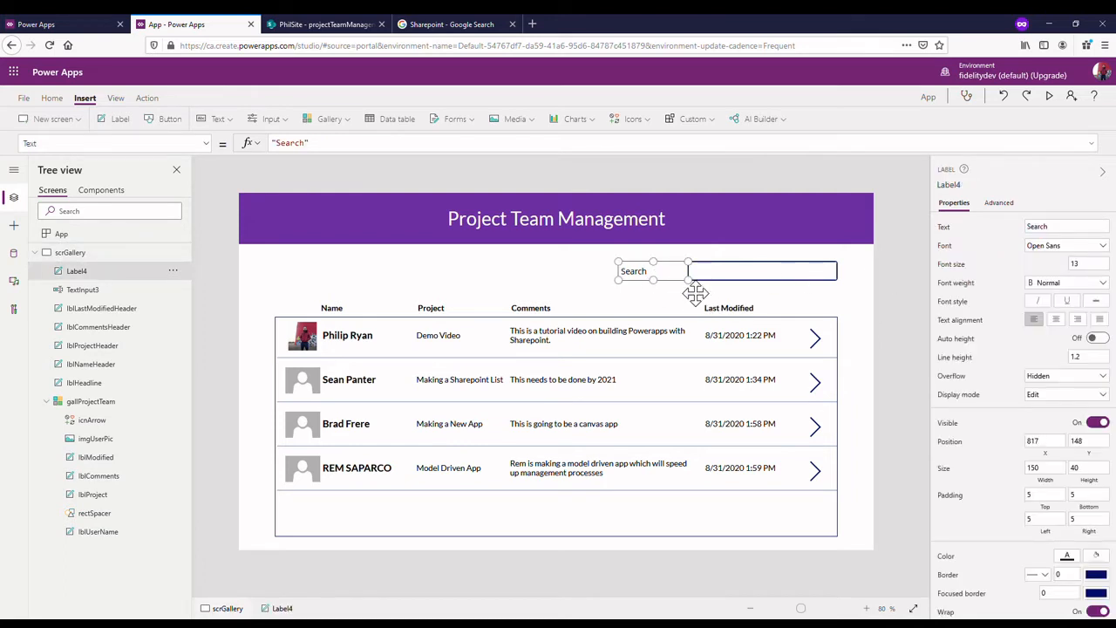
{"action": "left_click_drag", "start_coordinate": [689, 270], "coordinate": [662, 271]}
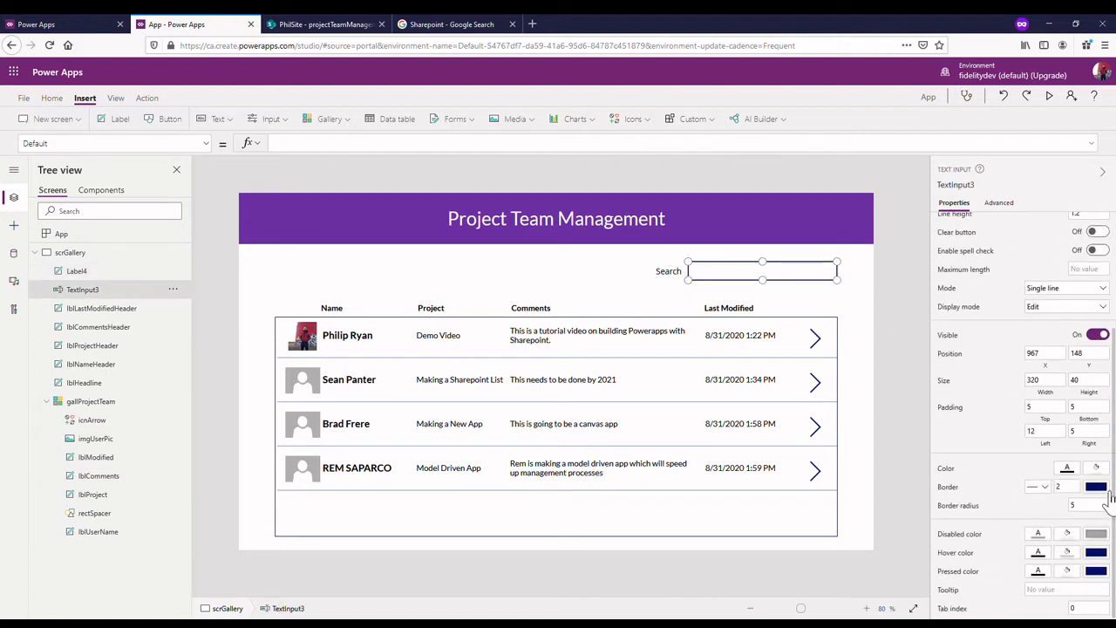
- Give the TextInput3 search box a purple border color
{"action": "left_click", "coordinate": [1096, 486]}
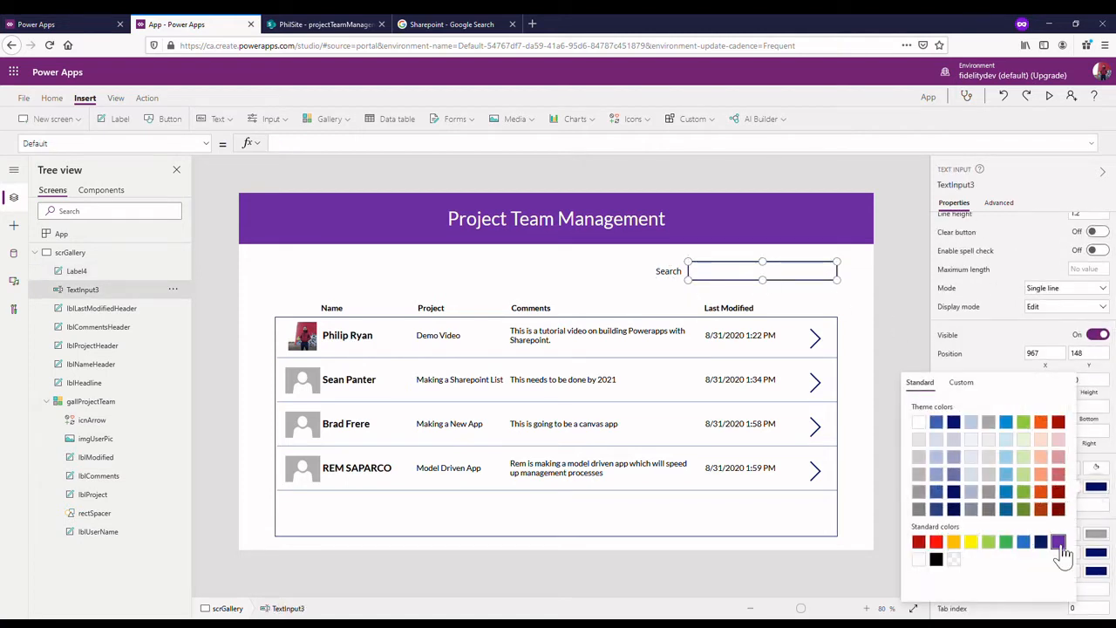
{"action": "left_click", "coordinate": [1057, 542]}
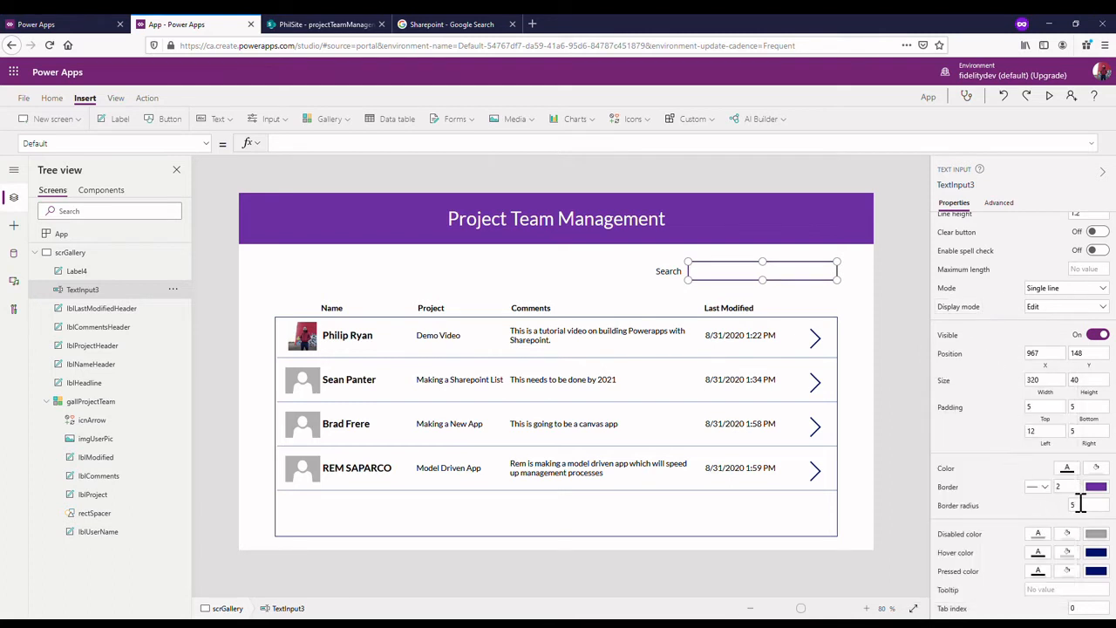
{"action": "mouse_move", "coordinate": [994, 373]}
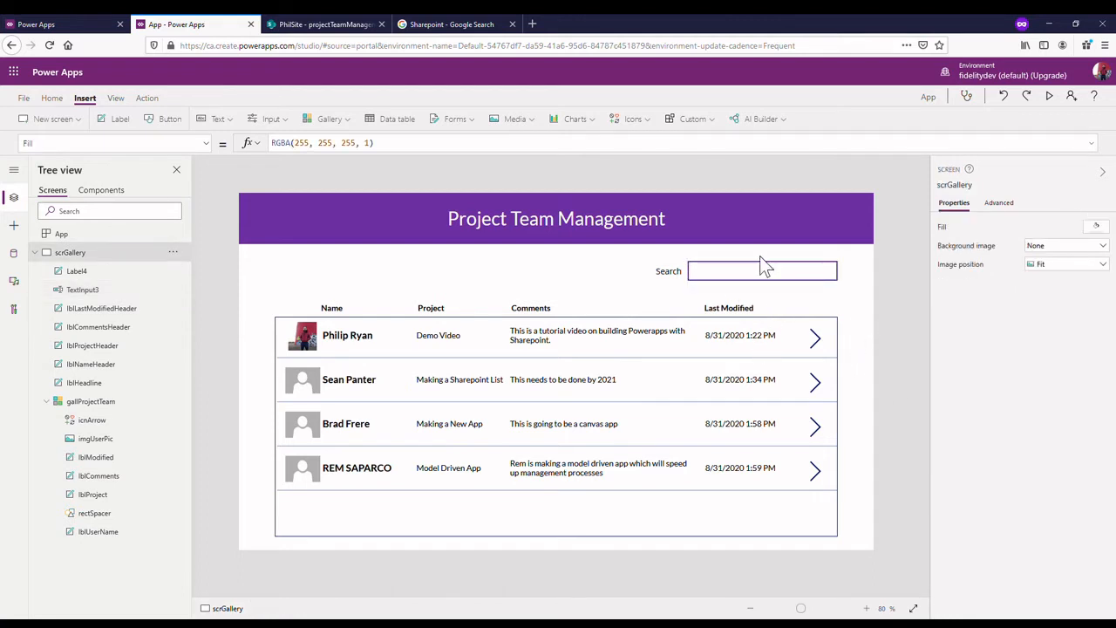
{"action": "left_click", "coordinate": [761, 270]}
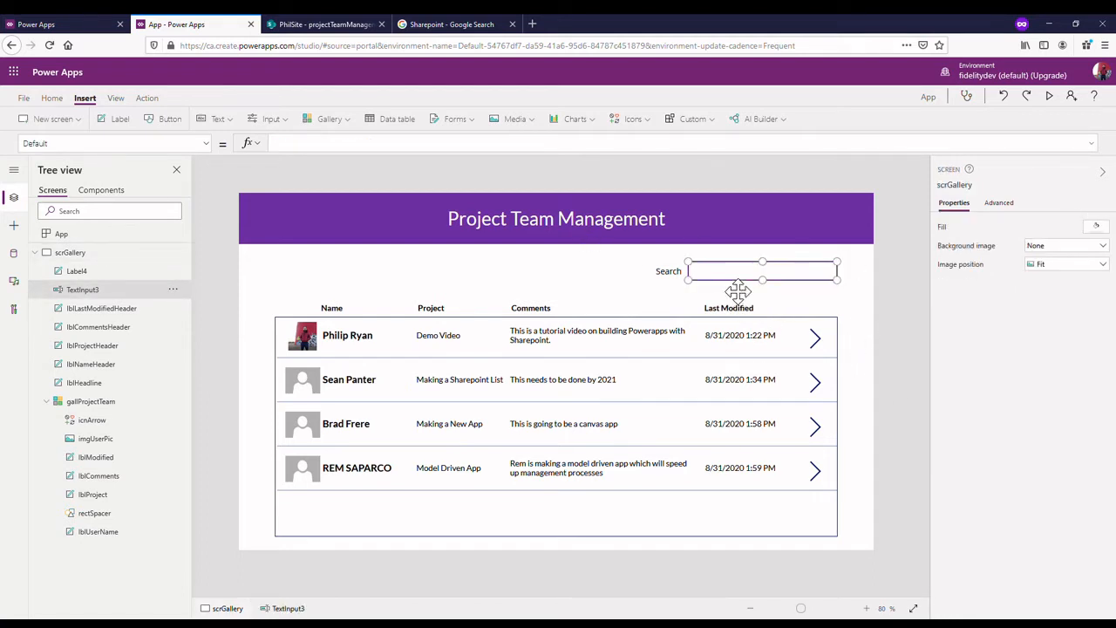
{"action": "left_click", "coordinate": [762, 270]}
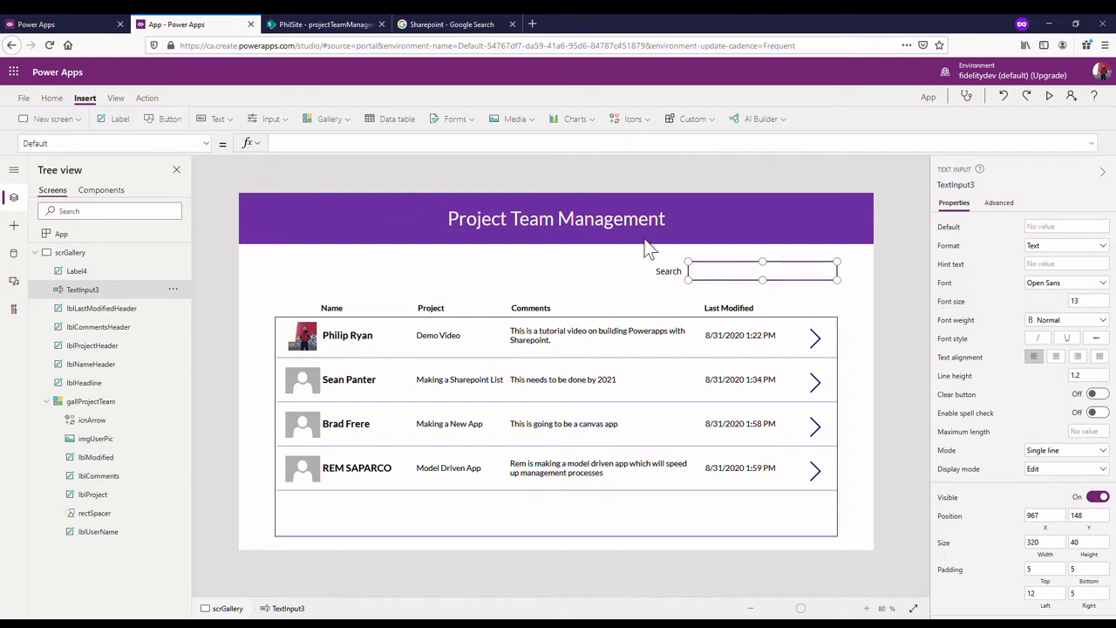
{"action": "mouse_move", "coordinate": [610, 305]}
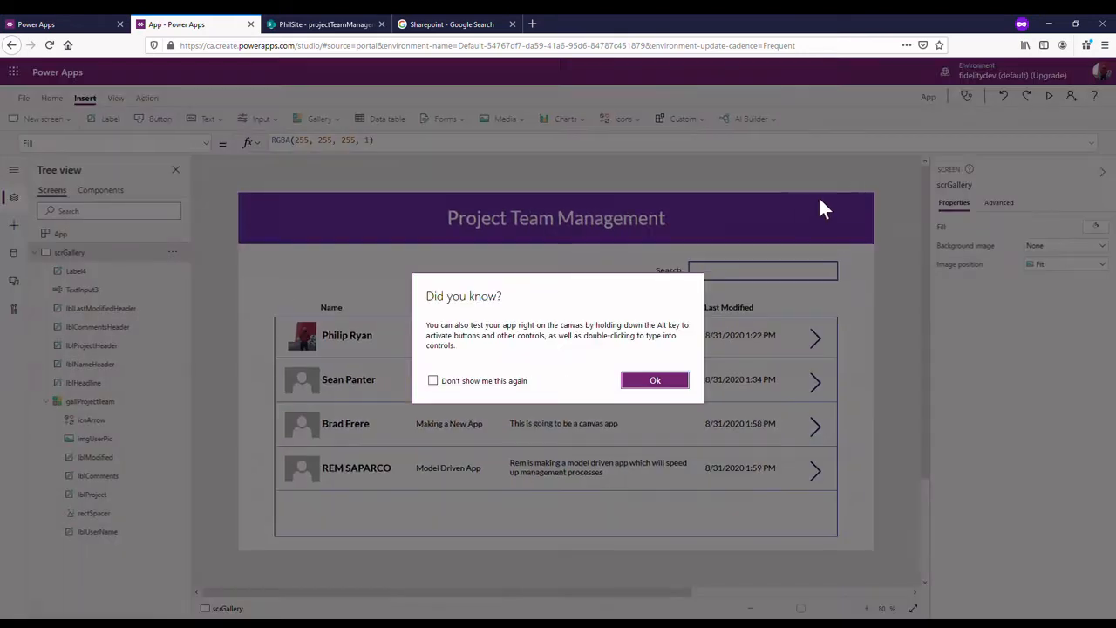
- Dismiss the Did you know? tip and view gallProjectTeam's Items formula, projectTeamManagementList
{"action": "left_click", "coordinate": [655, 379]}
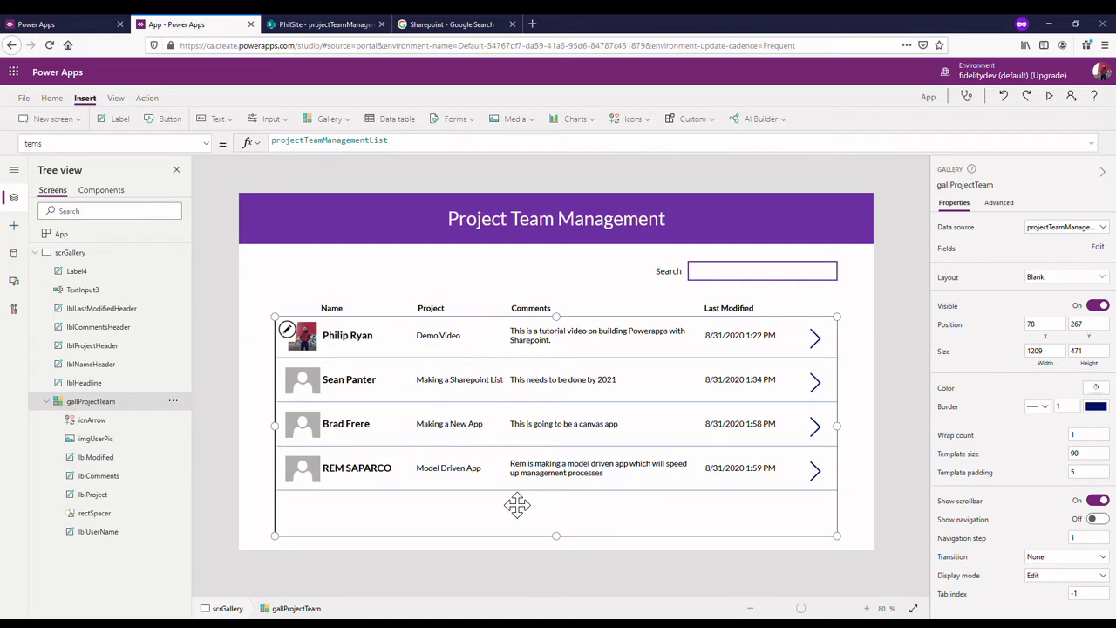
{"action": "mouse_move", "coordinate": [535, 429]}
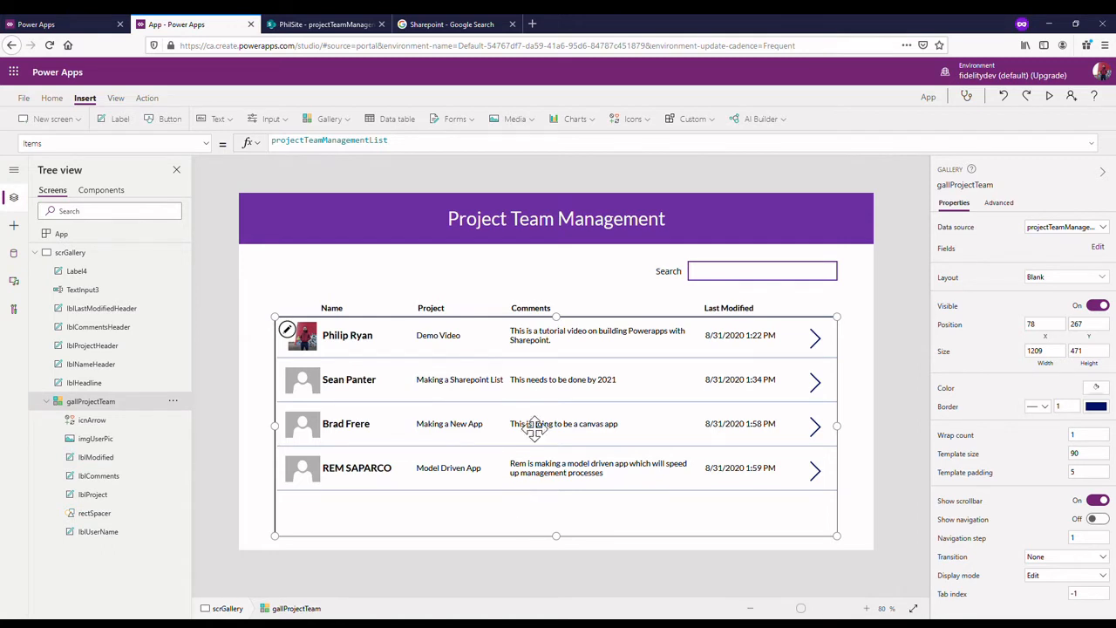
{"action": "left_click", "coordinate": [331, 140]}
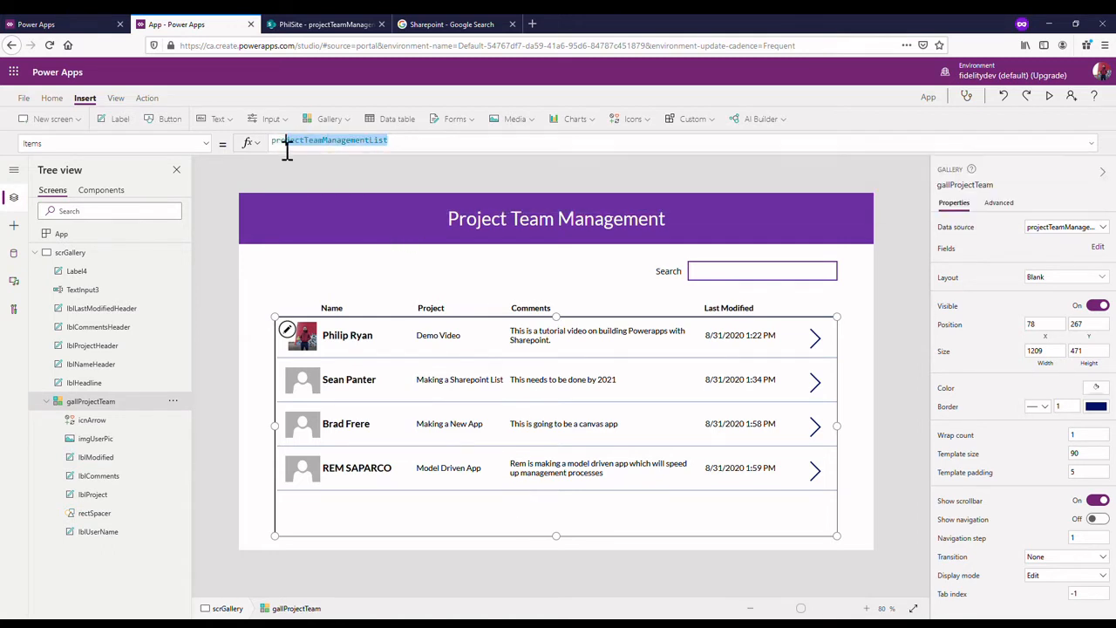
{"action": "left_click", "coordinate": [329, 140]}
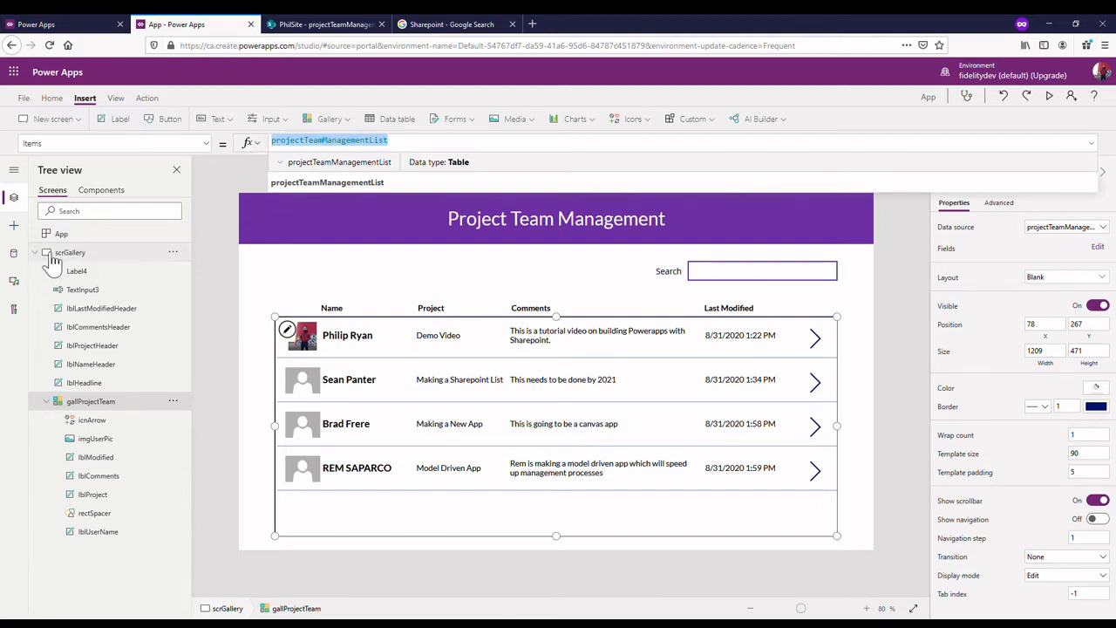
{"action": "left_click", "coordinate": [90, 400]}
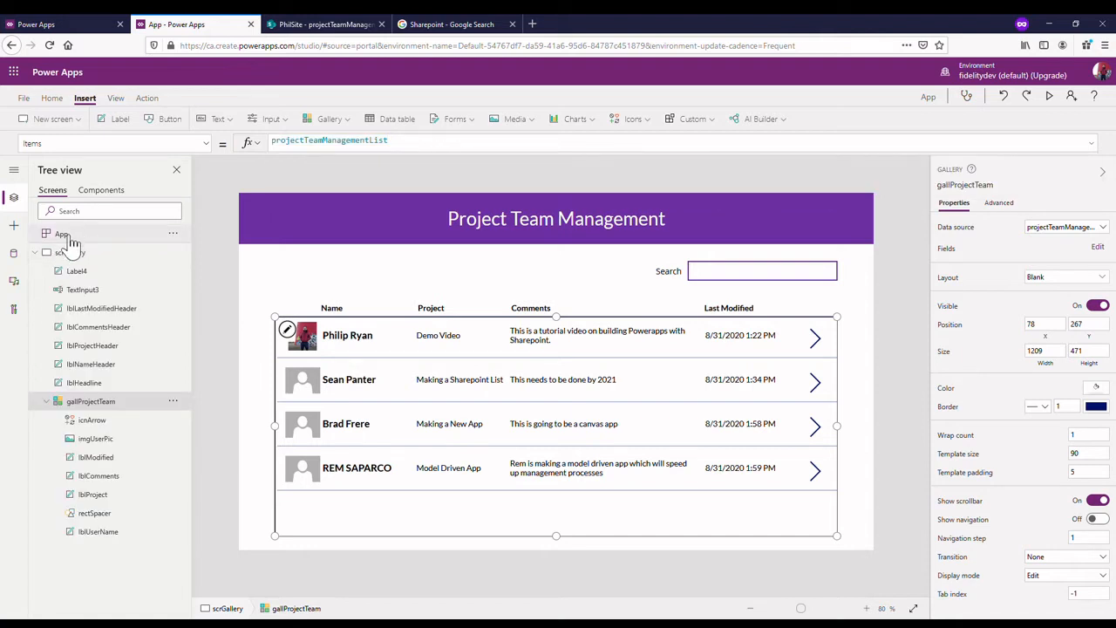
- Set App OnStart to ClearCollect(collProjectManagementList, projectTeamManagementList)
{"action": "left_click", "coordinate": [61, 233]}
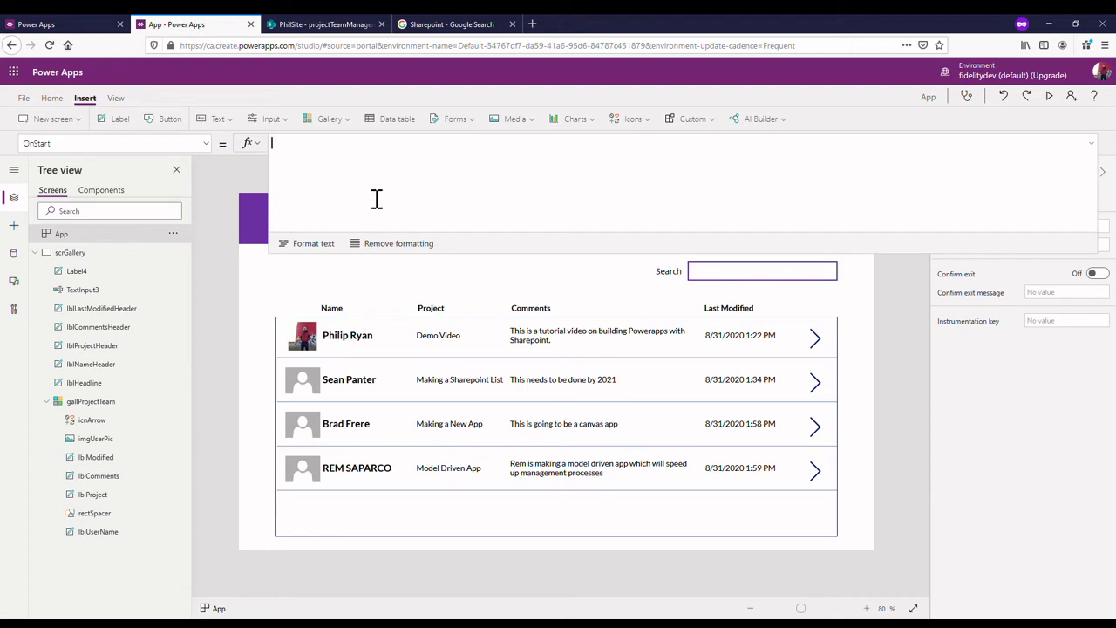
{"action": "type", "text": "C1e"}
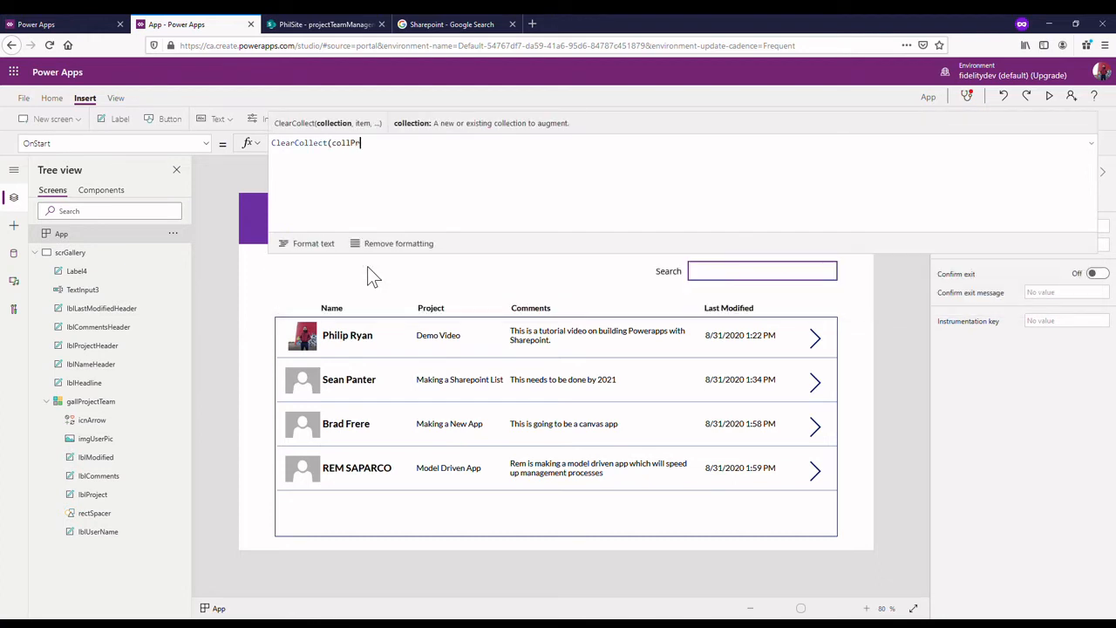
{"action": "type", "text": "ojectManagemen"}
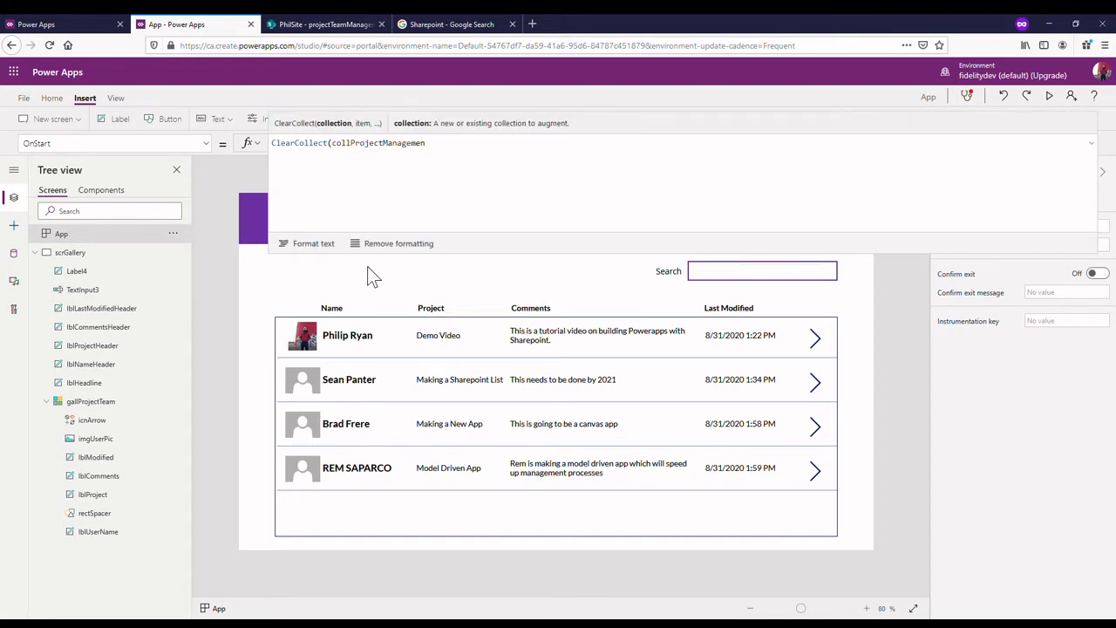
{"action": "type", "text": "tList"}
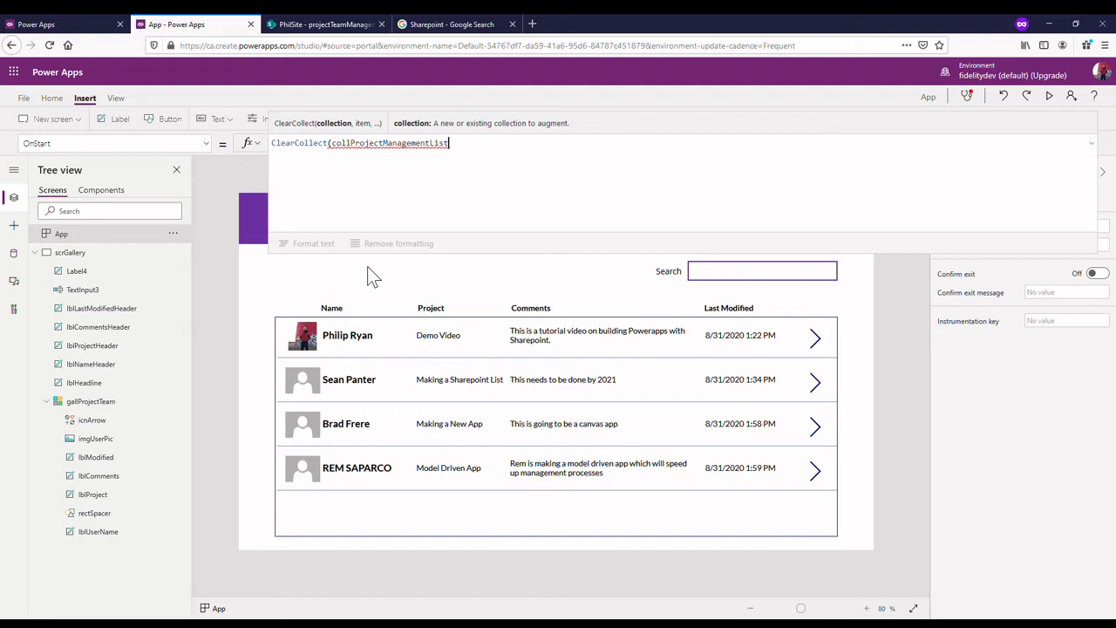
{"action": "type", "text": ","}
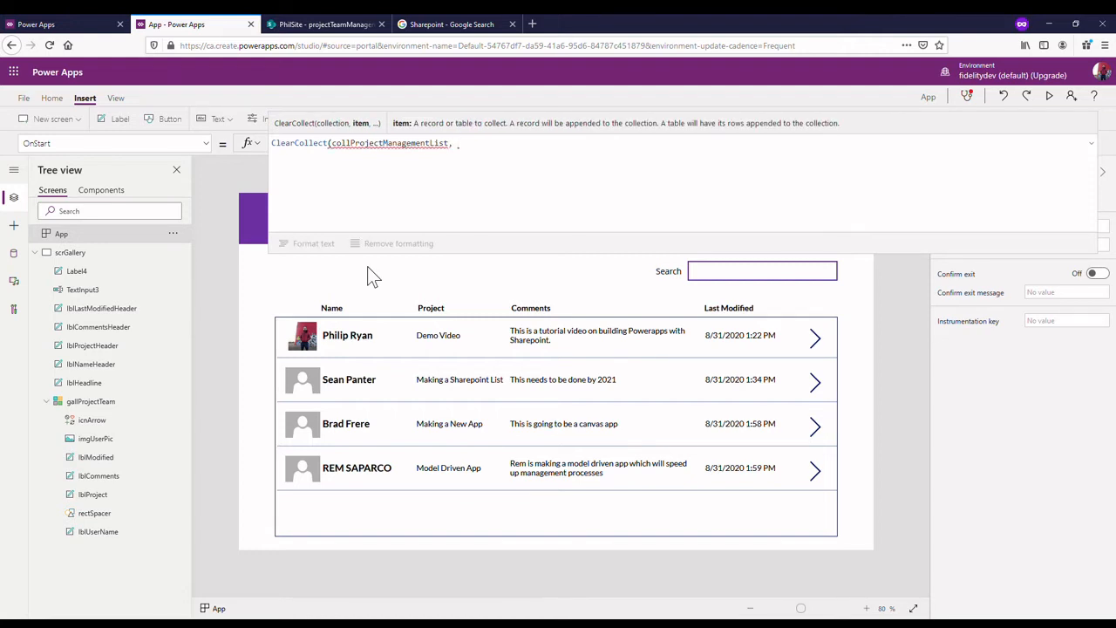
{"action": "type", "text": "pro"}
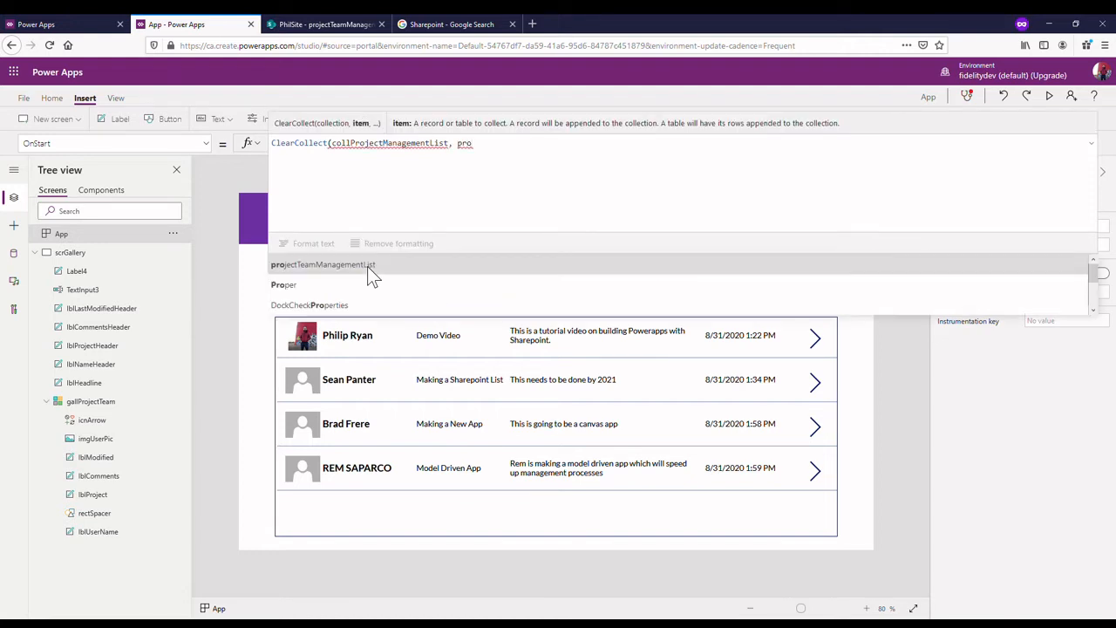
{"action": "left_click", "coordinate": [322, 264]}
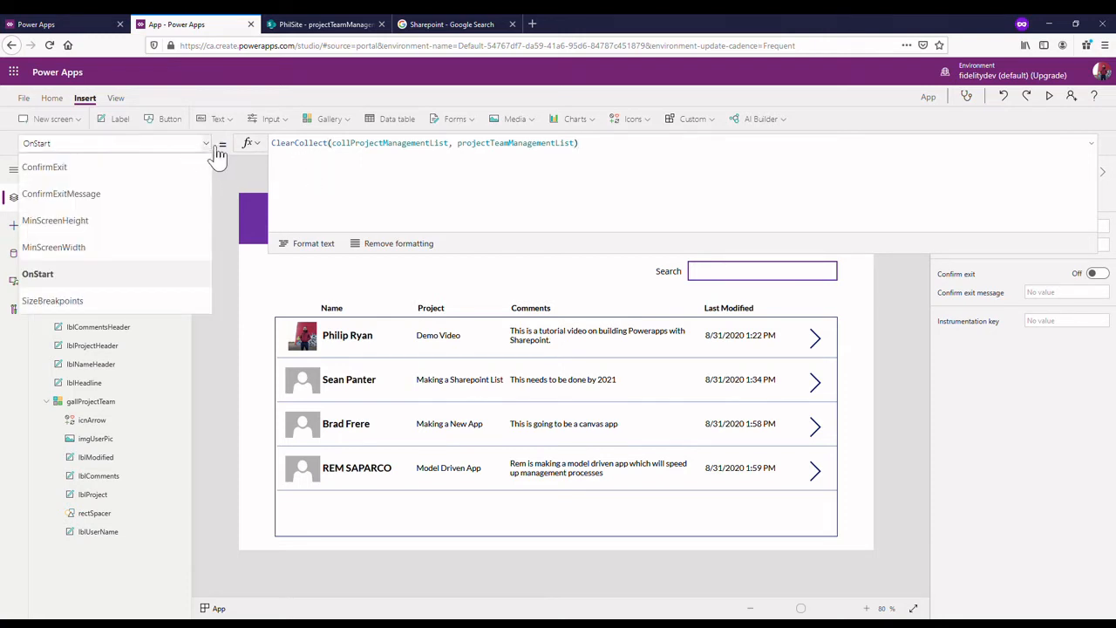
{"action": "left_click", "coordinate": [221, 143]}
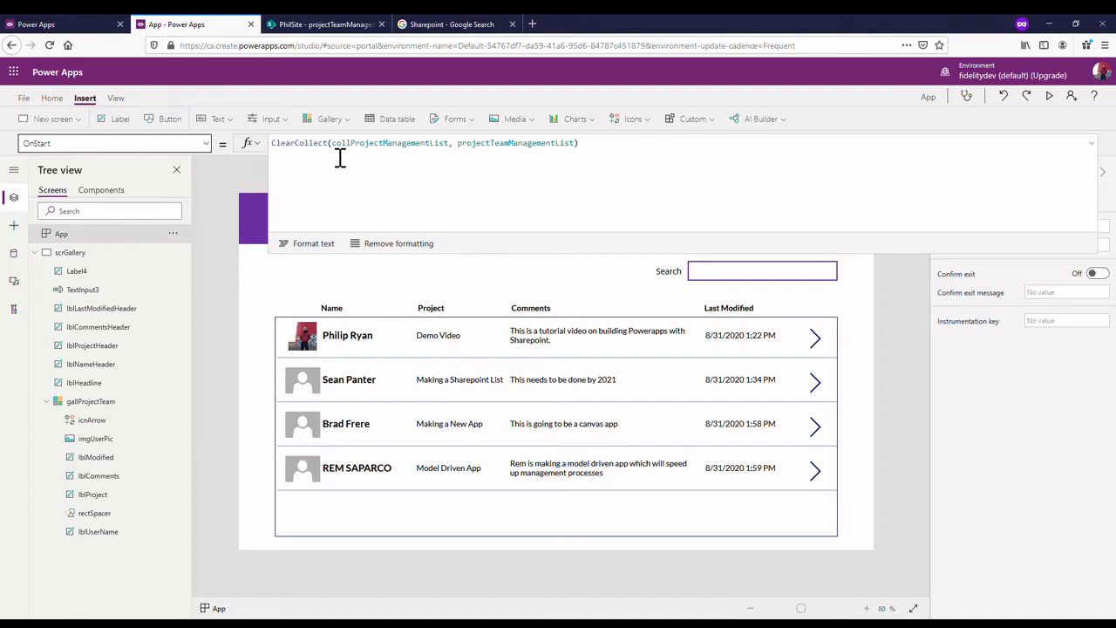
{"action": "mouse_move", "coordinate": [567, 151]}
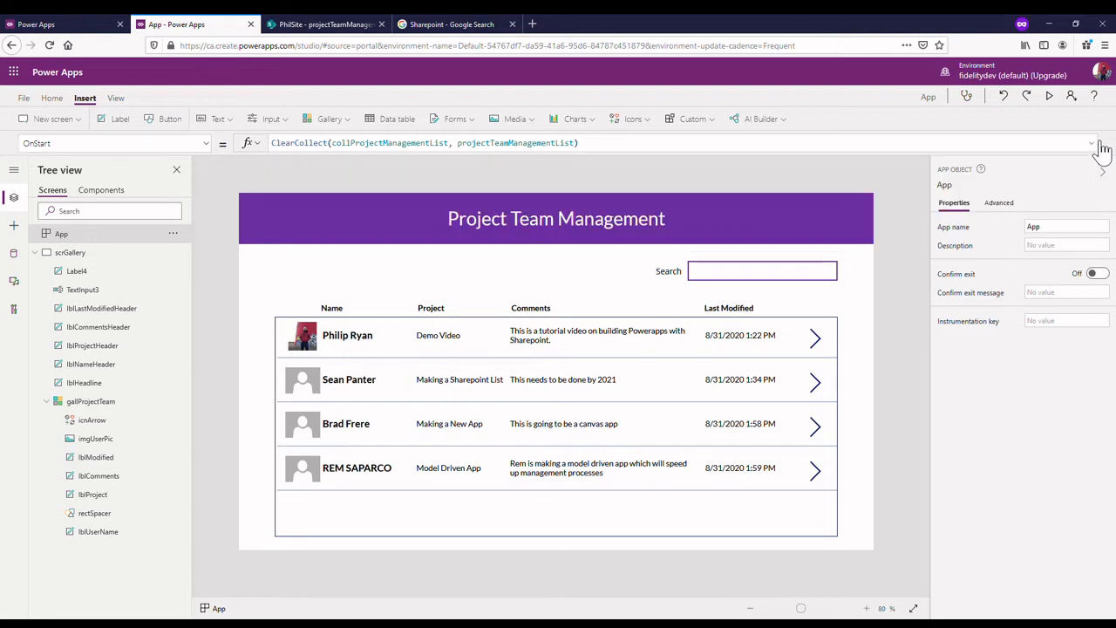
{"action": "mouse_move", "coordinate": [794, 236]}
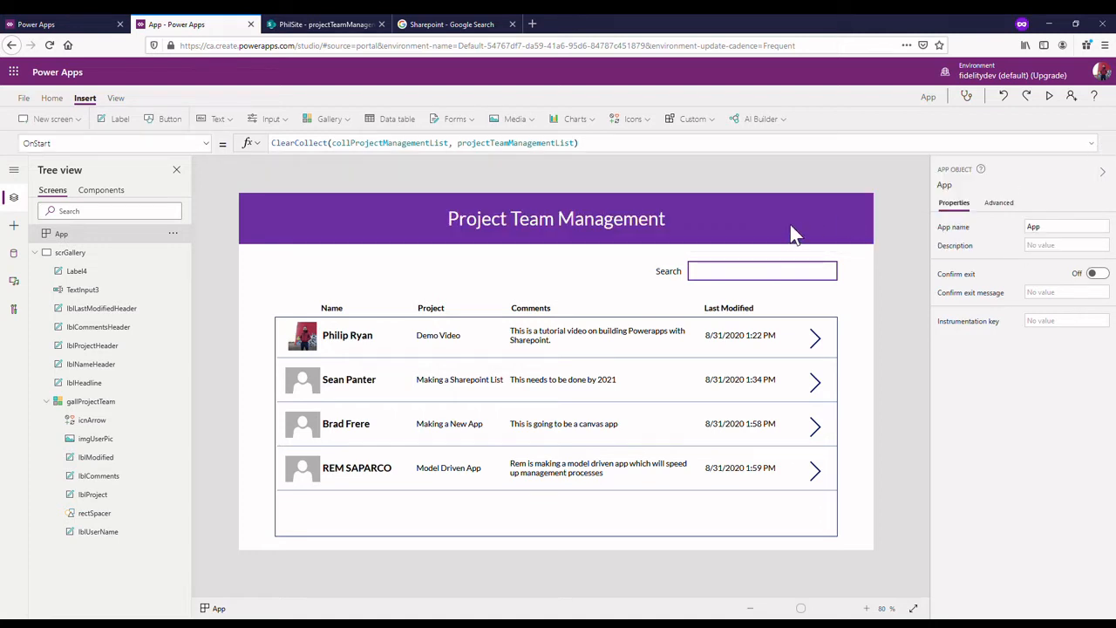
{"action": "mouse_move", "coordinate": [1054, 121]}
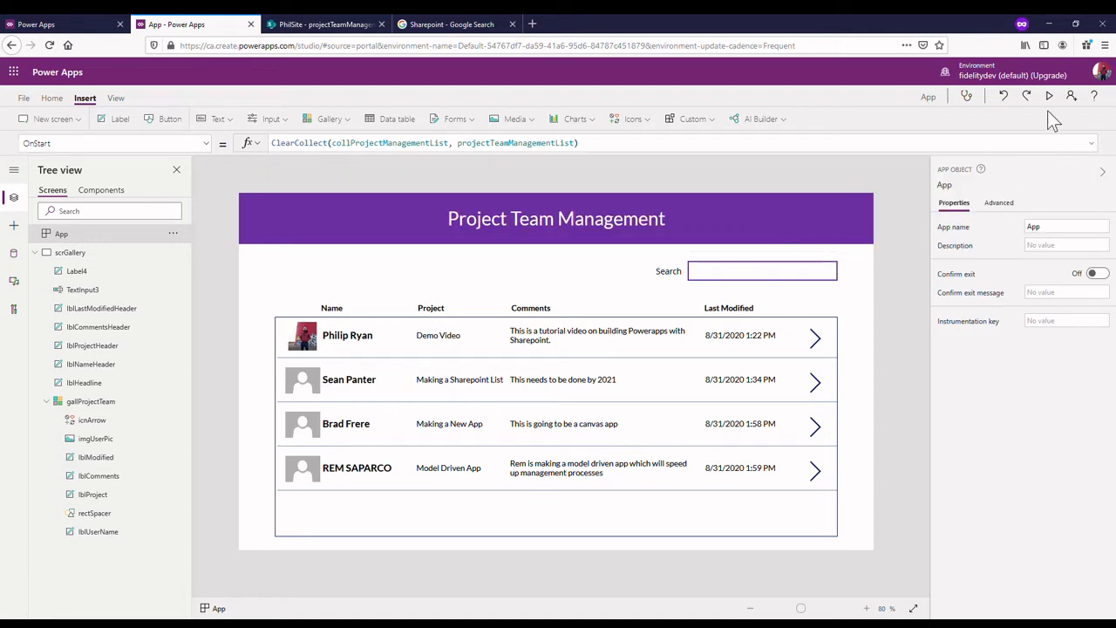
{"action": "mouse_move", "coordinate": [1049, 96]}
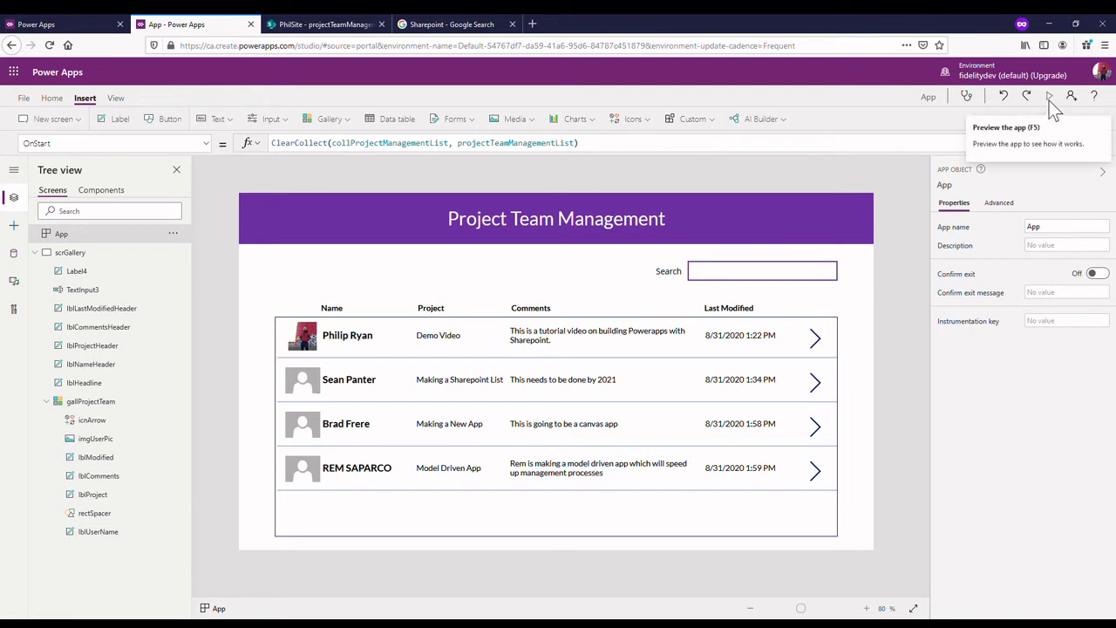
{"action": "left_click", "coordinate": [761, 270]}
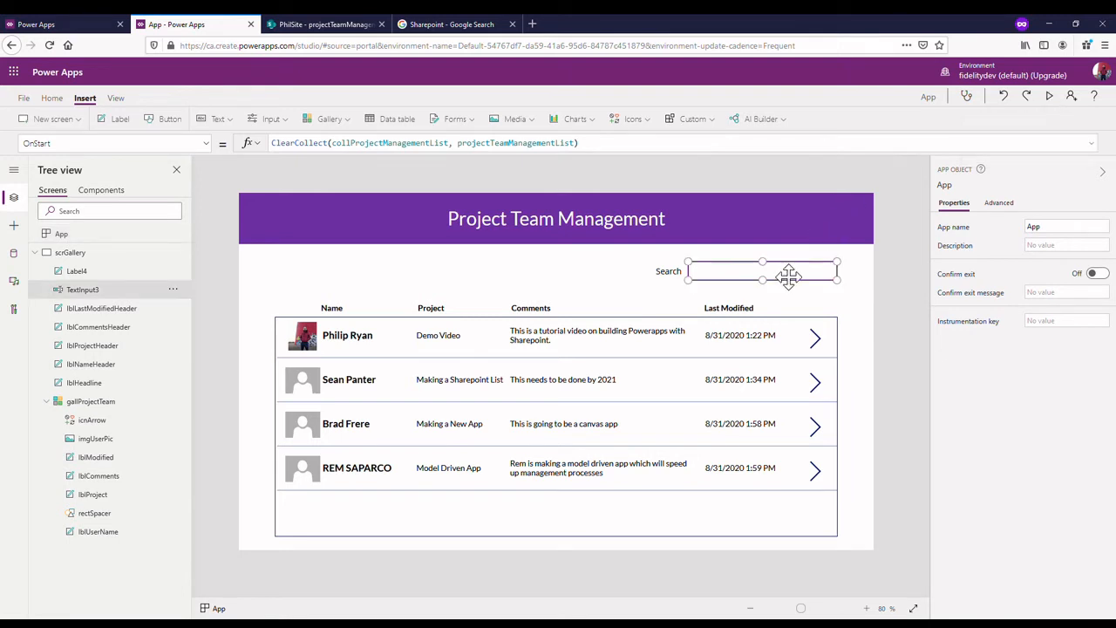
- Point gallProjectTeam's Items property at collProjectManagementList
{"action": "left_click", "coordinate": [761, 270]}
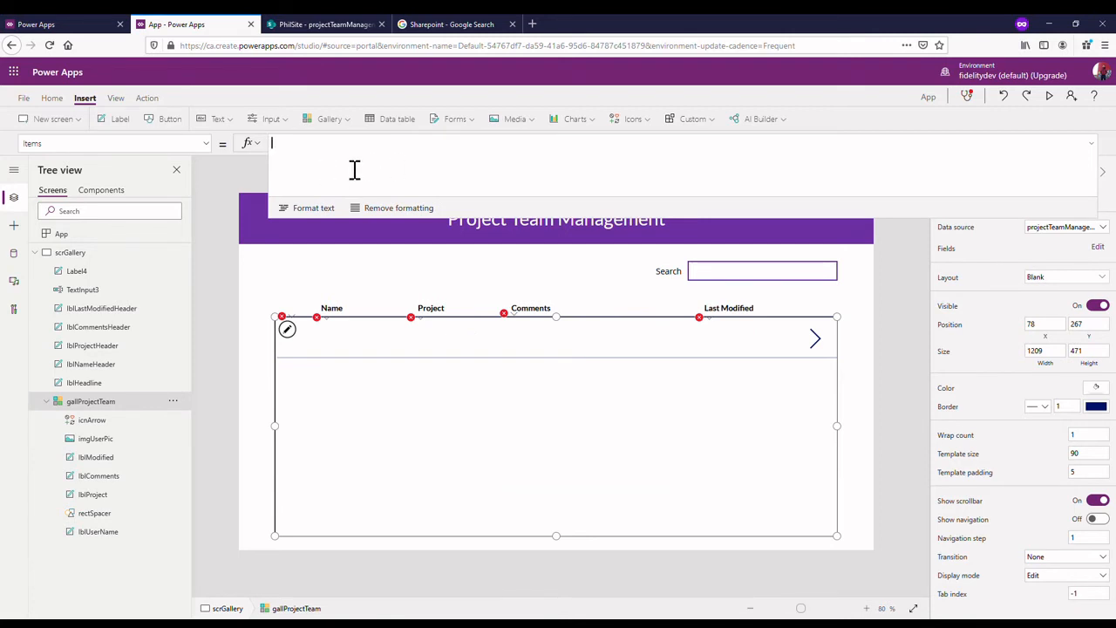
{"action": "type", "text": "collPr"}
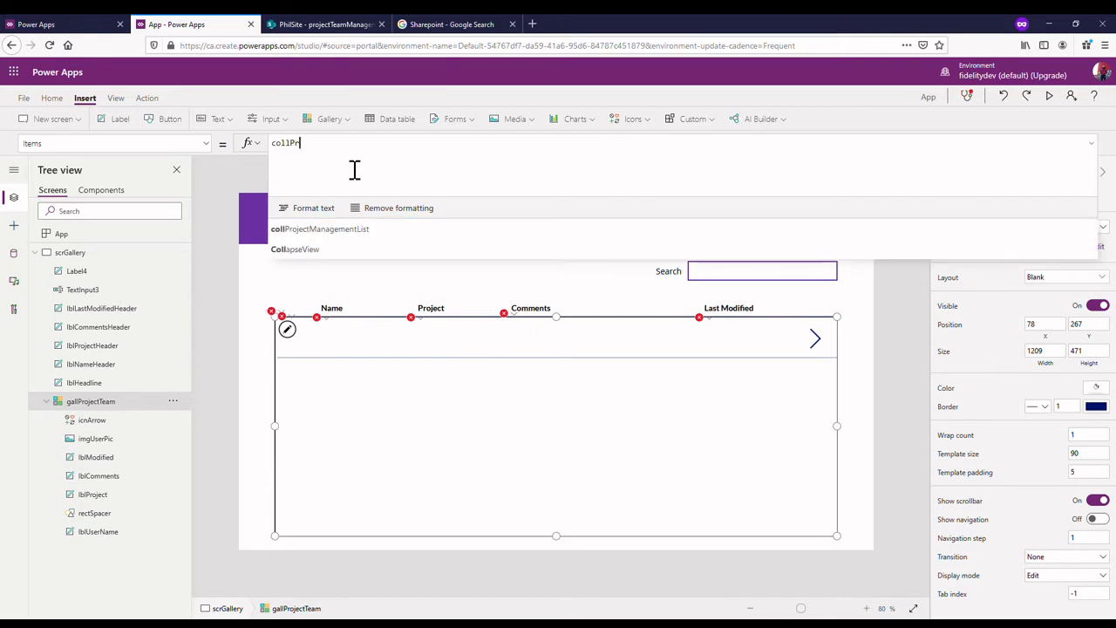
{"action": "left_click", "coordinate": [320, 228]}
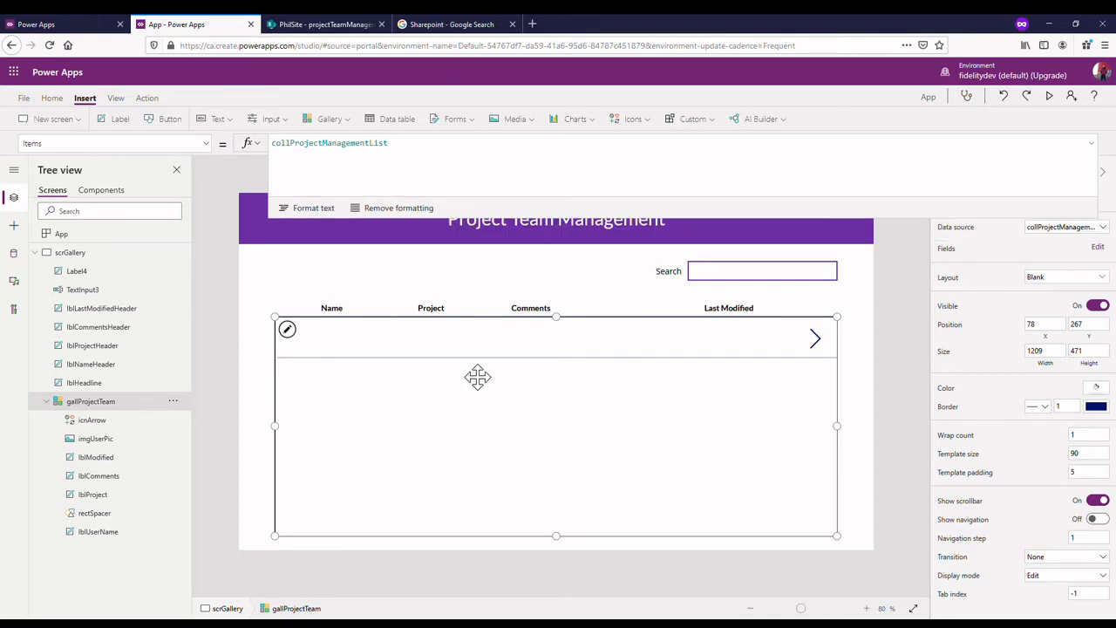
{"action": "left_click", "coordinate": [1092, 142]}
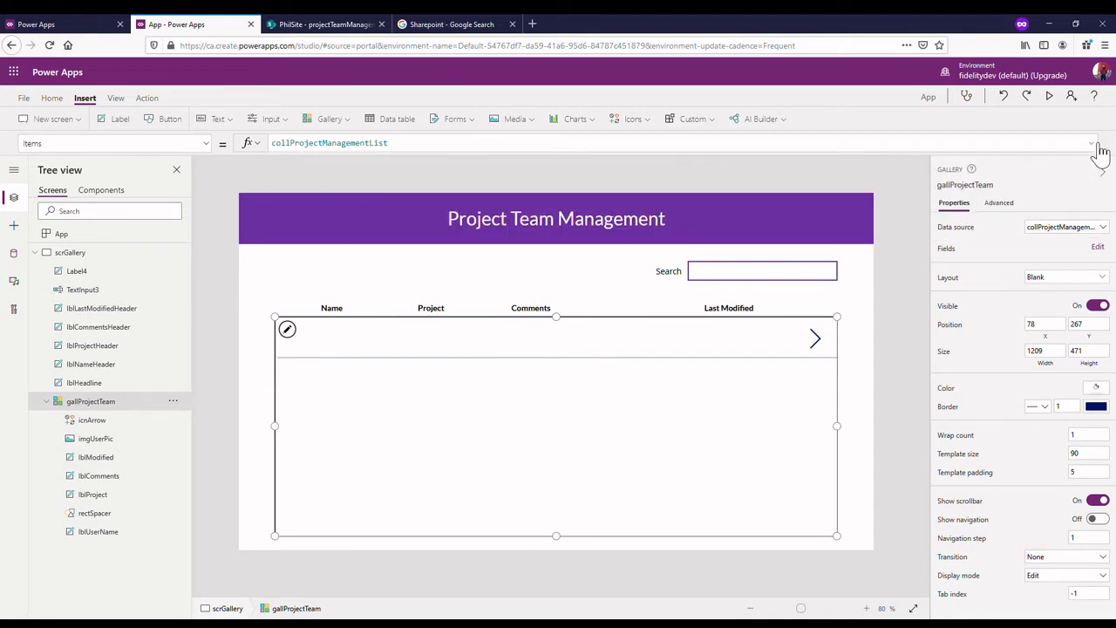
- Run App's OnStart from the Tree view to reload the four team entries
{"action": "left_click", "coordinate": [61, 232]}
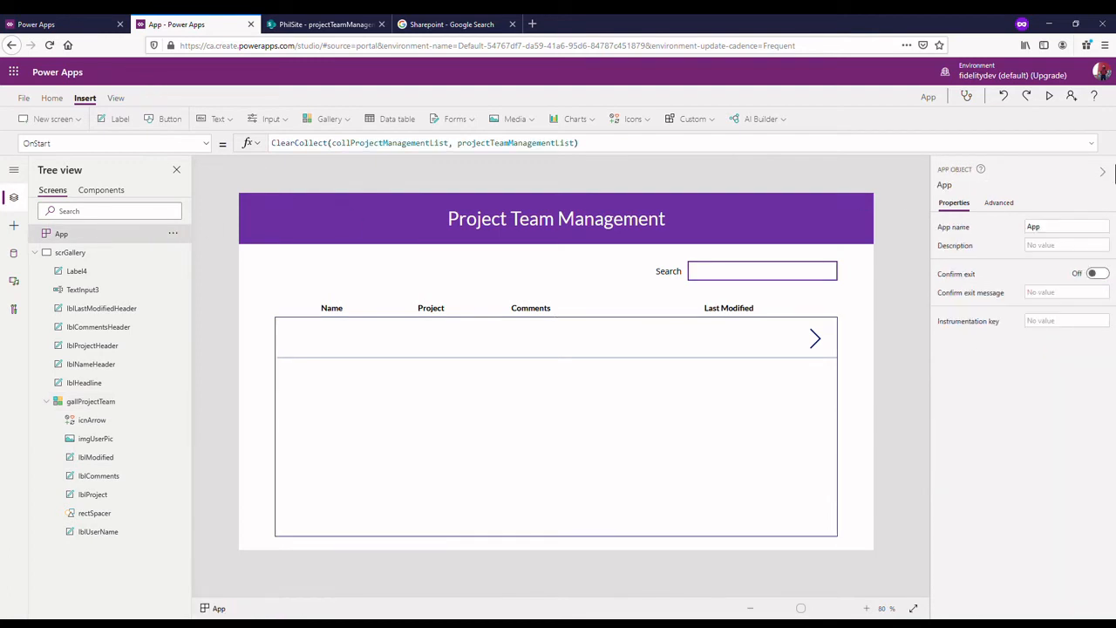
{"action": "mouse_move", "coordinate": [1049, 96]}
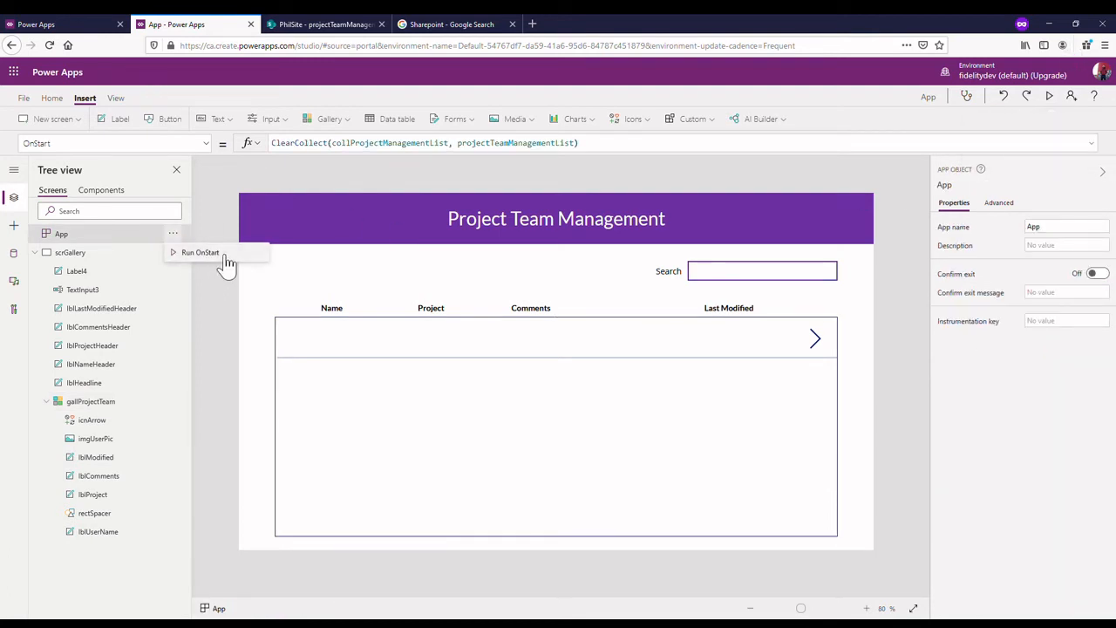
{"action": "left_click", "coordinate": [199, 252]}
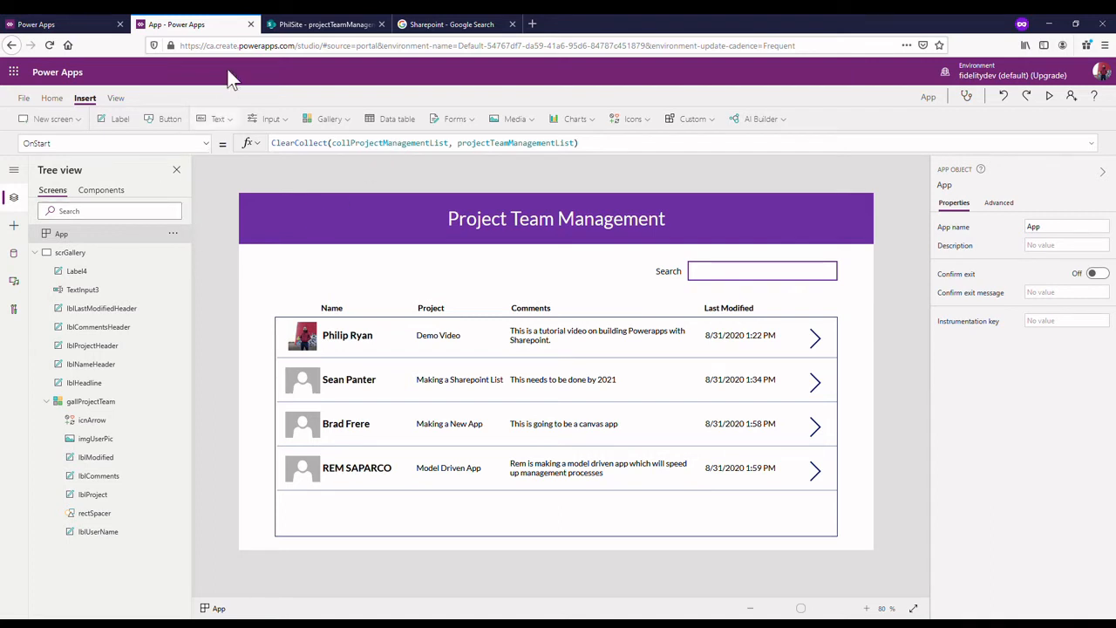
{"action": "mouse_move", "coordinate": [479, 297]}
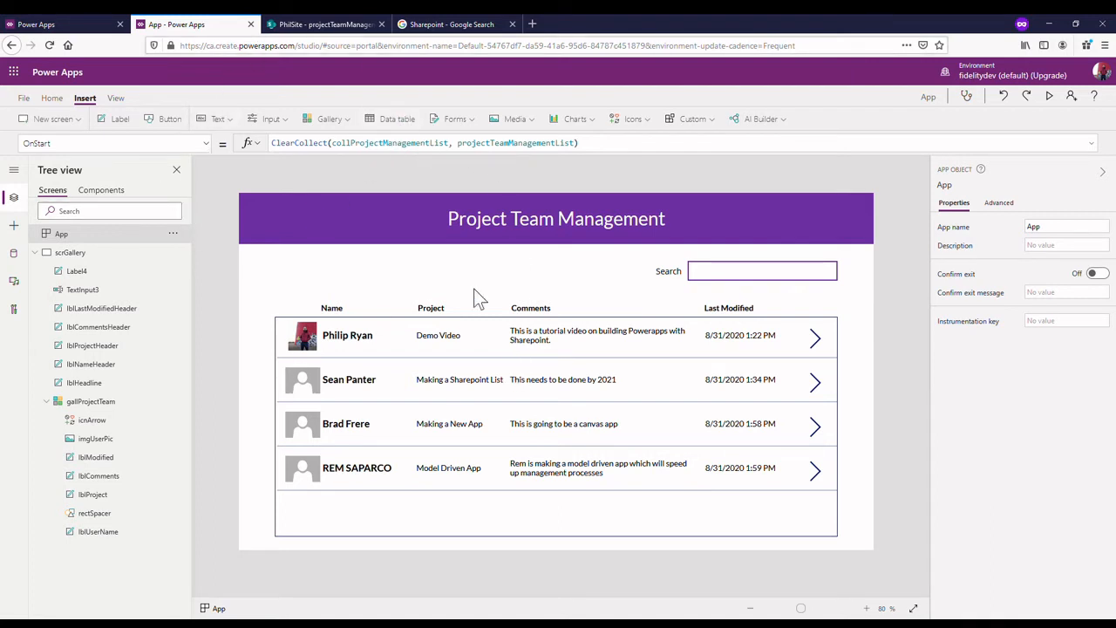
{"action": "mouse_move", "coordinate": [417, 260]}
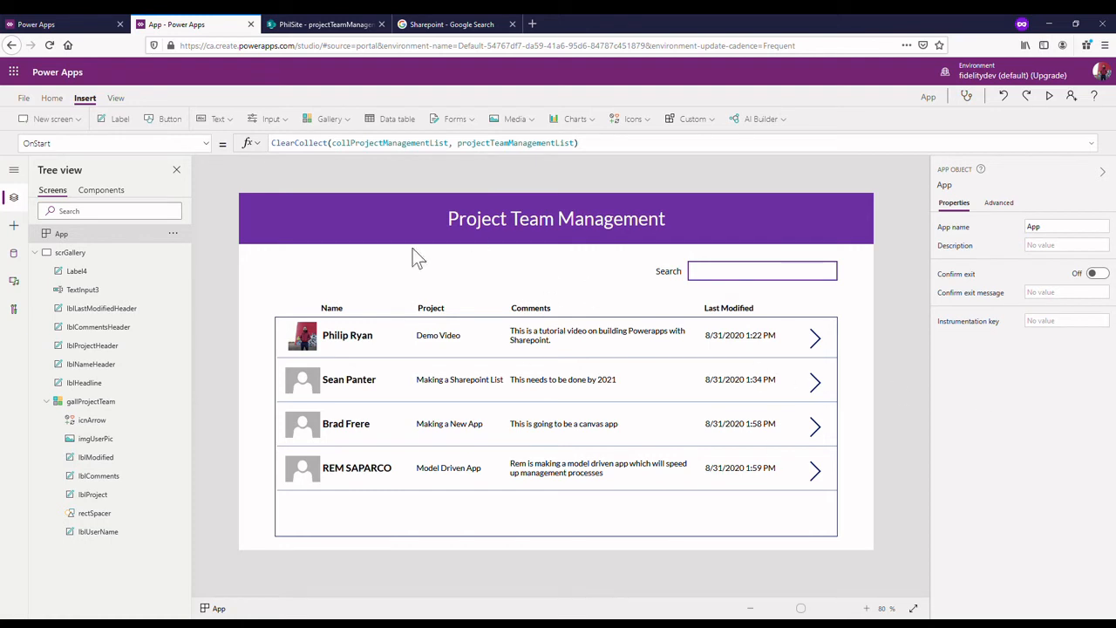
{"action": "mouse_move", "coordinate": [557, 321]}
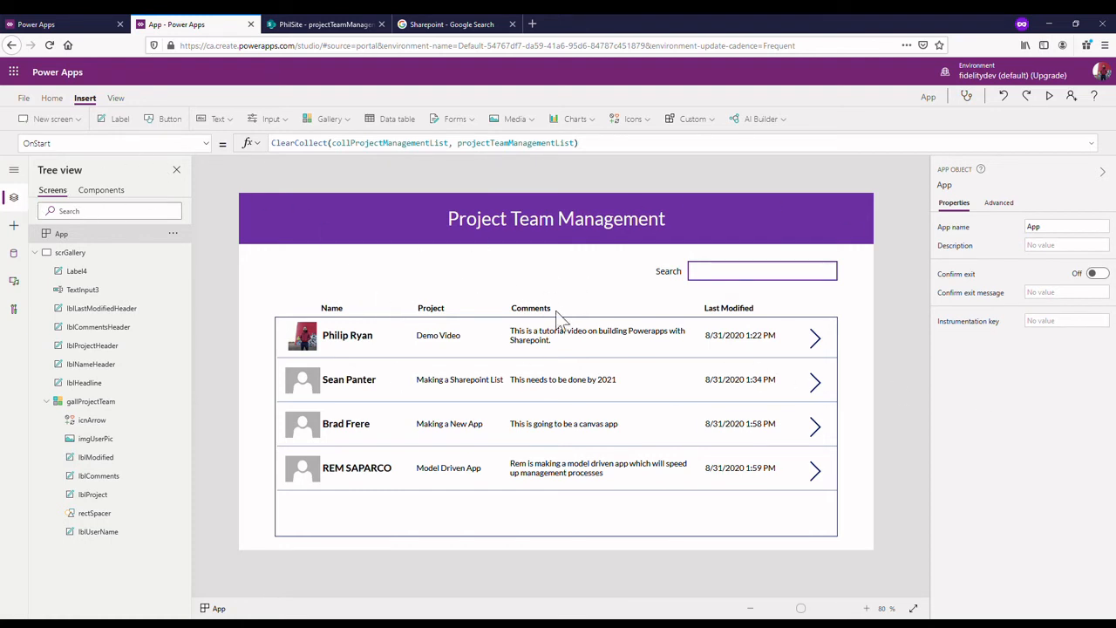
- Start gallProjectTeam's Items formula as Filter(collProjectManagementList,
{"action": "left_click", "coordinate": [556, 427]}
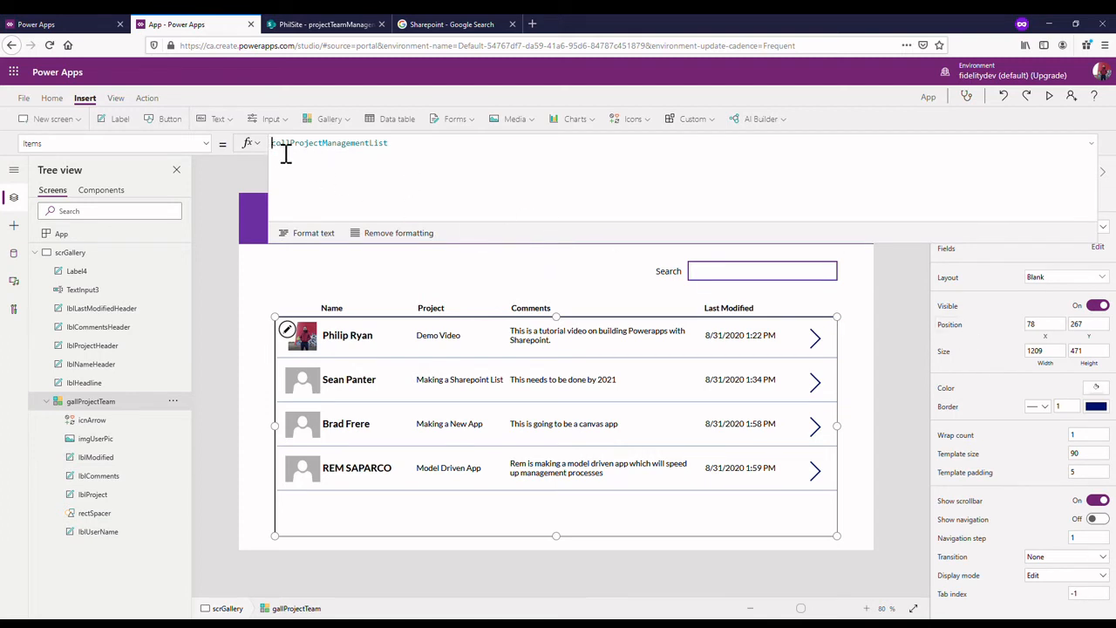
{"action": "left_click", "coordinate": [331, 142]}
{"action": "type", "text": "Filter"}
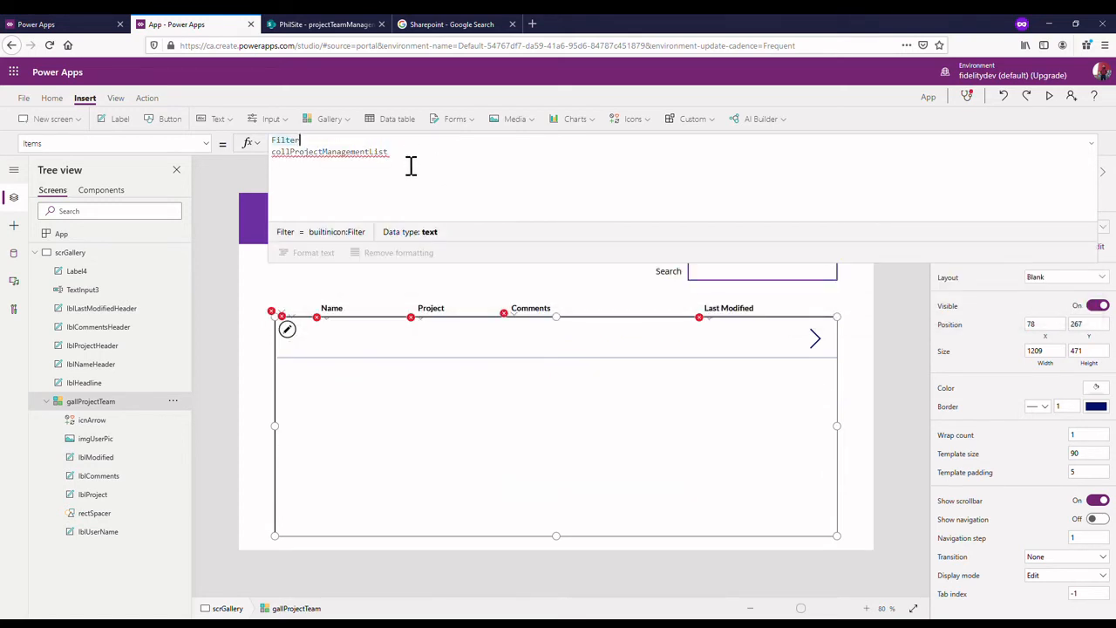
{"action": "type", "text": "("}
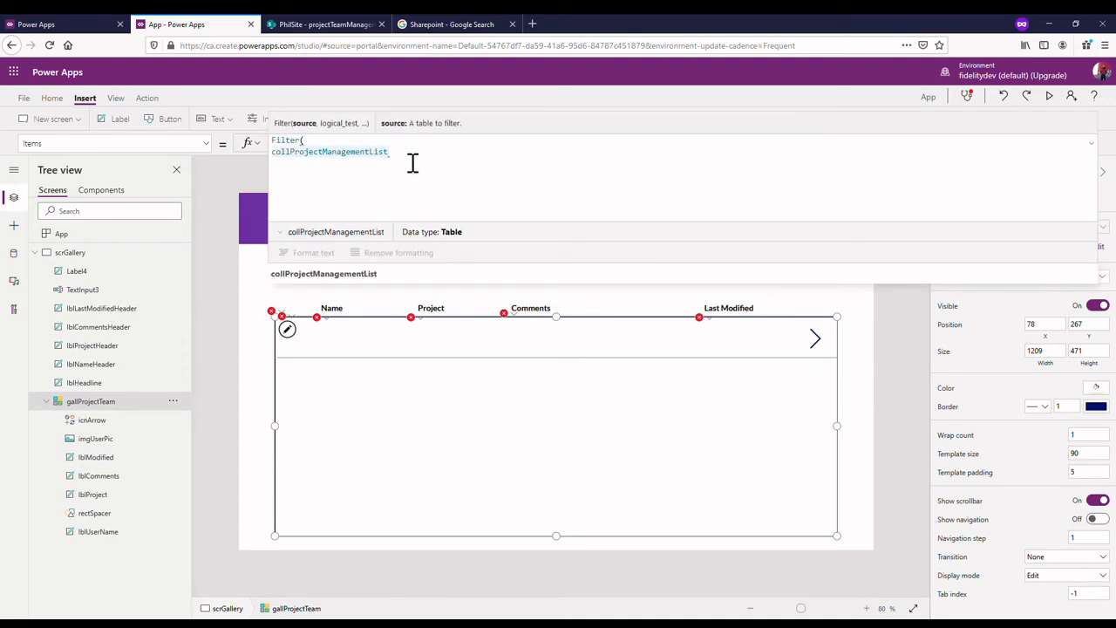
{"action": "type", "text": ","}
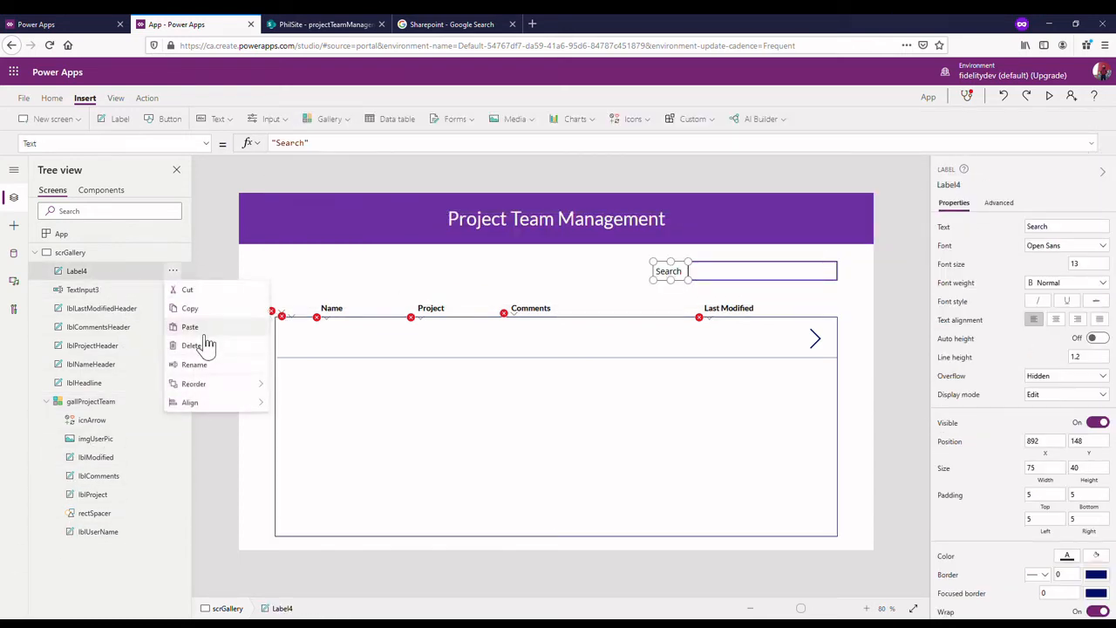
- Rename Label4 to lblSearch and TextInput3 to txtSearchBar in the Tree view
{"action": "left_click", "coordinate": [194, 364]}
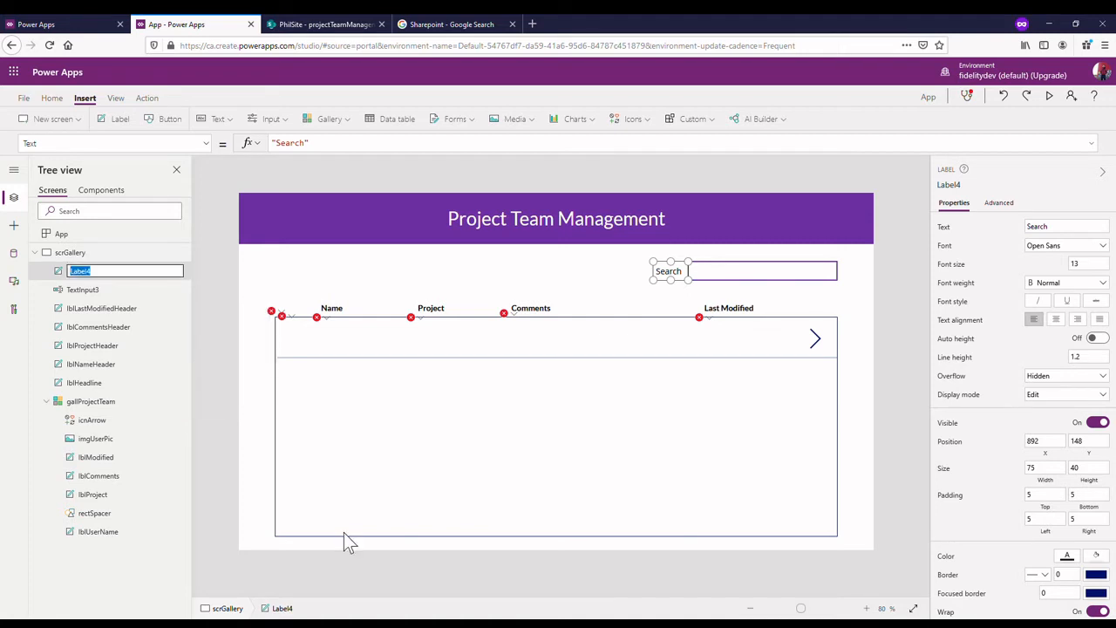
{"action": "type", "text": "lblSearch"}
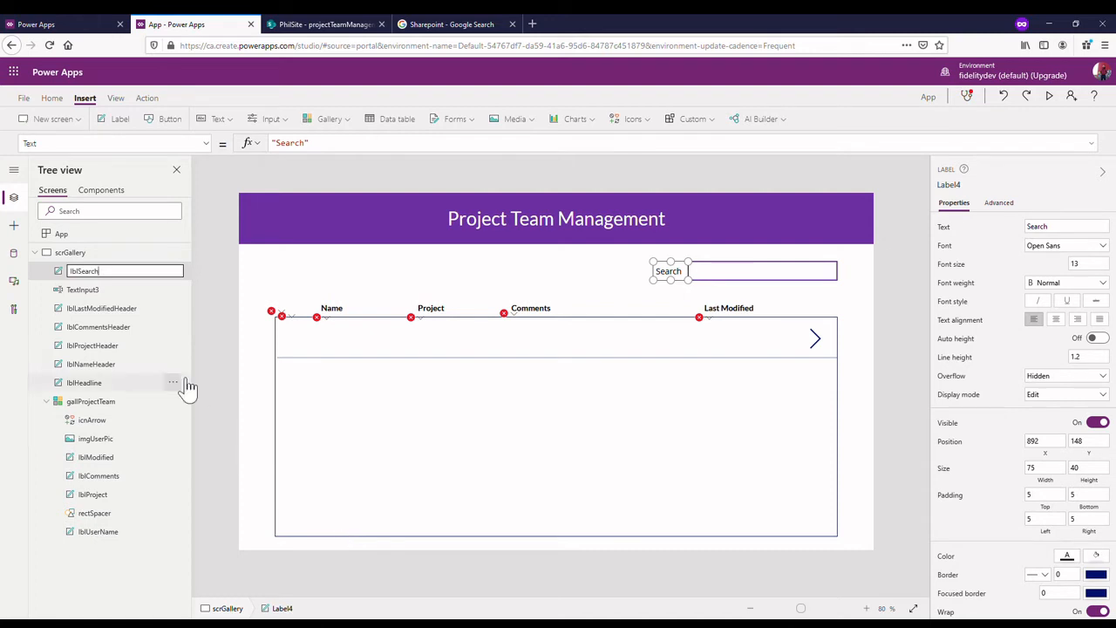
{"action": "left_click", "coordinate": [82, 289]}
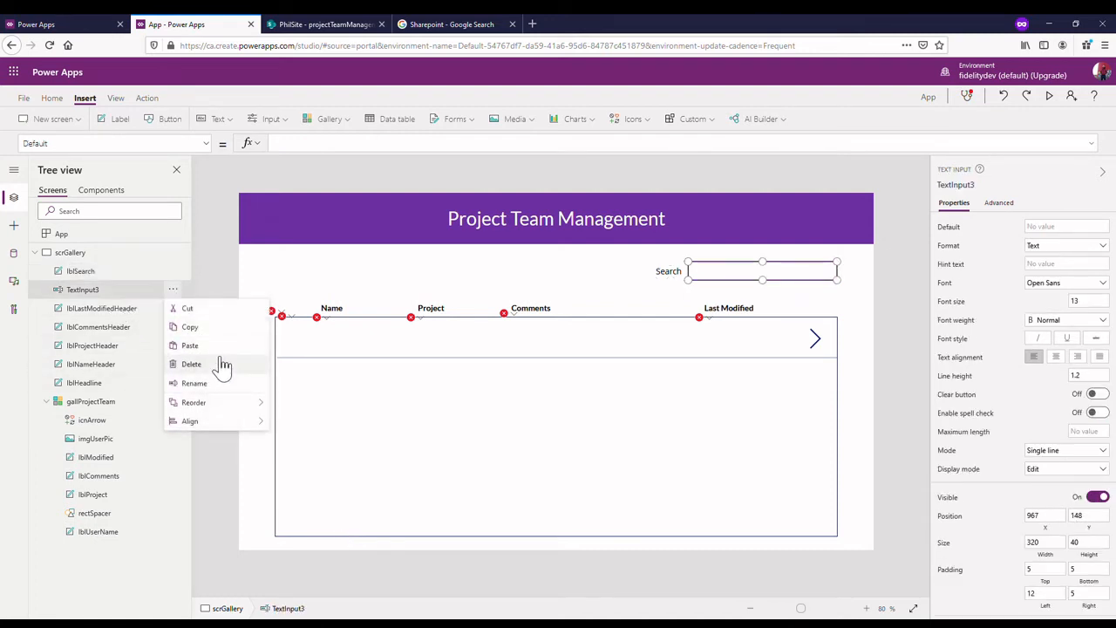
{"action": "left_click", "coordinate": [194, 383]}
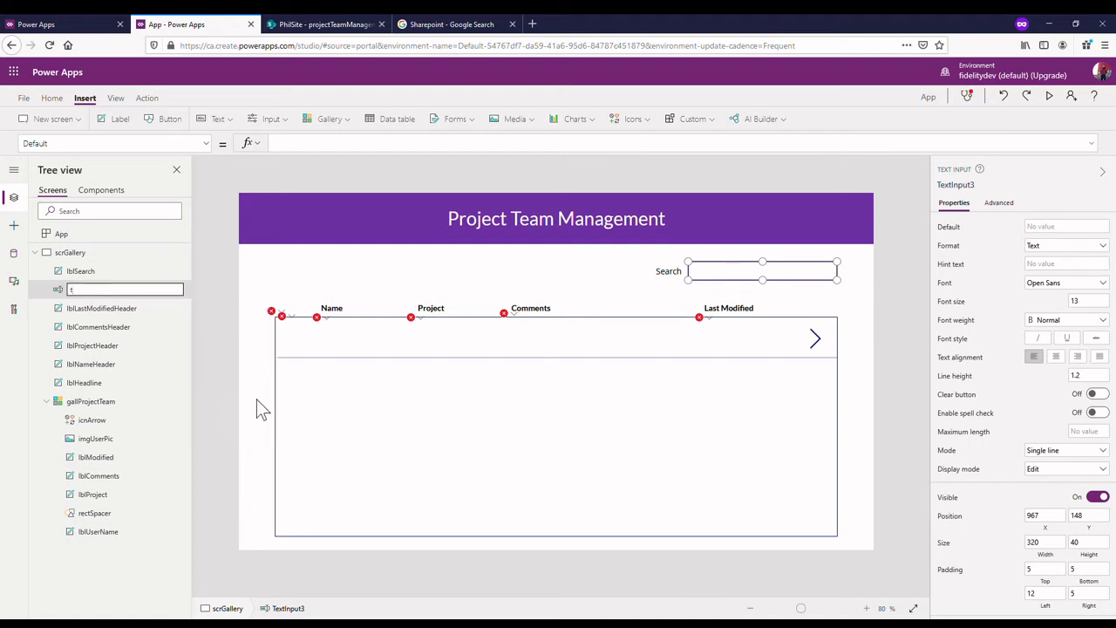
{"action": "type", "text": "txtSearchBar"}
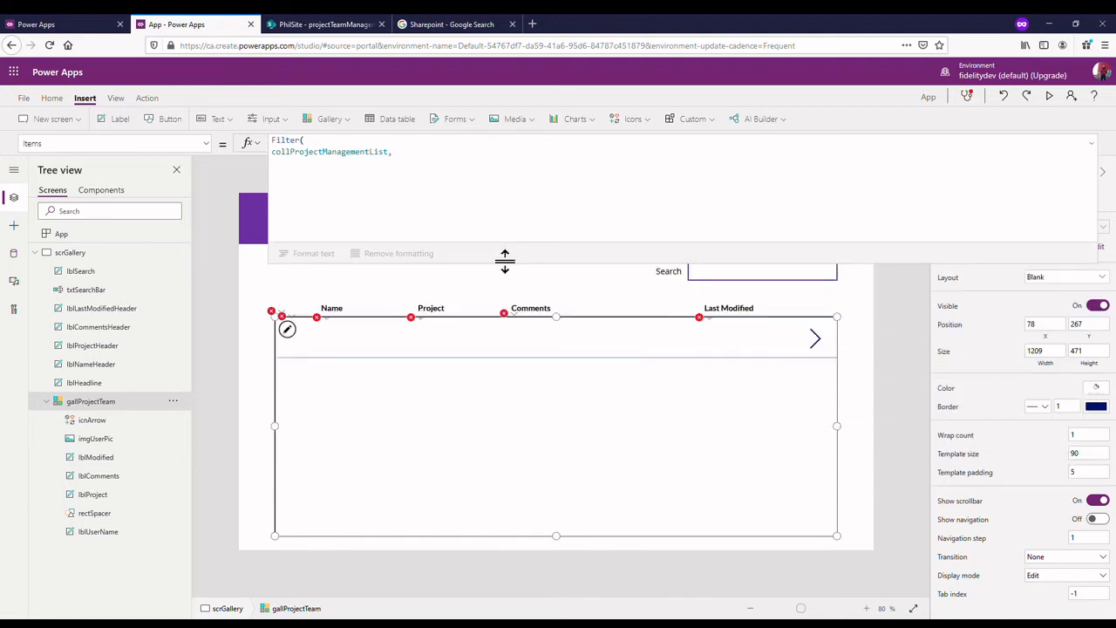
- Add the filter condition txtSearchBar.Text in Employee to the gallery's Items formula
{"action": "left_click", "coordinate": [392, 151]}
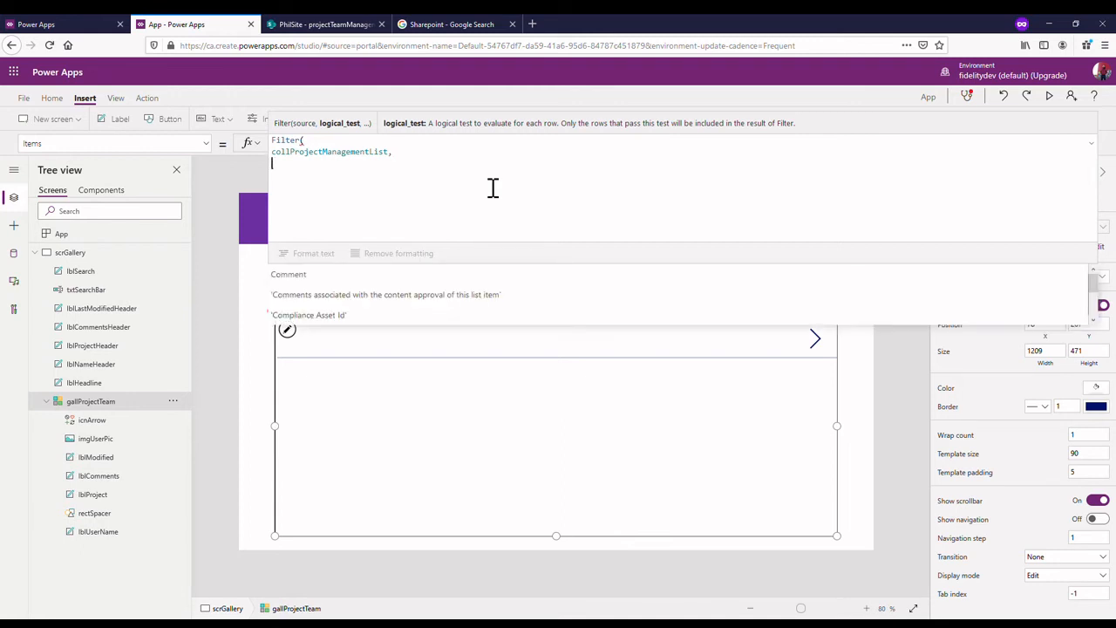
{"action": "type", "text": "txtSearchBar"}
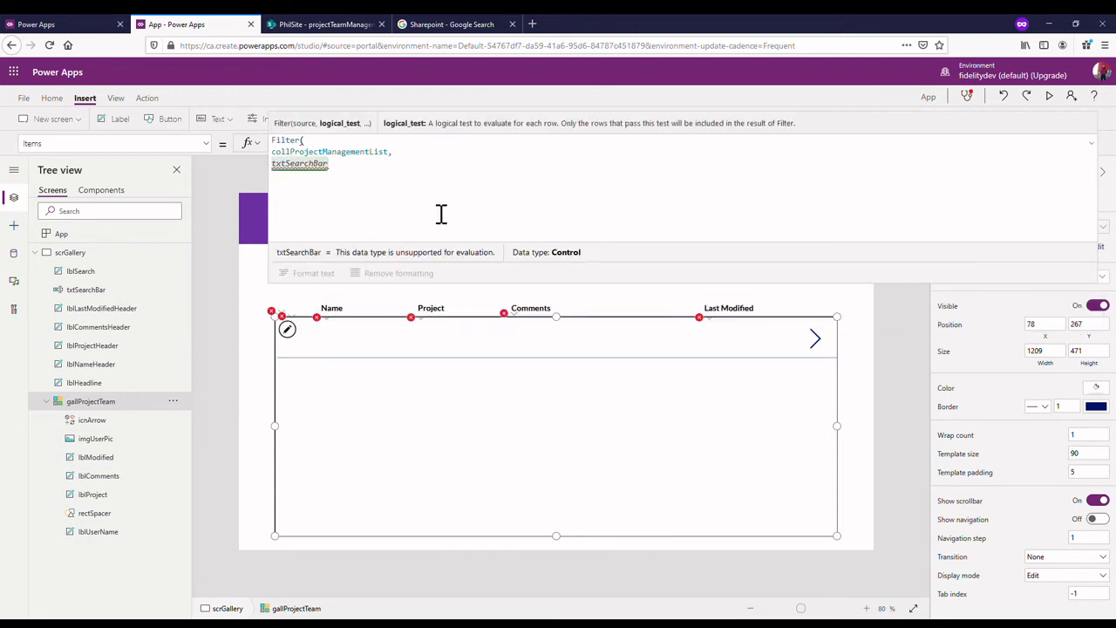
{"action": "type", "text": "."}
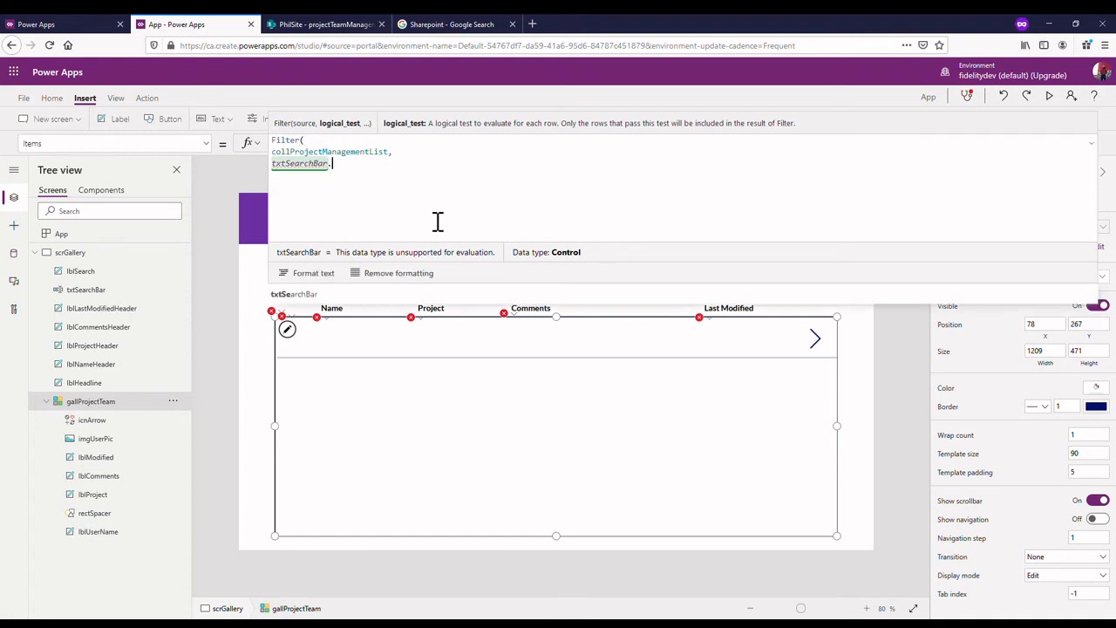
{"action": "type", "text": "Text"}
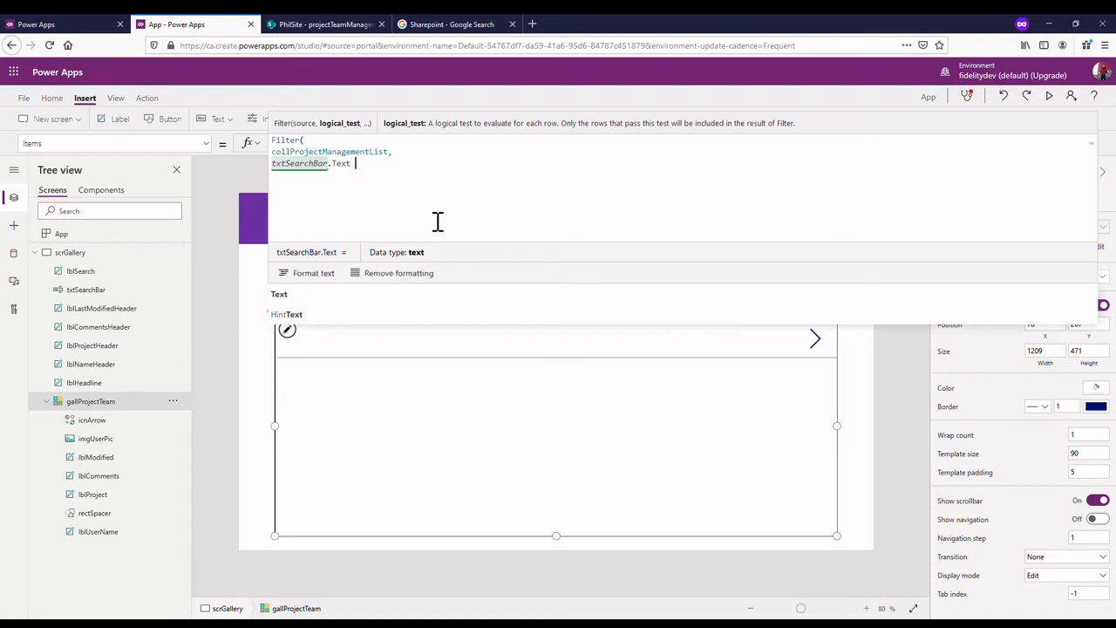
{"action": "type", "text": "in emai"}
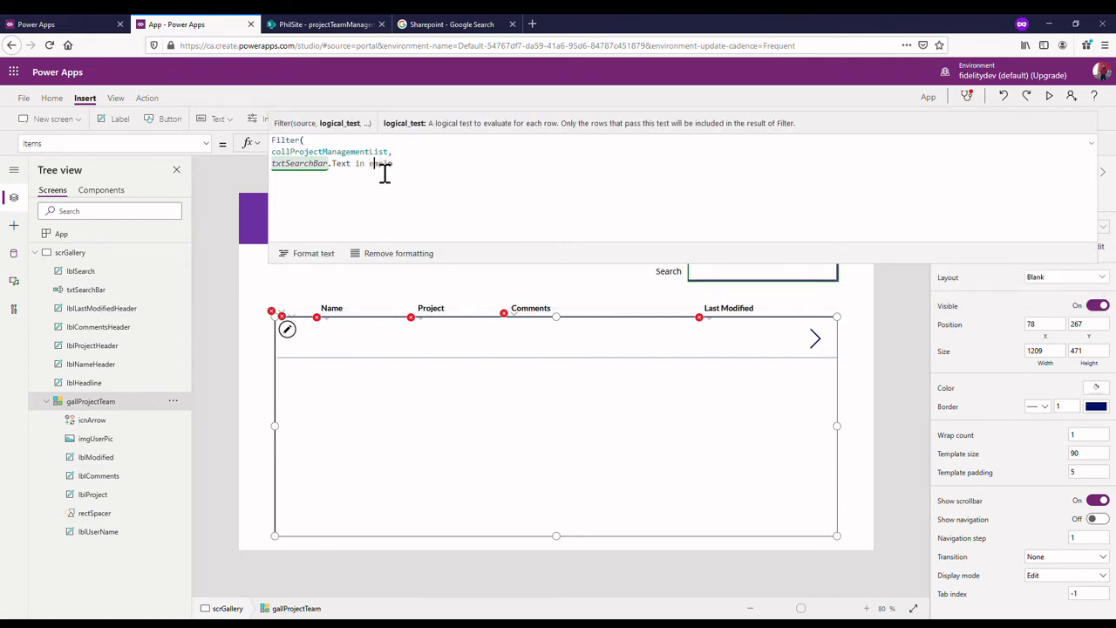
{"action": "type", "text": "emplo"}
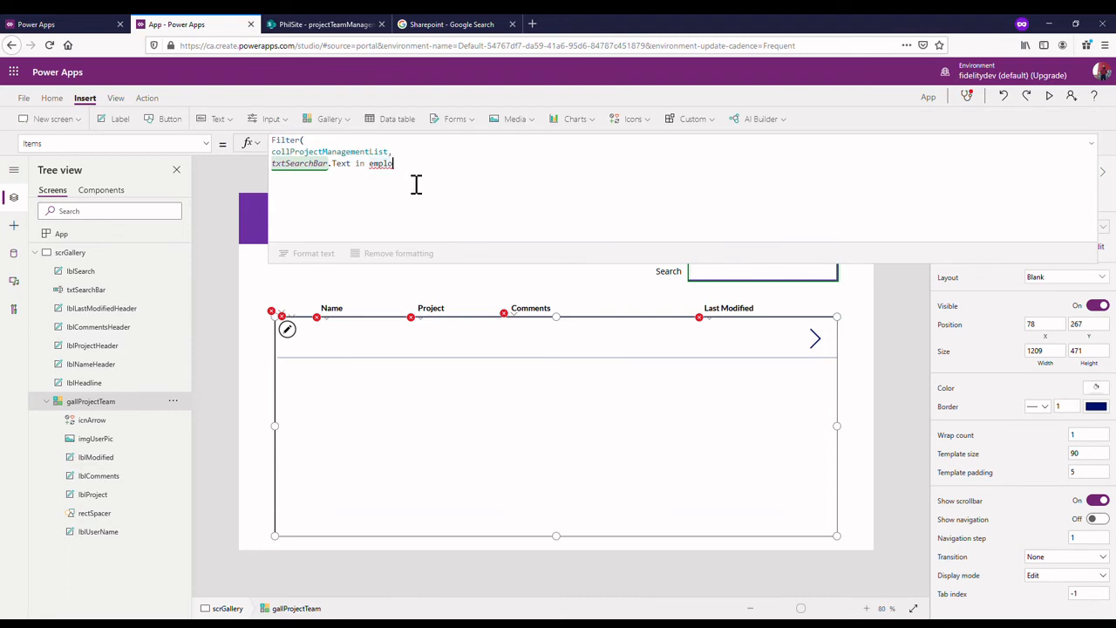
{"action": "type", "text": "yee,"}
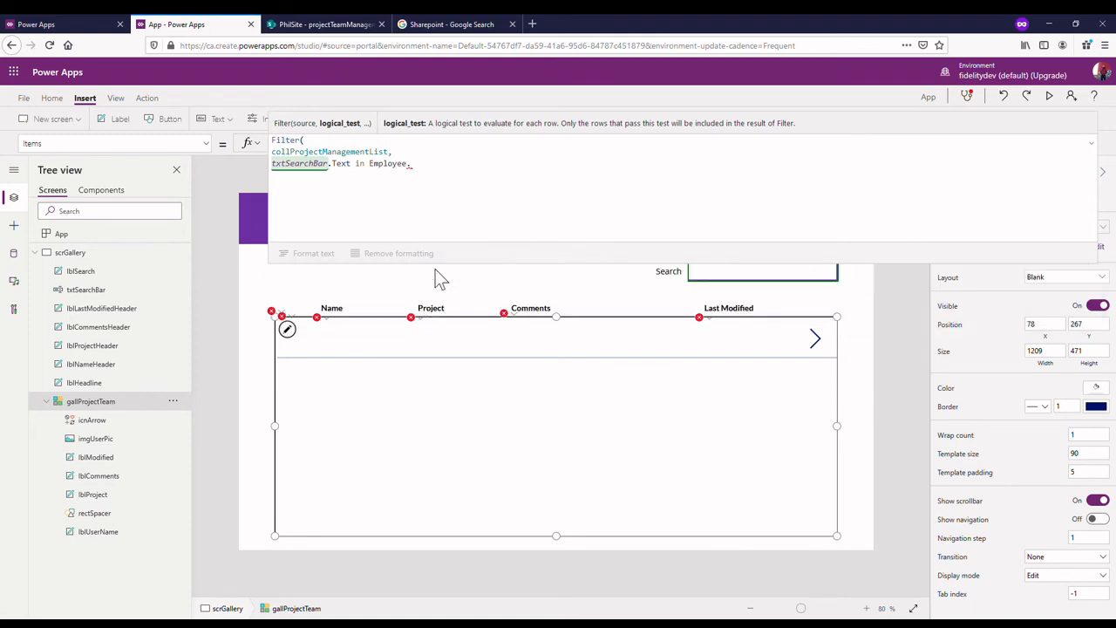
- Check the SharePoint list's Employee, Project and Comment column names, then return to Power Apps
{"action": "left_click", "coordinate": [327, 24]}
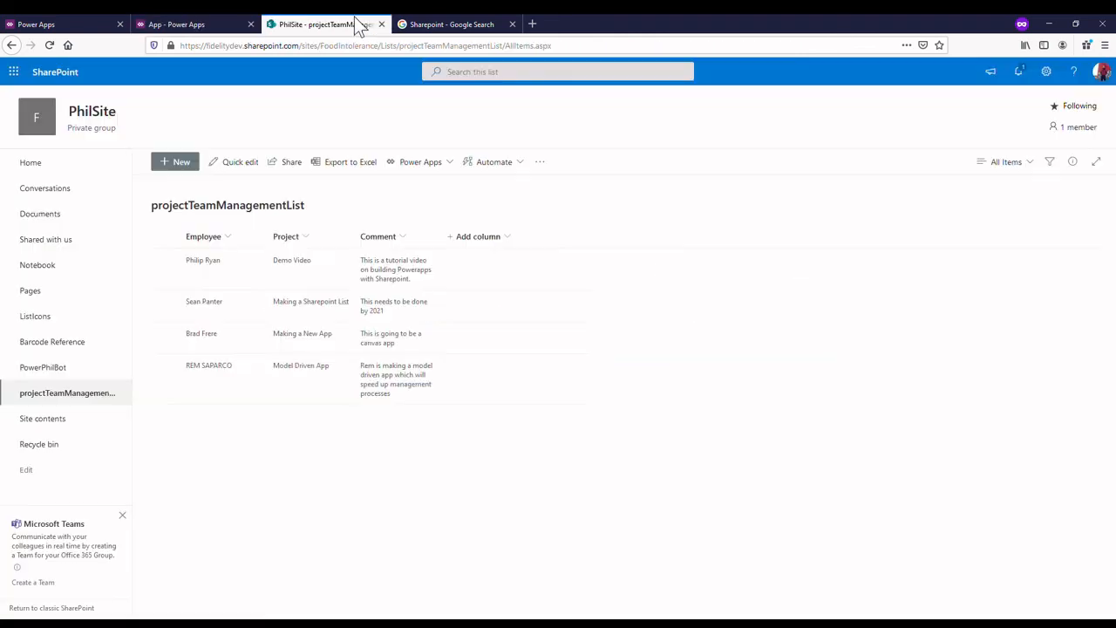
{"action": "mouse_move", "coordinate": [196, 24]}
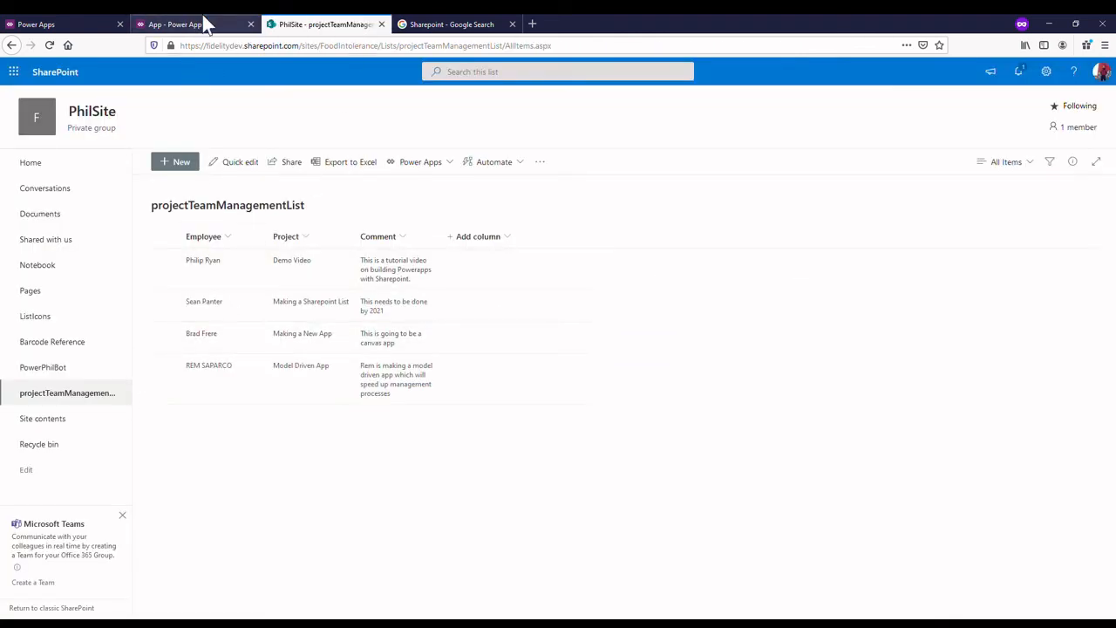
{"action": "left_click", "coordinate": [174, 23]}
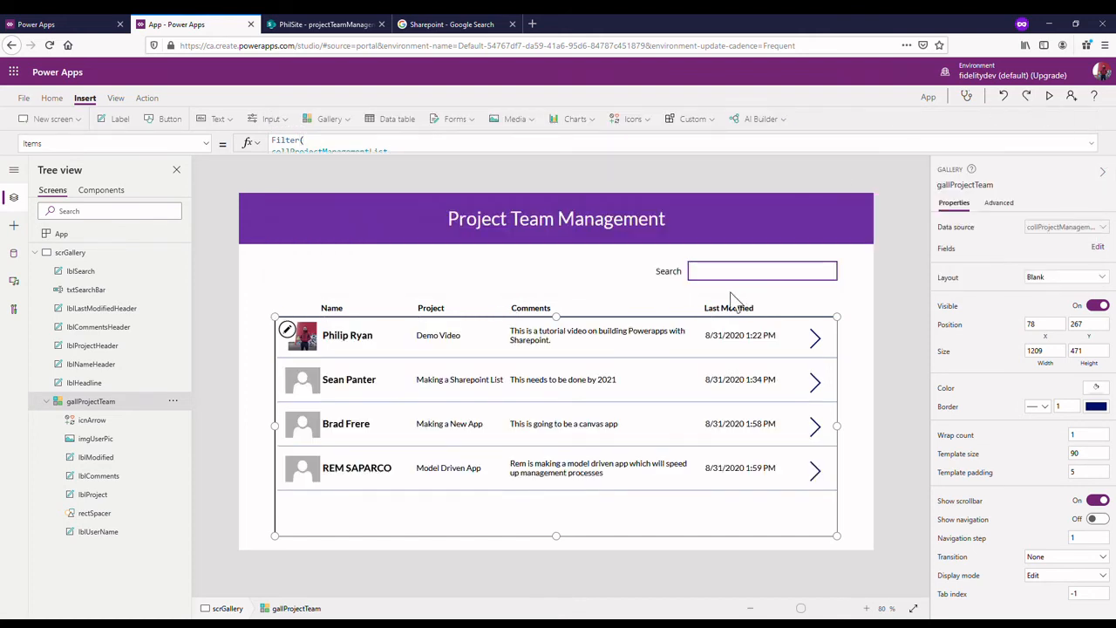
{"action": "mouse_move", "coordinate": [715, 338]}
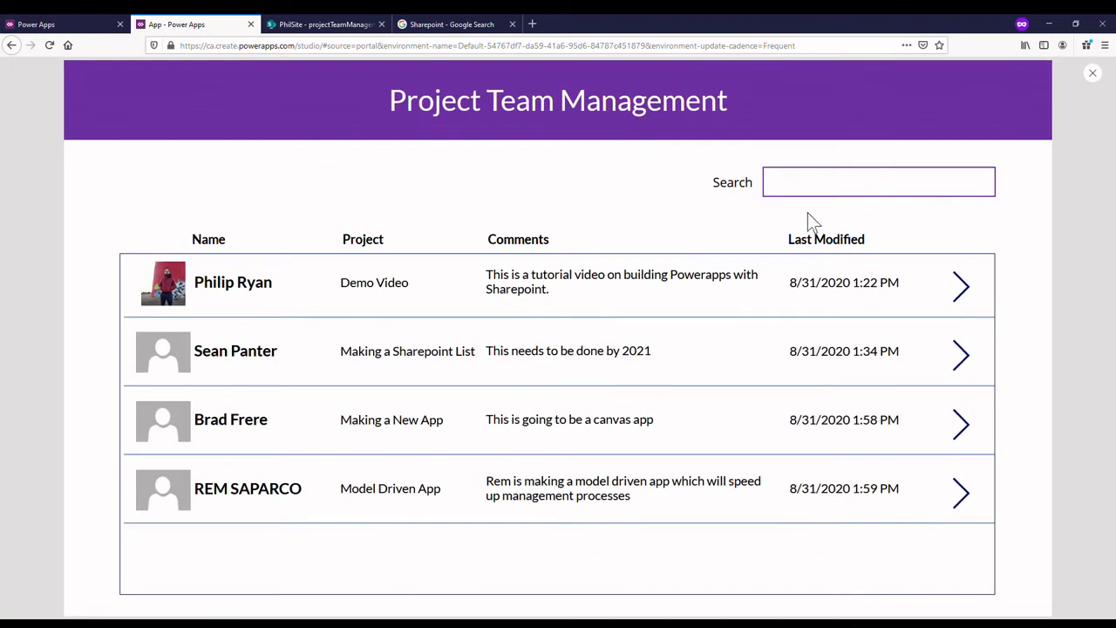
{"action": "left_click", "coordinate": [878, 182]}
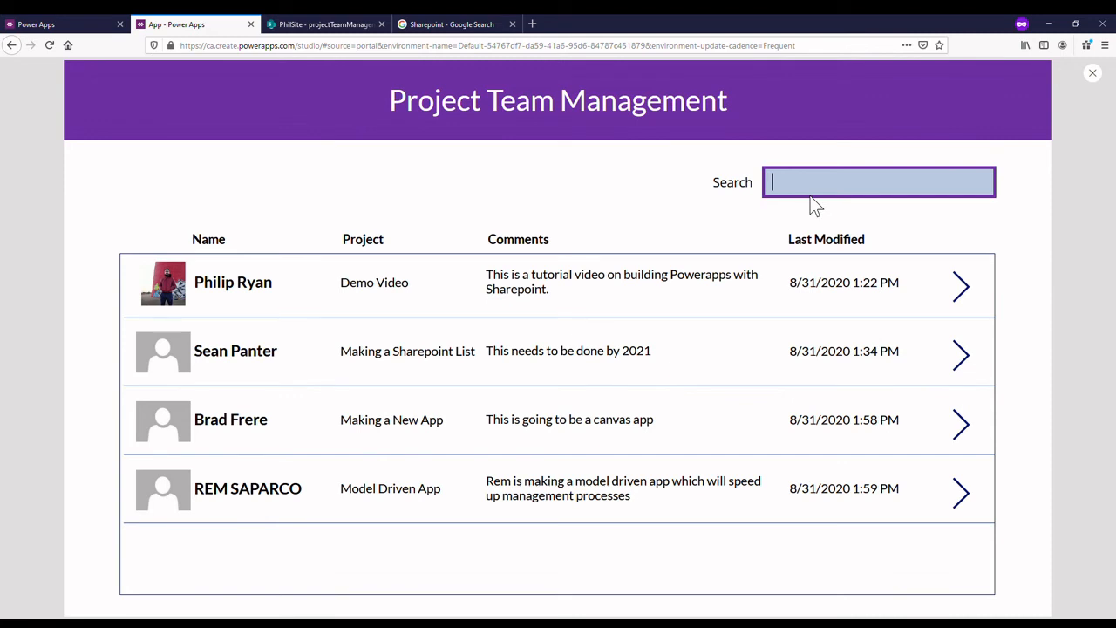
{"action": "type", "text": "b"}
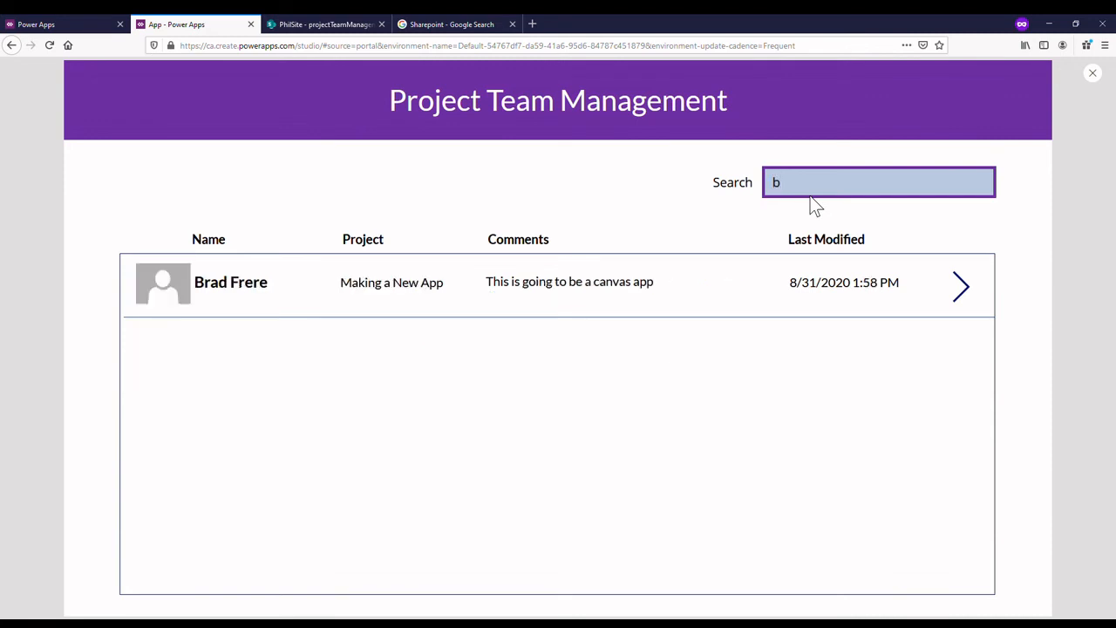
{"action": "type", "text": "r"}
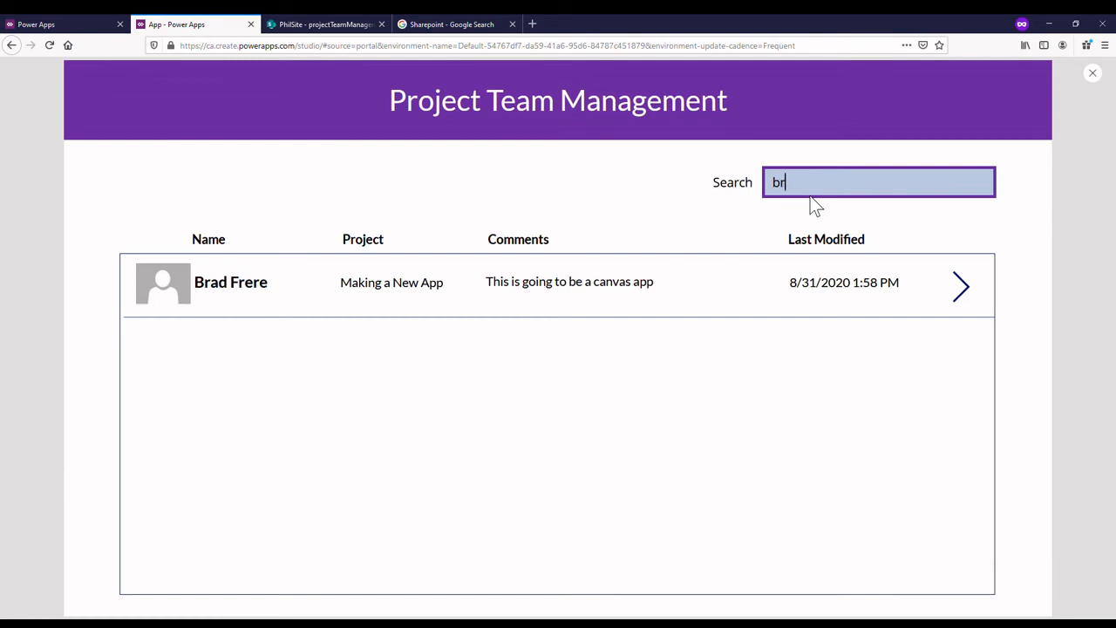
{"action": "key", "text": "Backspace"}
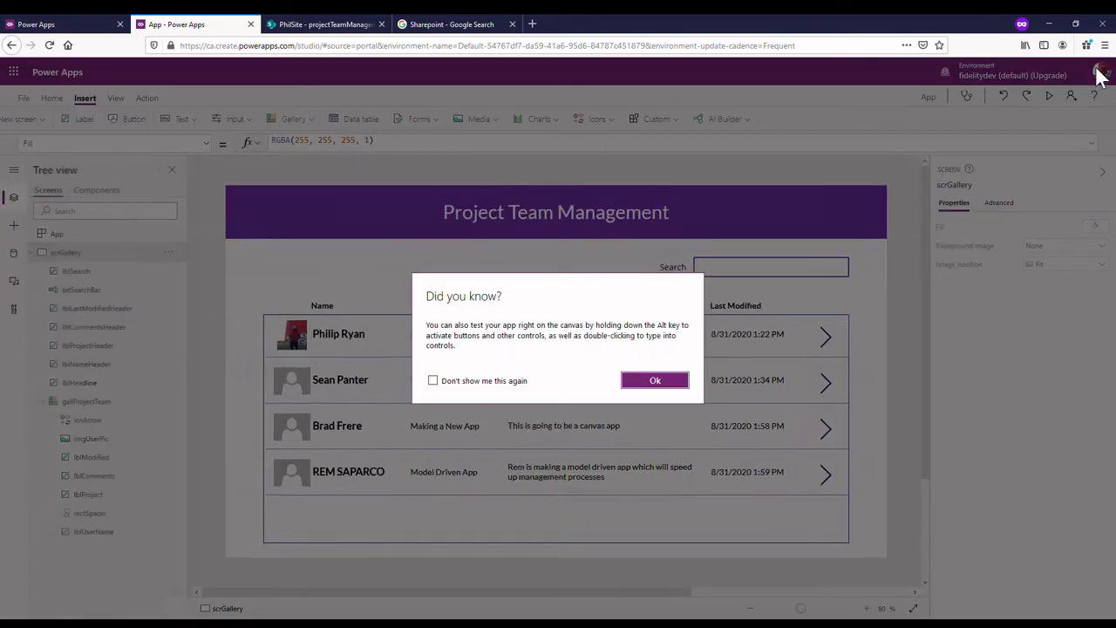
{"action": "left_click", "coordinate": [655, 380]}
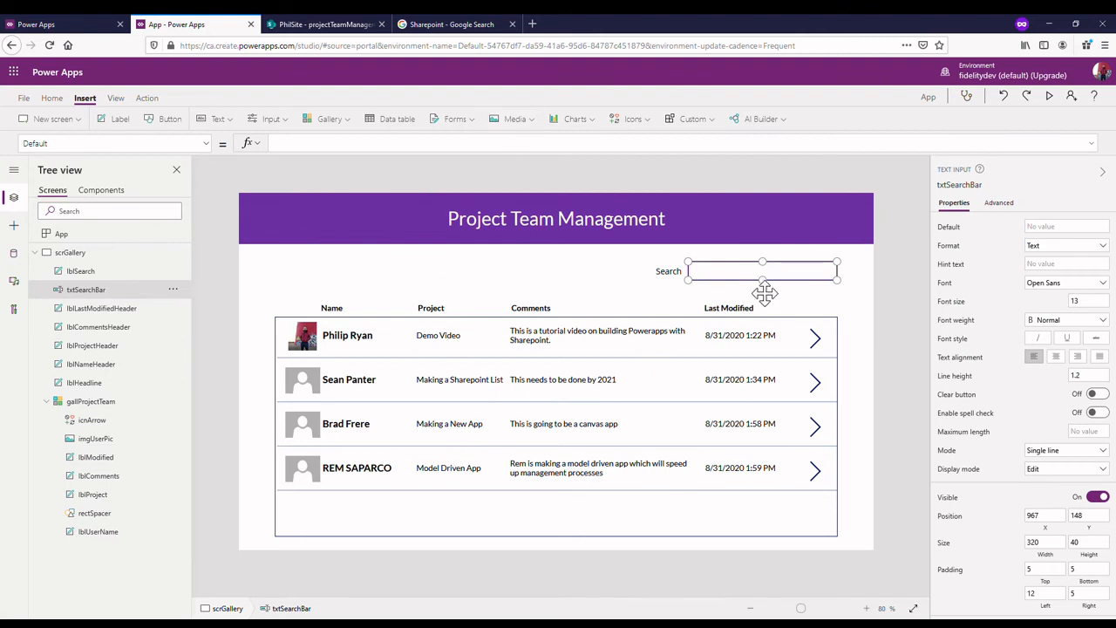
- Add an || condition matching txtSearchBar text against Project in the gallery's Items formula
{"action": "left_click", "coordinate": [90, 401]}
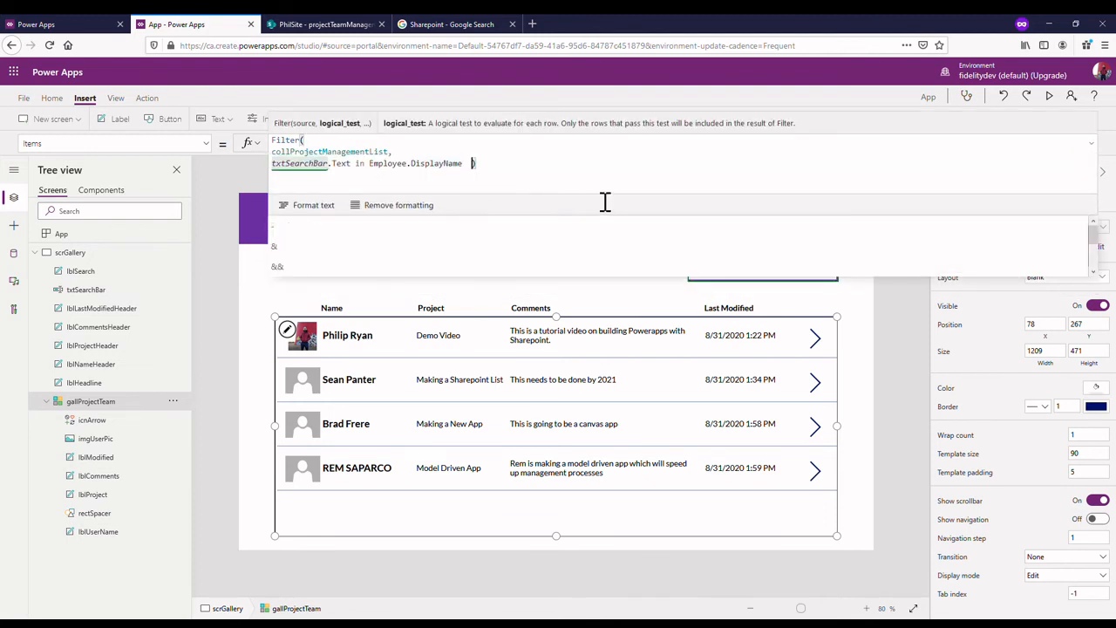
{"action": "type", "text": "|| txtSearchBar in"}
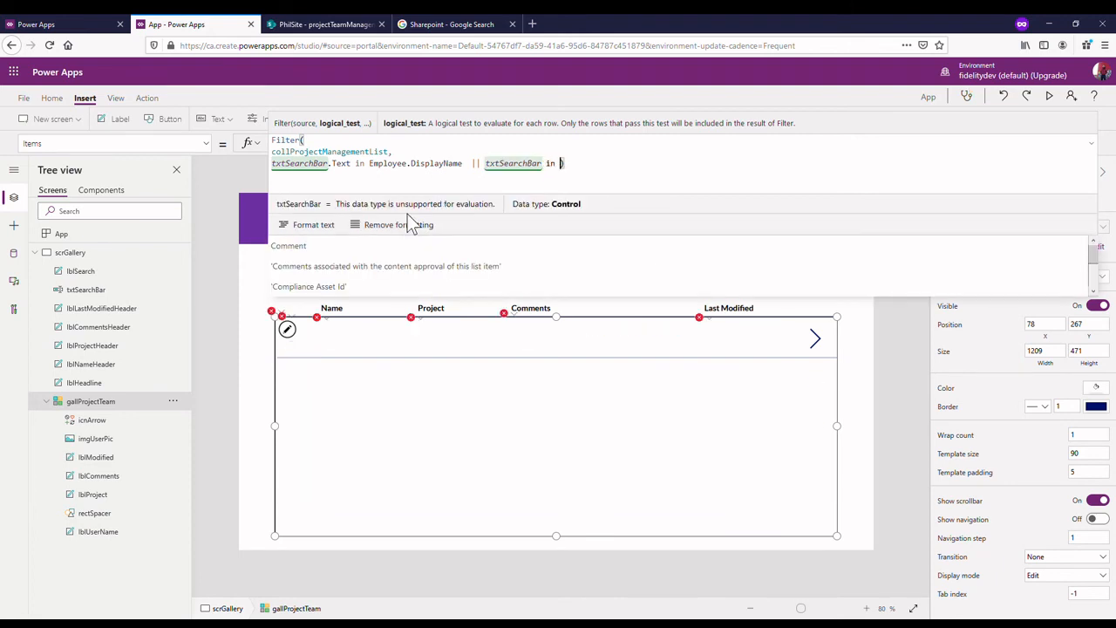
{"action": "type", "text": "Proj"}
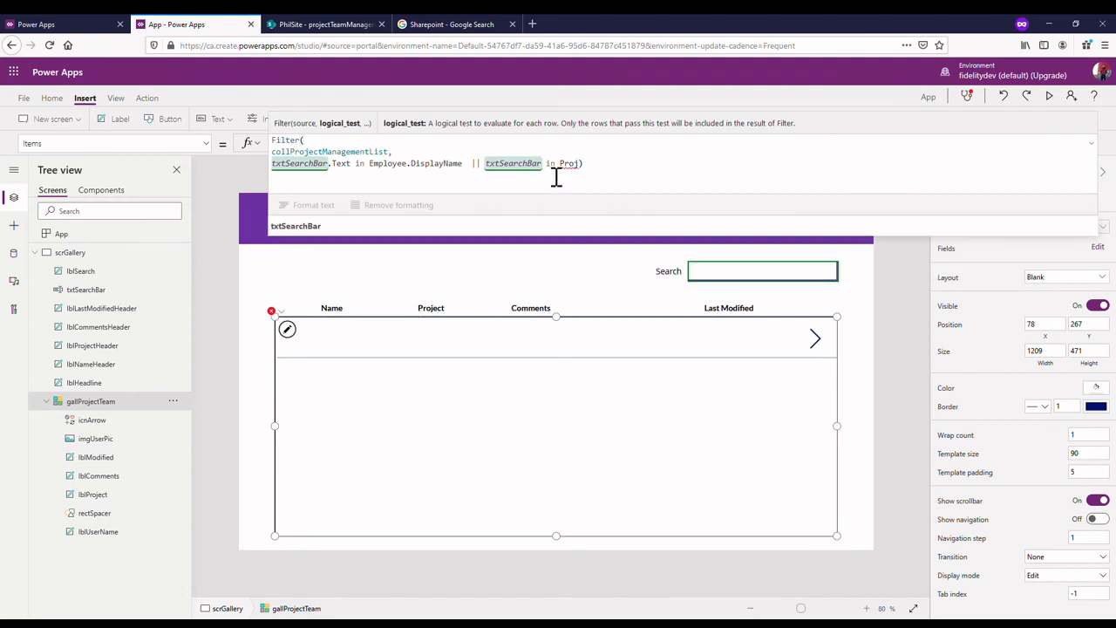
{"action": "left_click", "coordinate": [557, 163]}
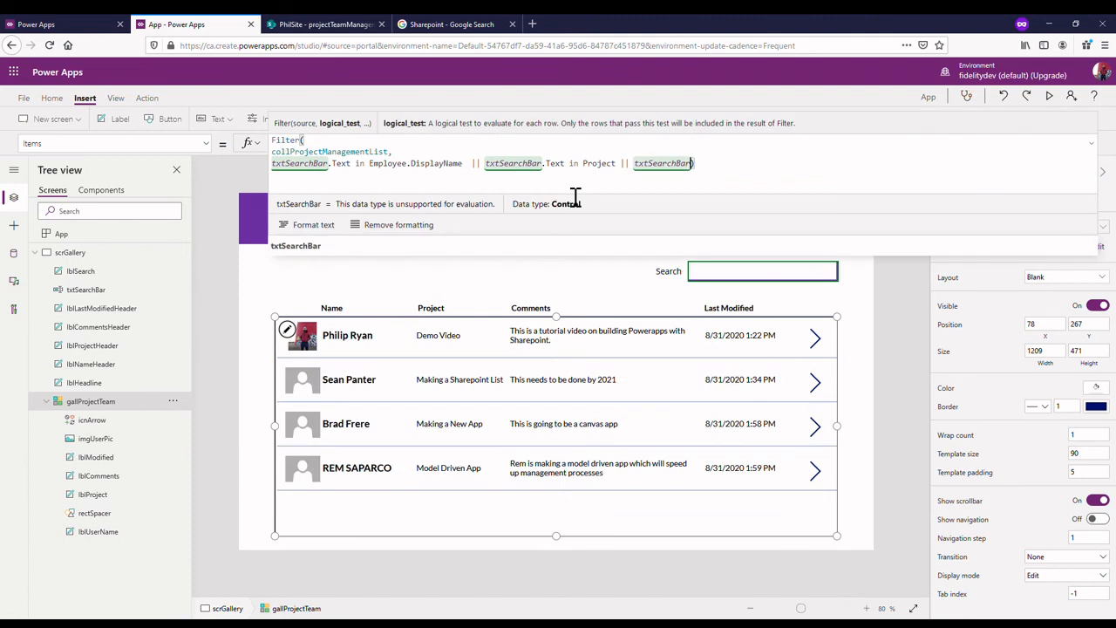
{"action": "mouse_move", "coordinate": [439, 255]}
{"action": "type", "text": ".Text in Comment"}
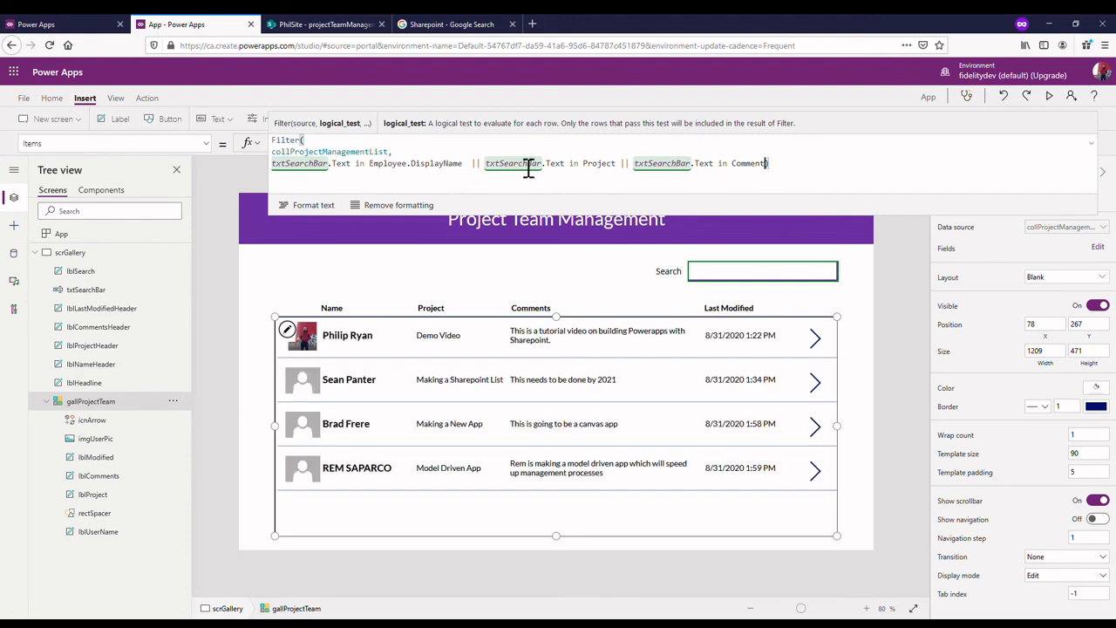
{"action": "mouse_move", "coordinate": [650, 188]}
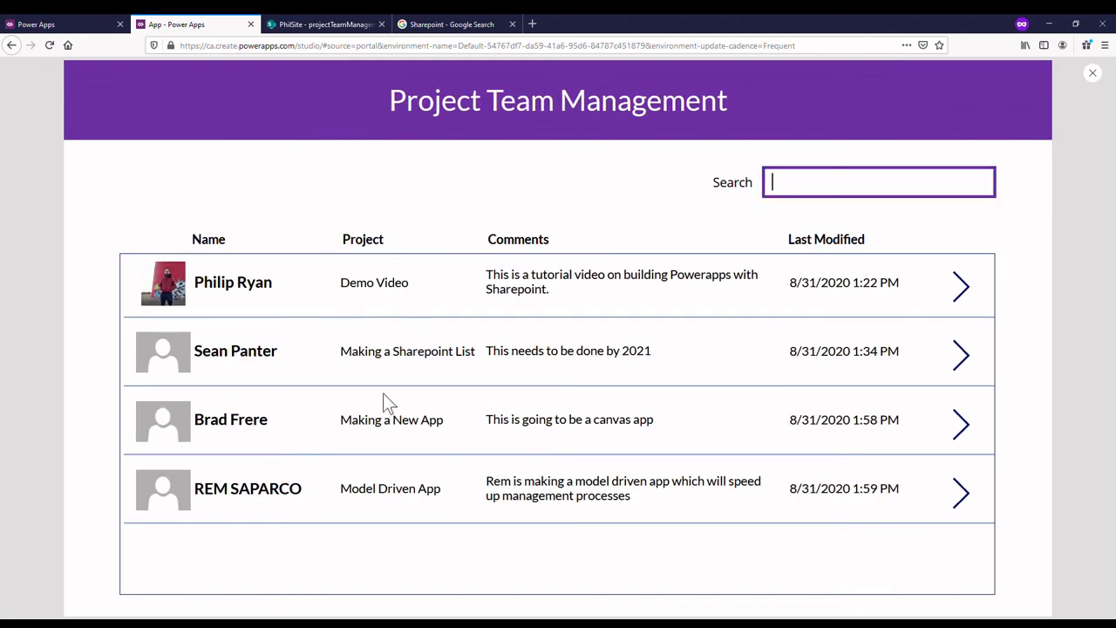
{"action": "mouse_move", "coordinate": [471, 427]}
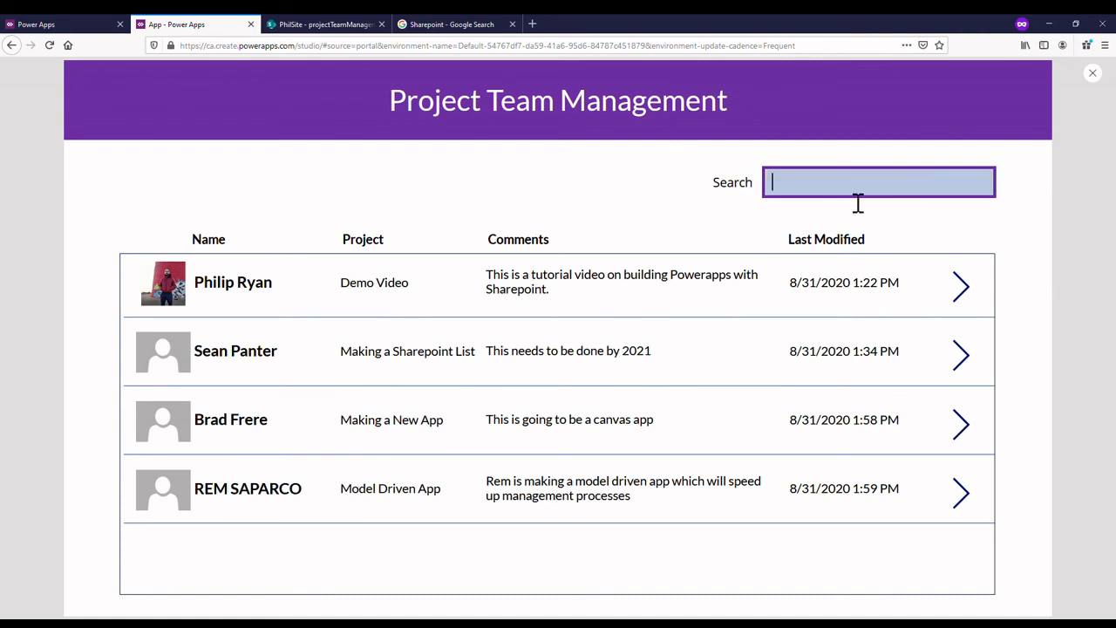
- Try the searches 'mod' and 'this' in the running app, then close the preview
{"action": "type", "text": "mod"}
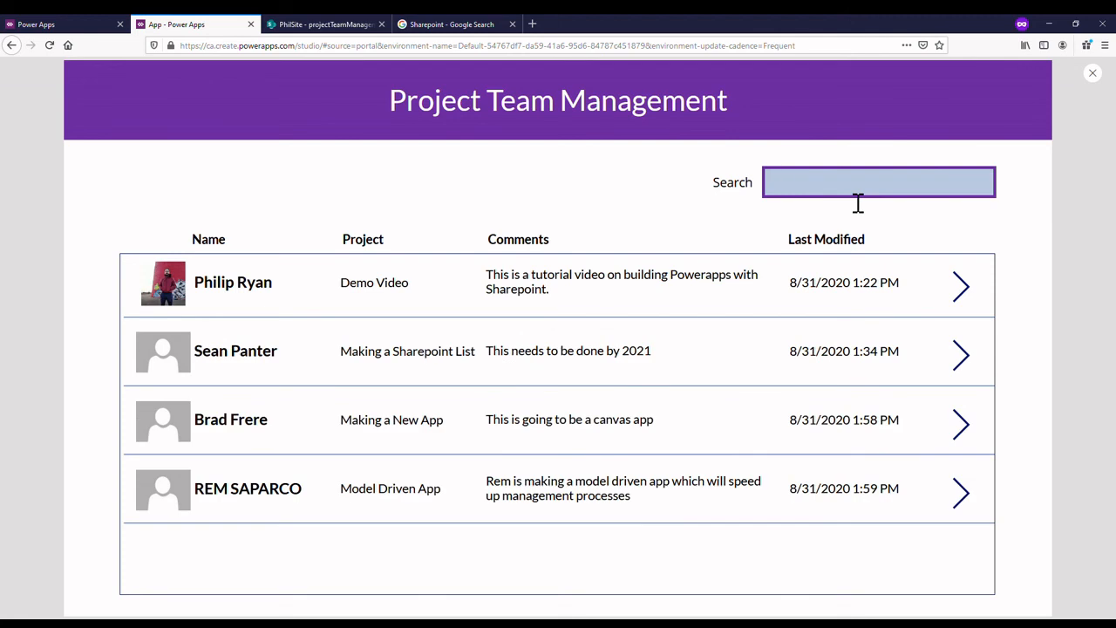
{"action": "left_click", "coordinate": [878, 181]}
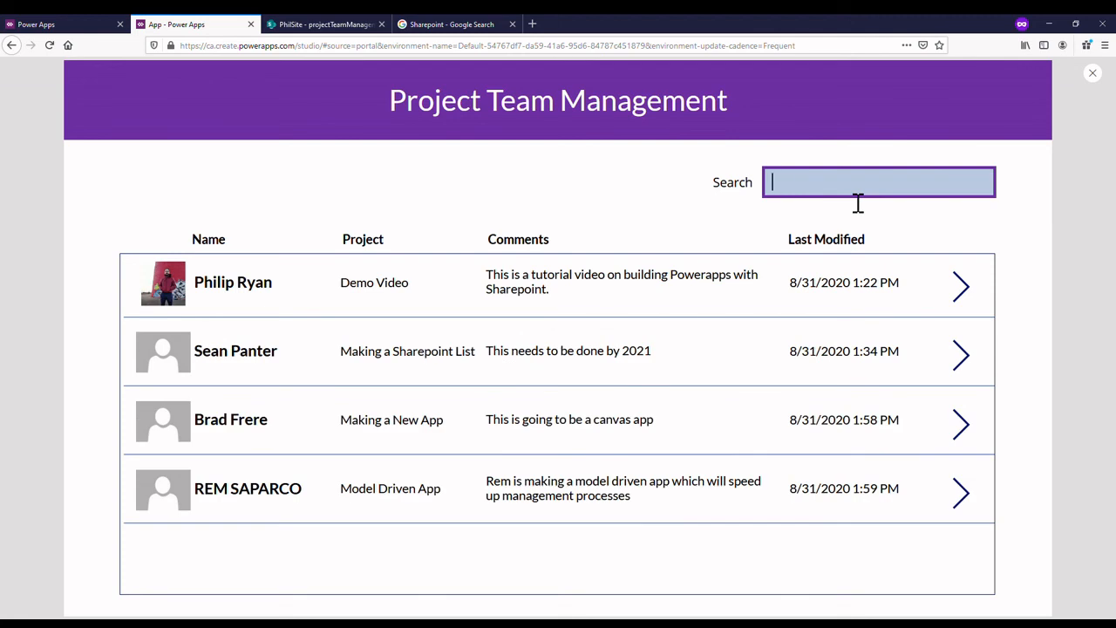
{"action": "mouse_move", "coordinate": [521, 411]}
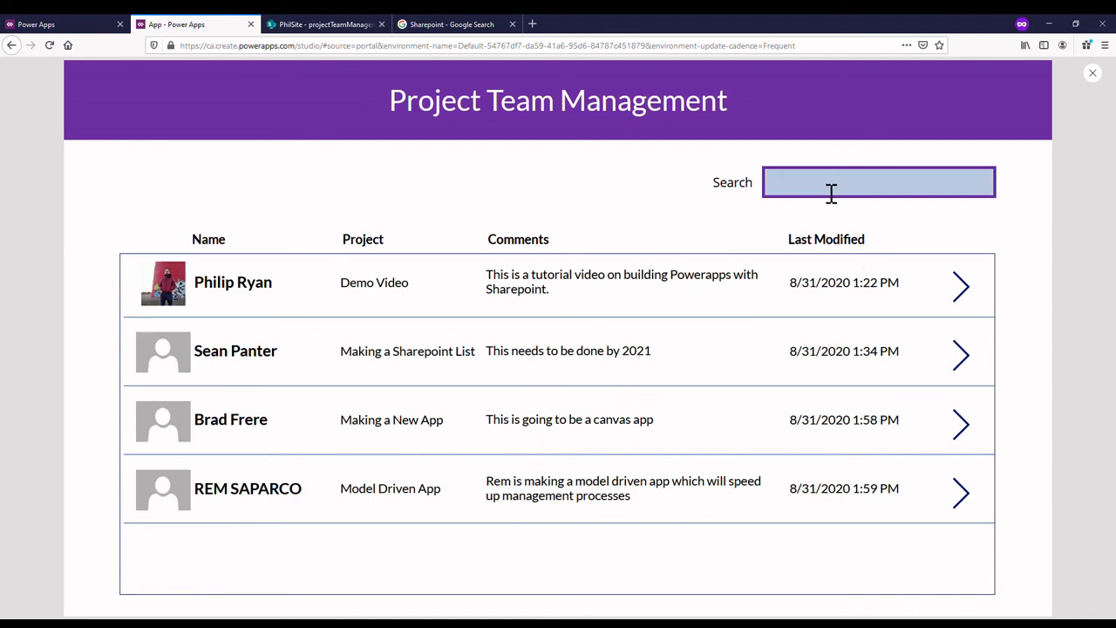
{"action": "type", "text": "this"}
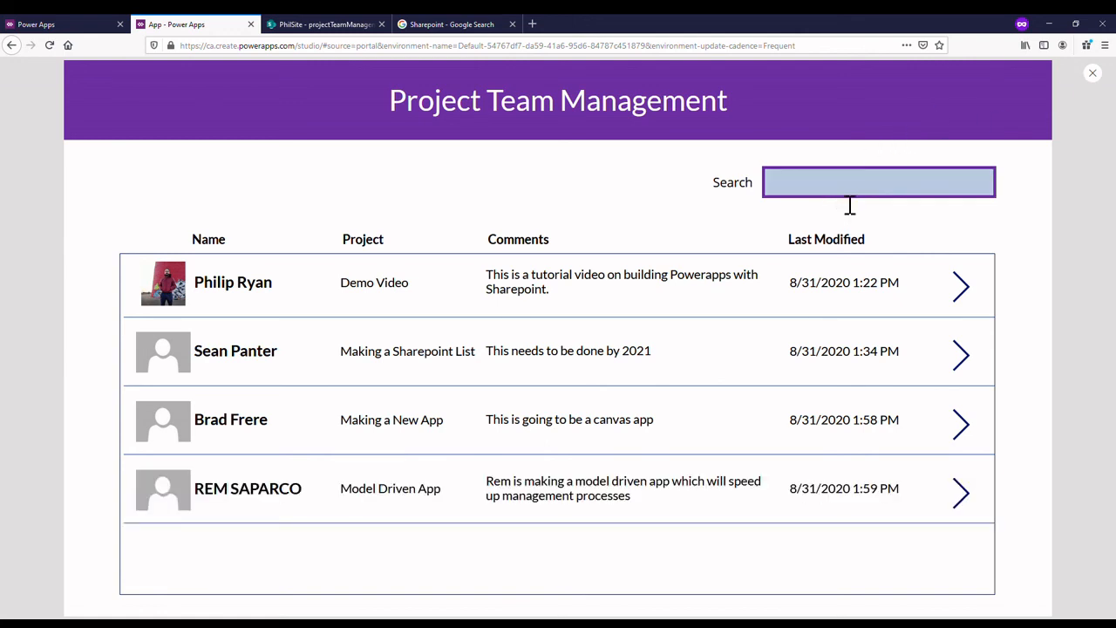
{"action": "left_click", "coordinate": [878, 181]}
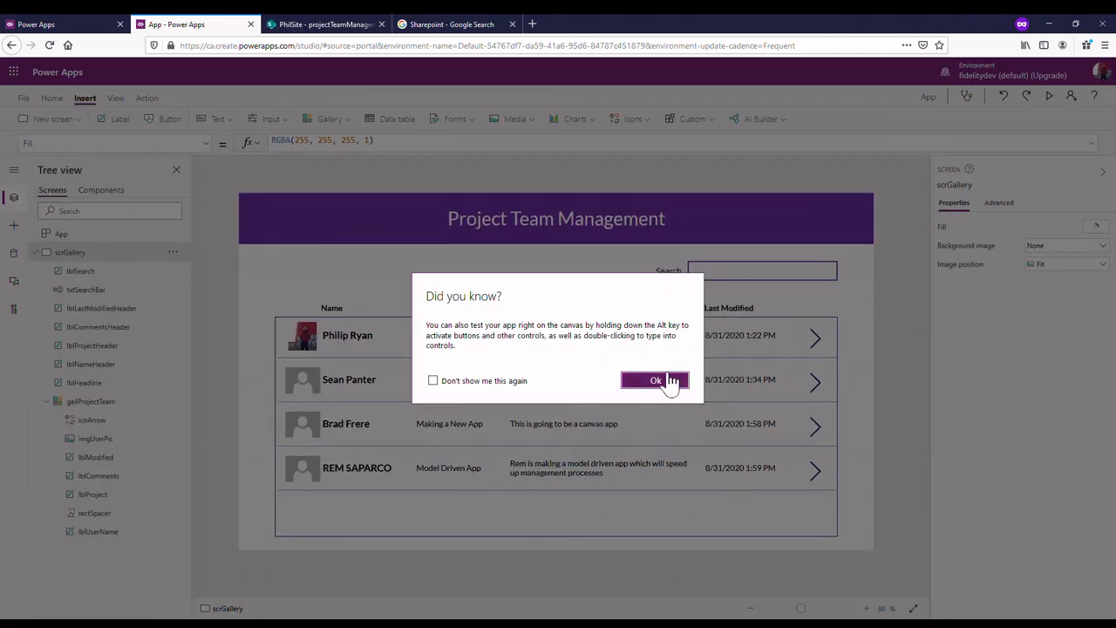
- Dismiss the 'Did you know?' tip about testing on the canvas
{"action": "left_click", "coordinate": [655, 380]}
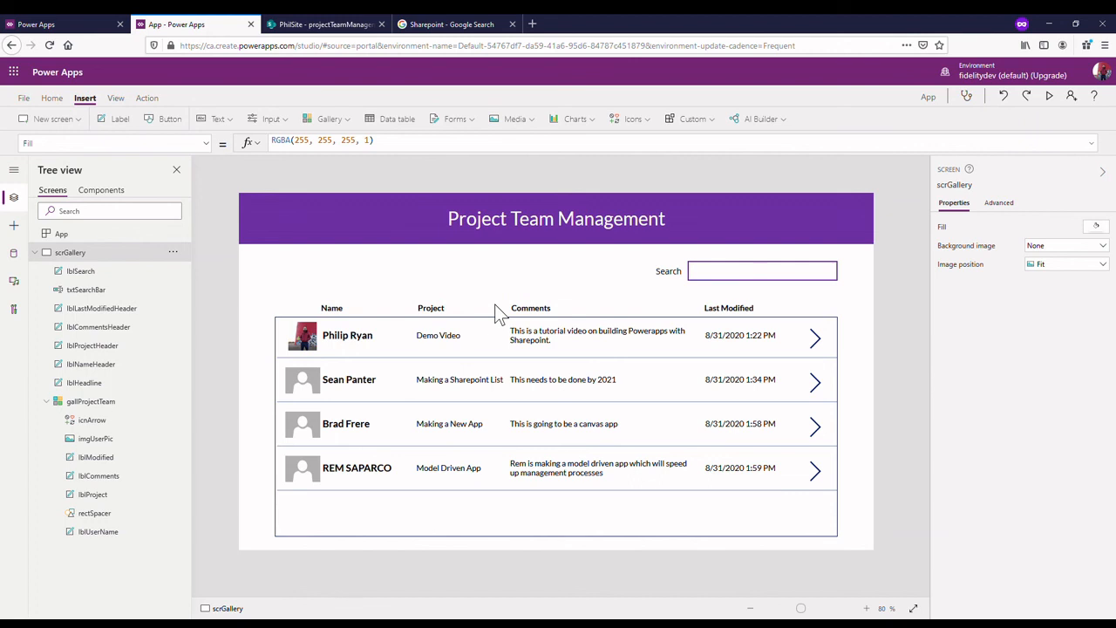
{"action": "mouse_move", "coordinate": [471, 259]}
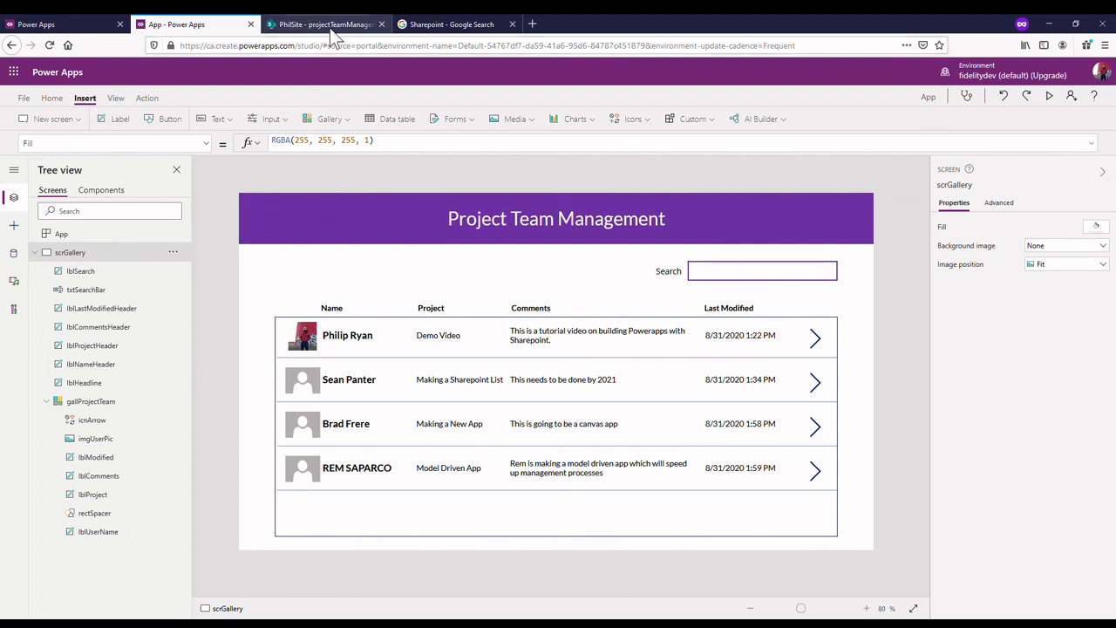
{"action": "mouse_move", "coordinate": [545, 114]}
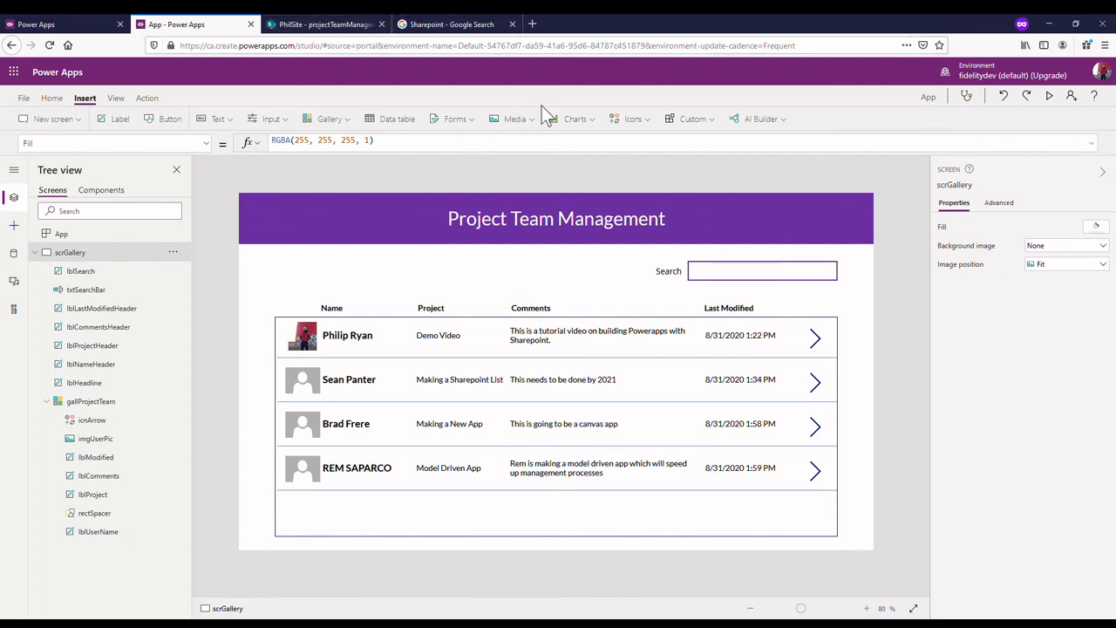
{"action": "mouse_move", "coordinate": [467, 388]}
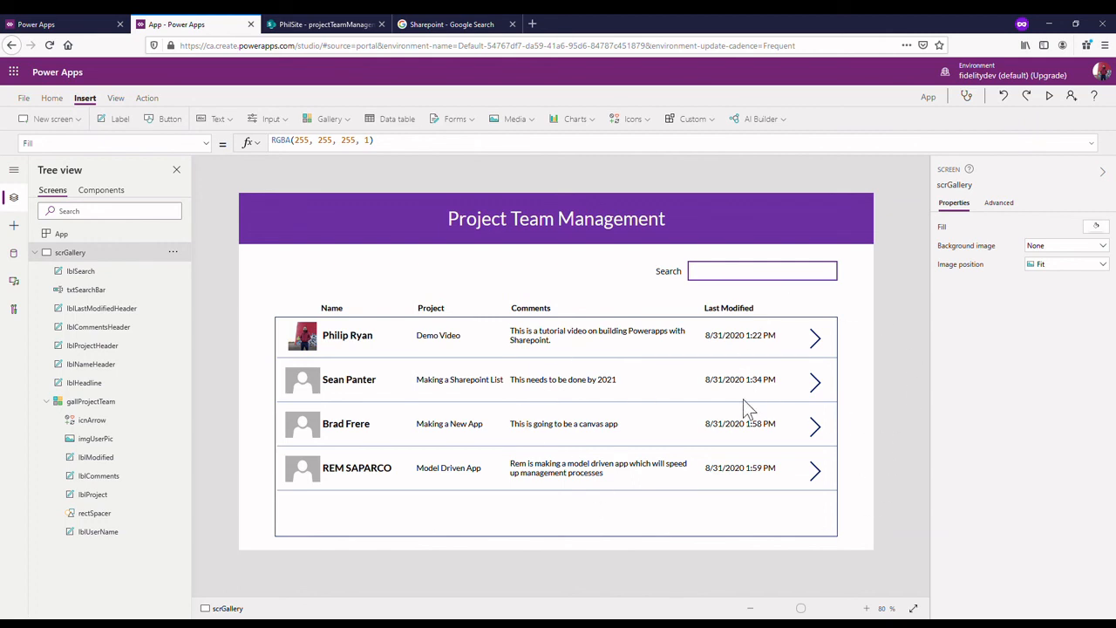
{"action": "mouse_move", "coordinate": [380, 366]}
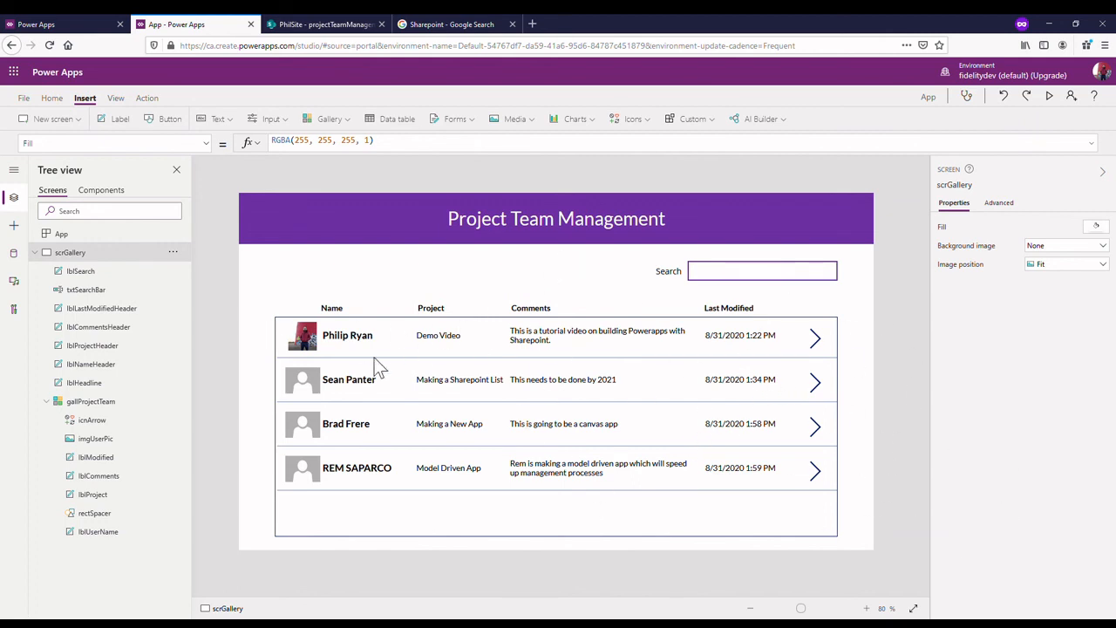